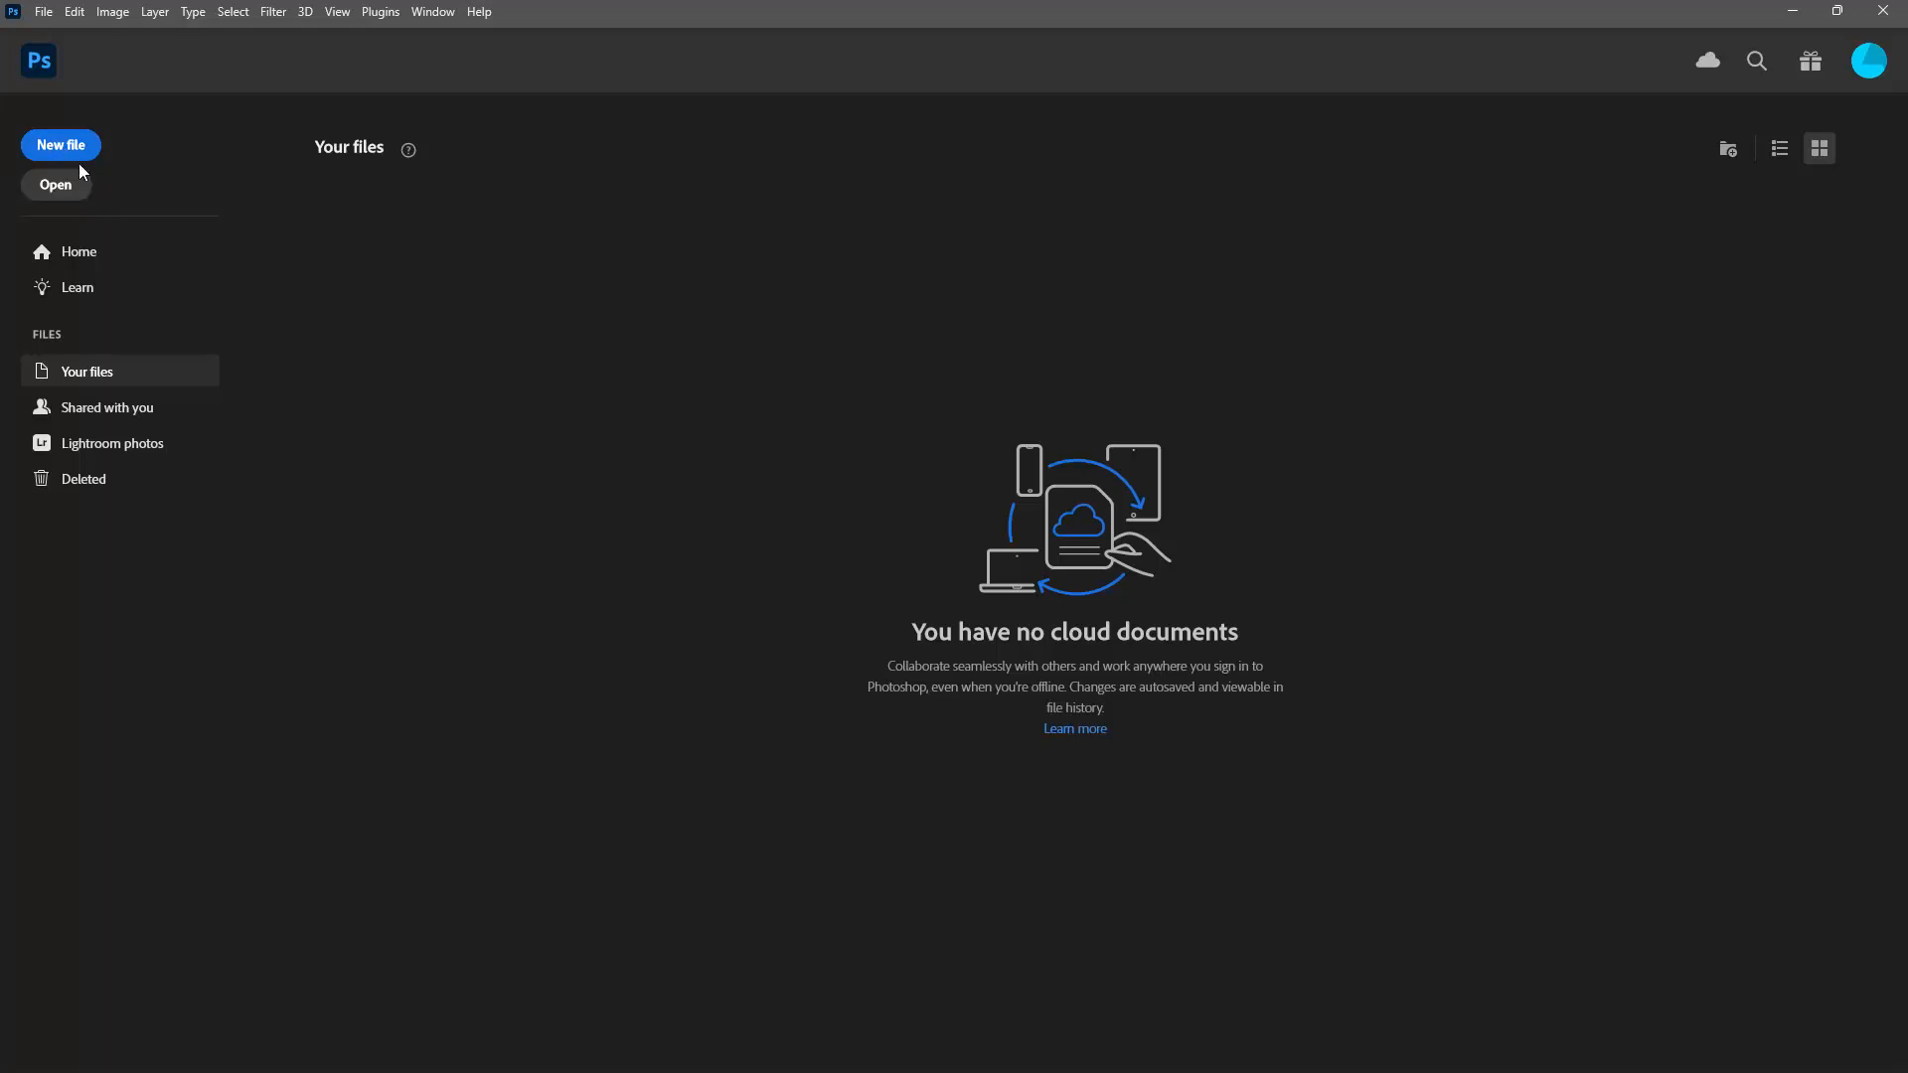
Create a new blank 2000 × 500 px document from the recent preset
click(60, 145)
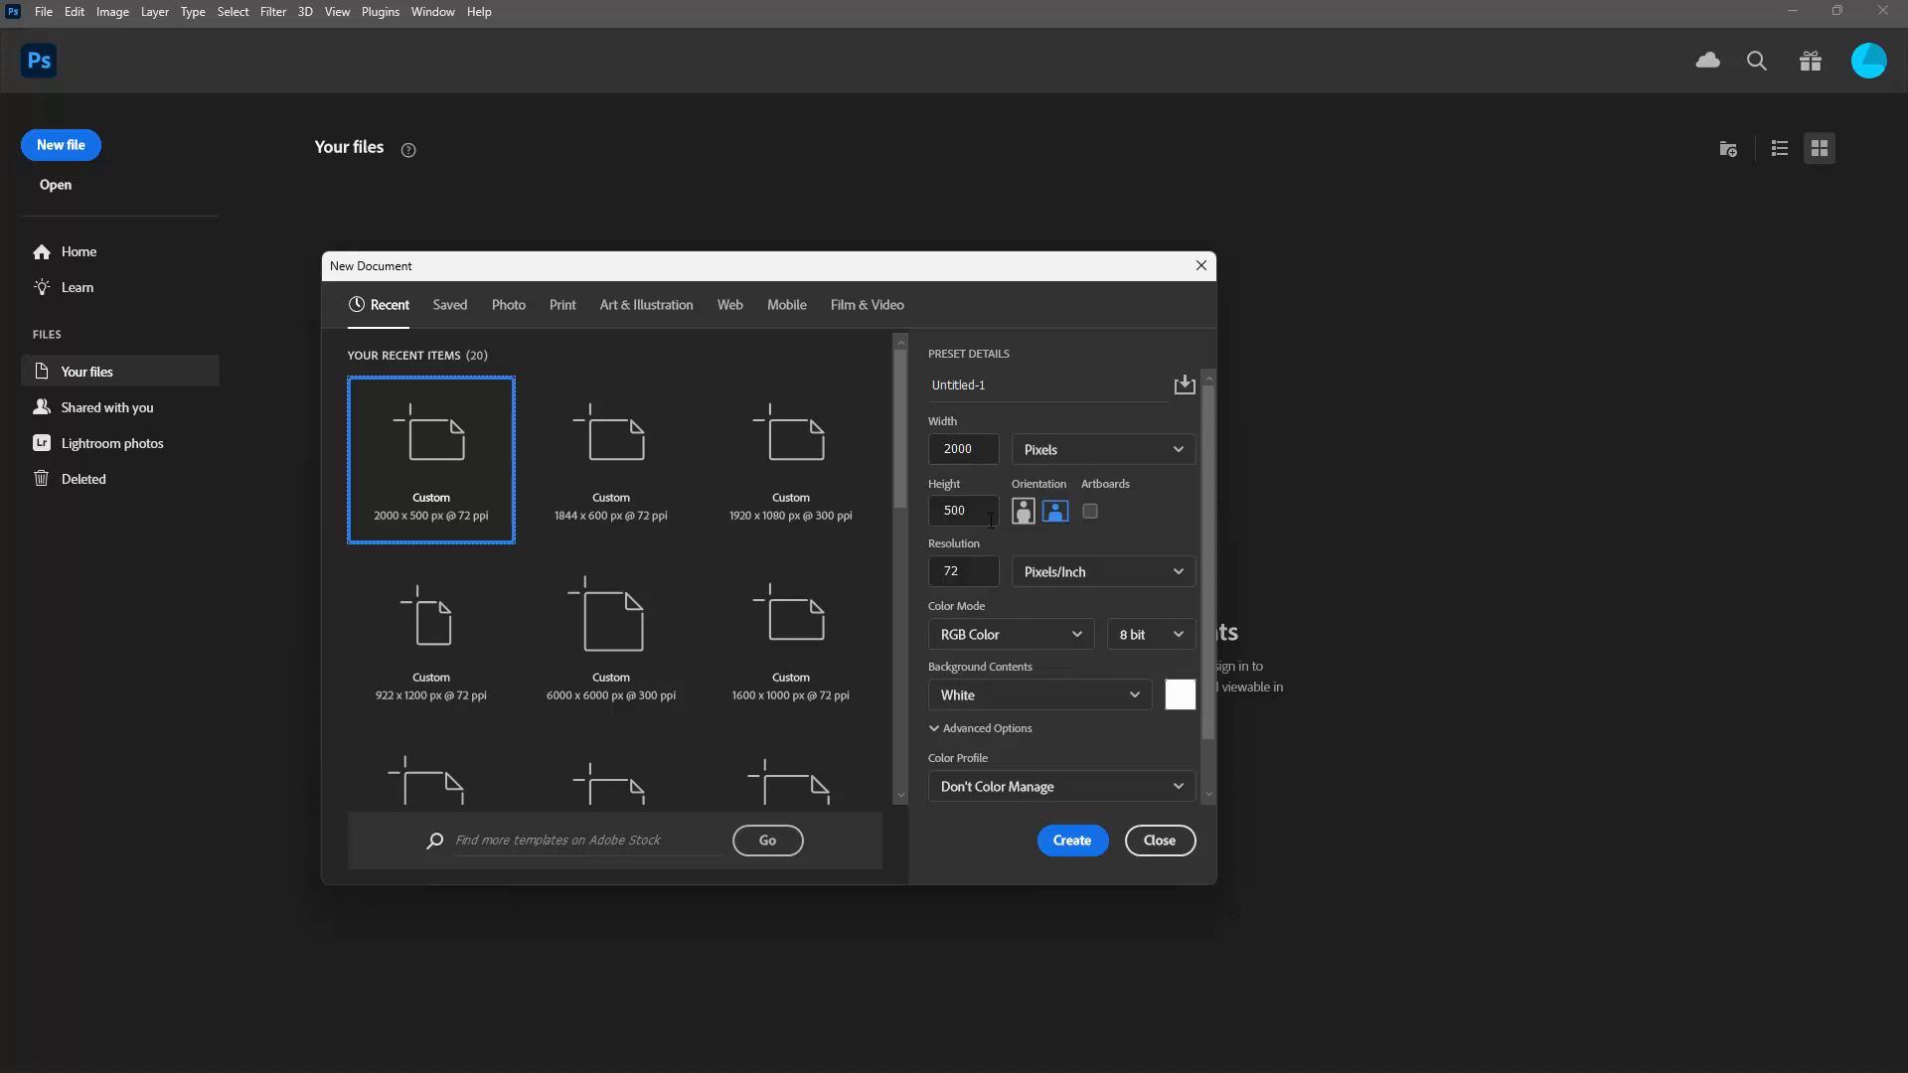
click(1071, 839)
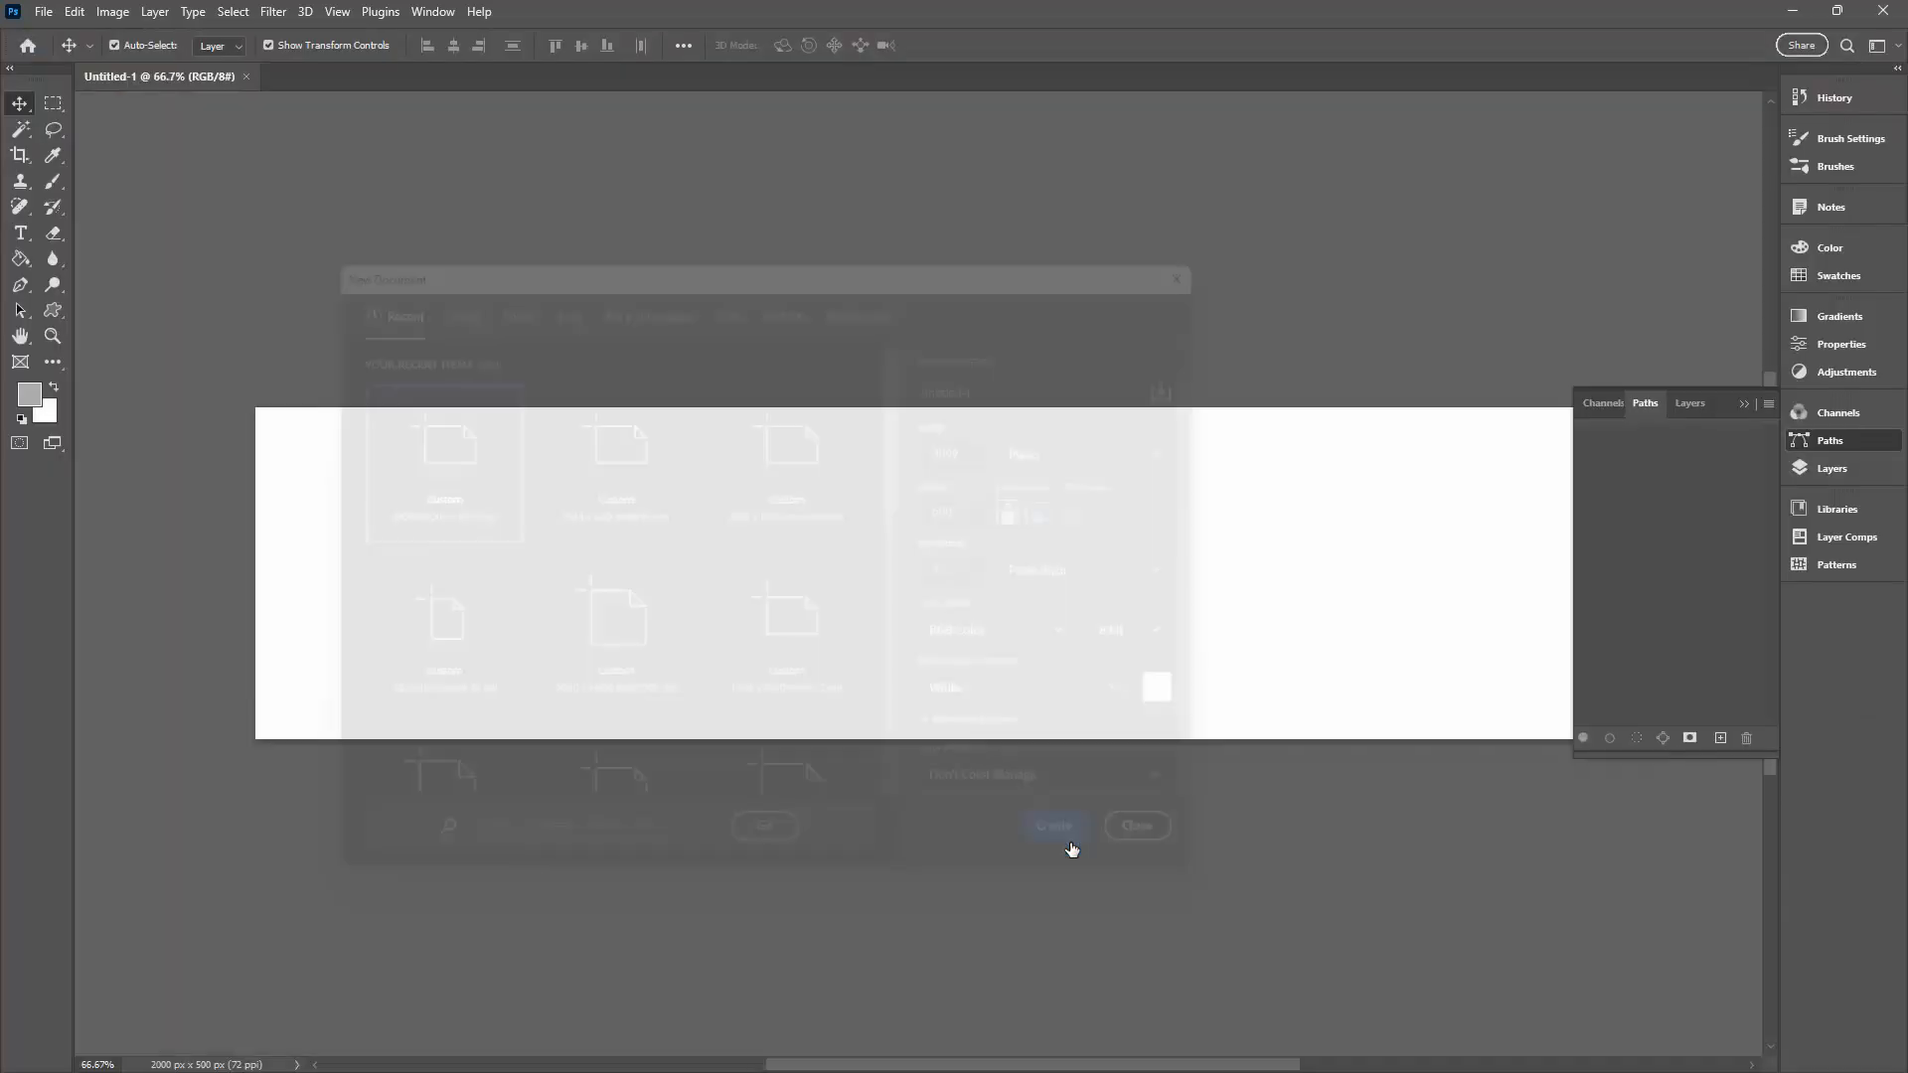
Select the Custom Shape Tool with an arrow shape from the cooking set, viewing the Shapes panel briefly
click(1054, 827)
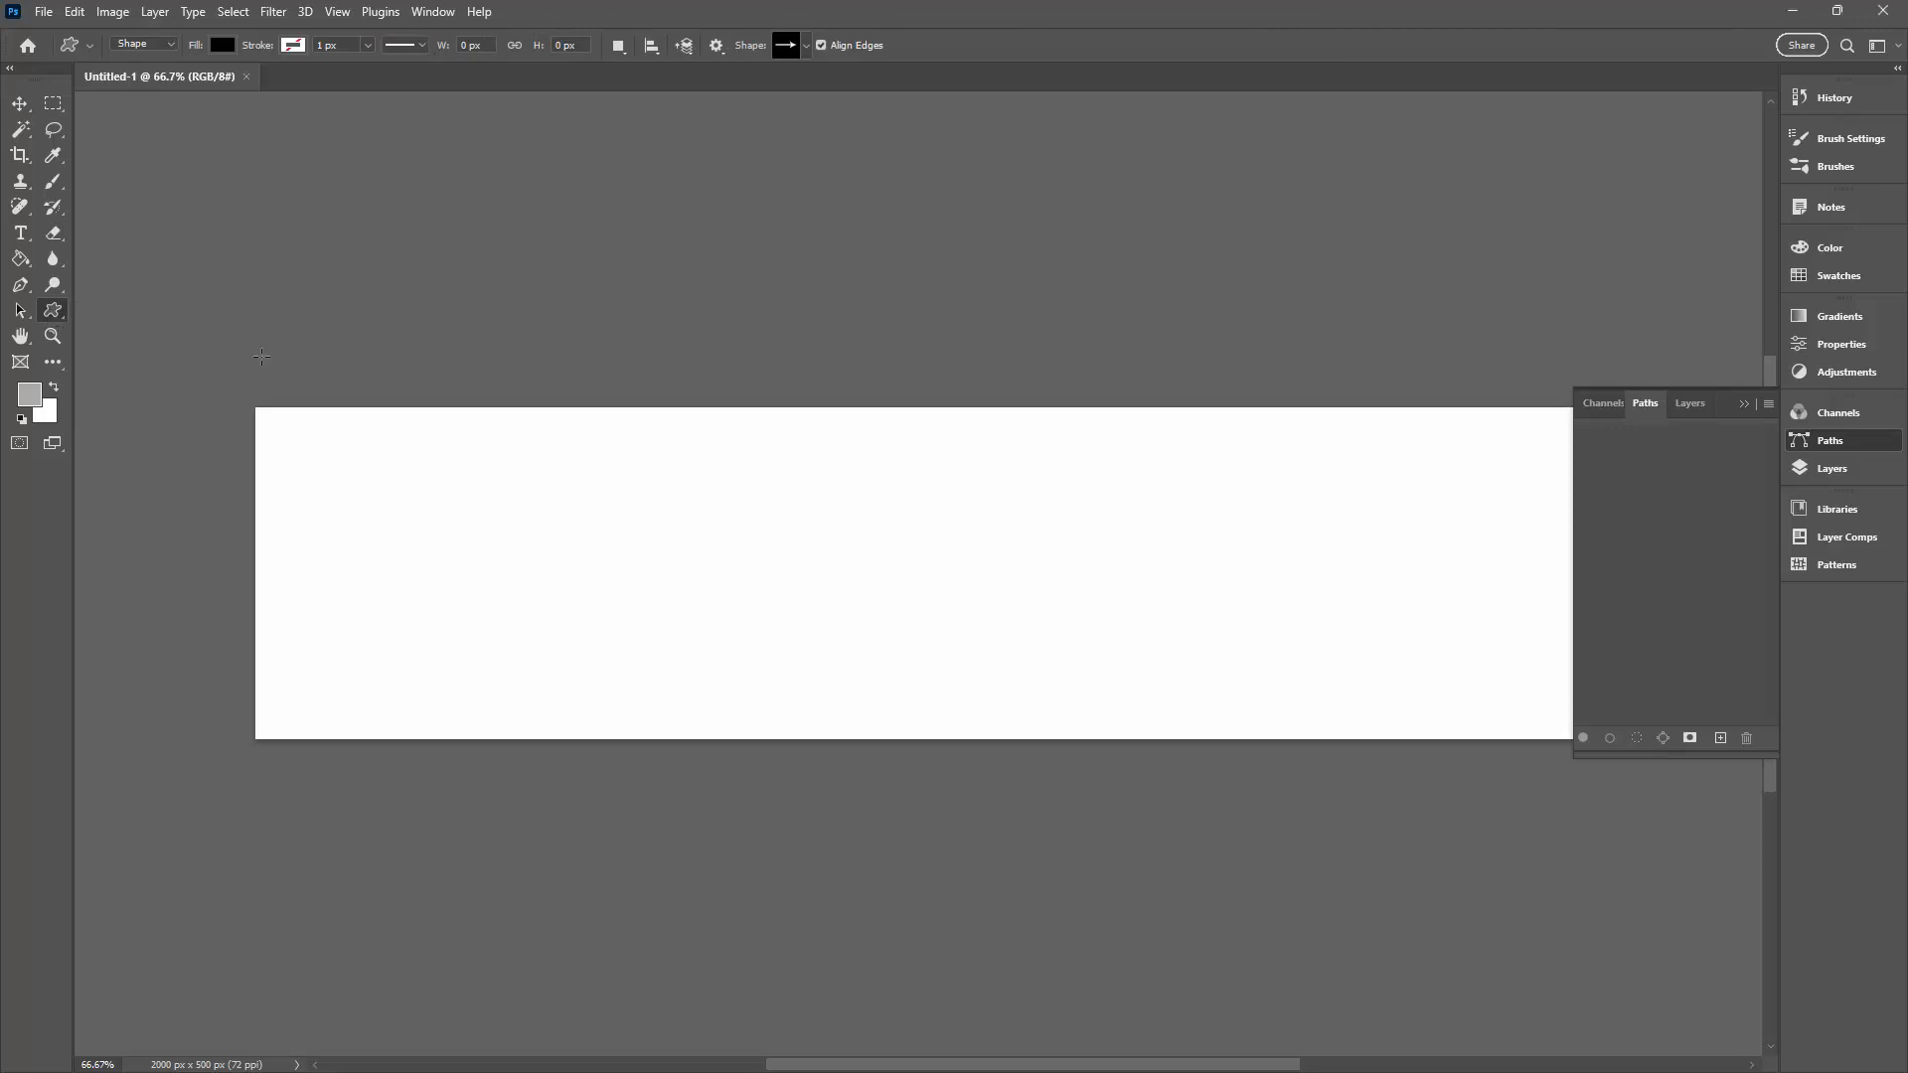
click(793, 46)
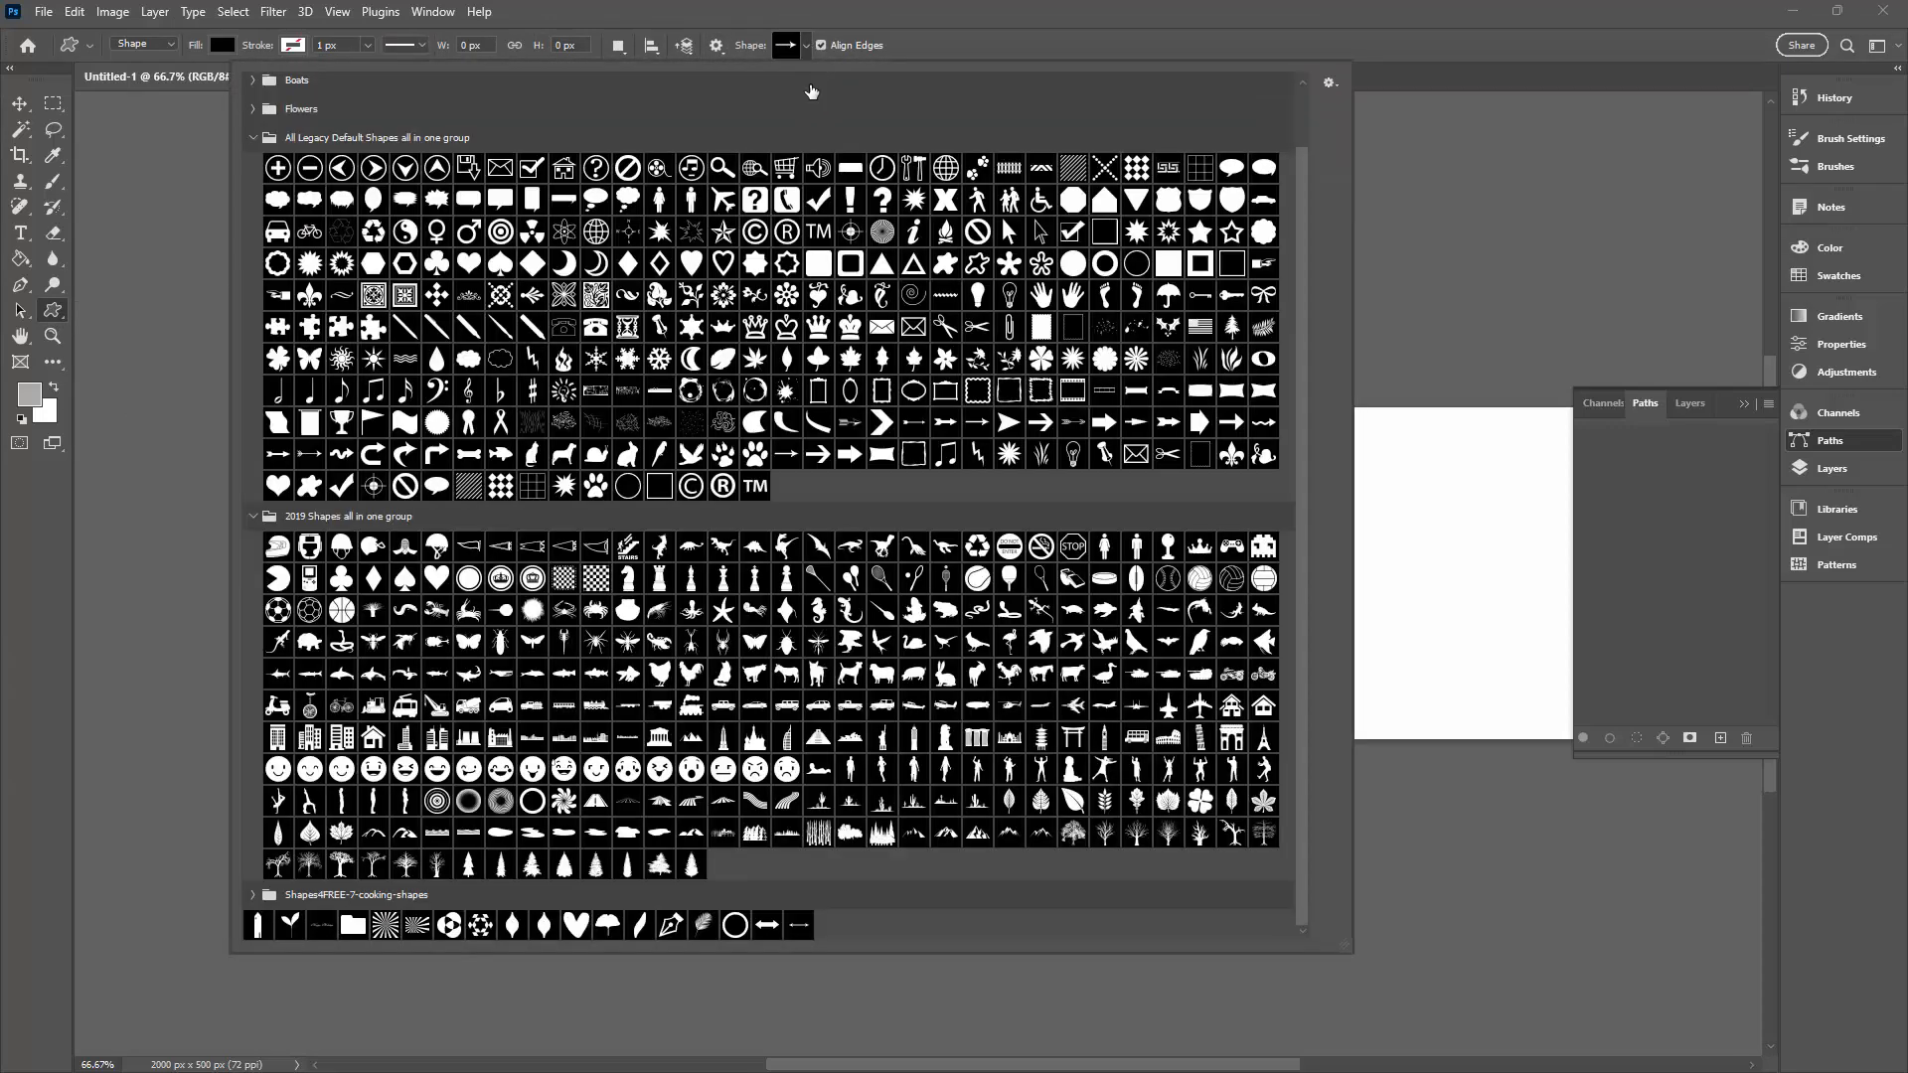
mouse_move(584, 343)
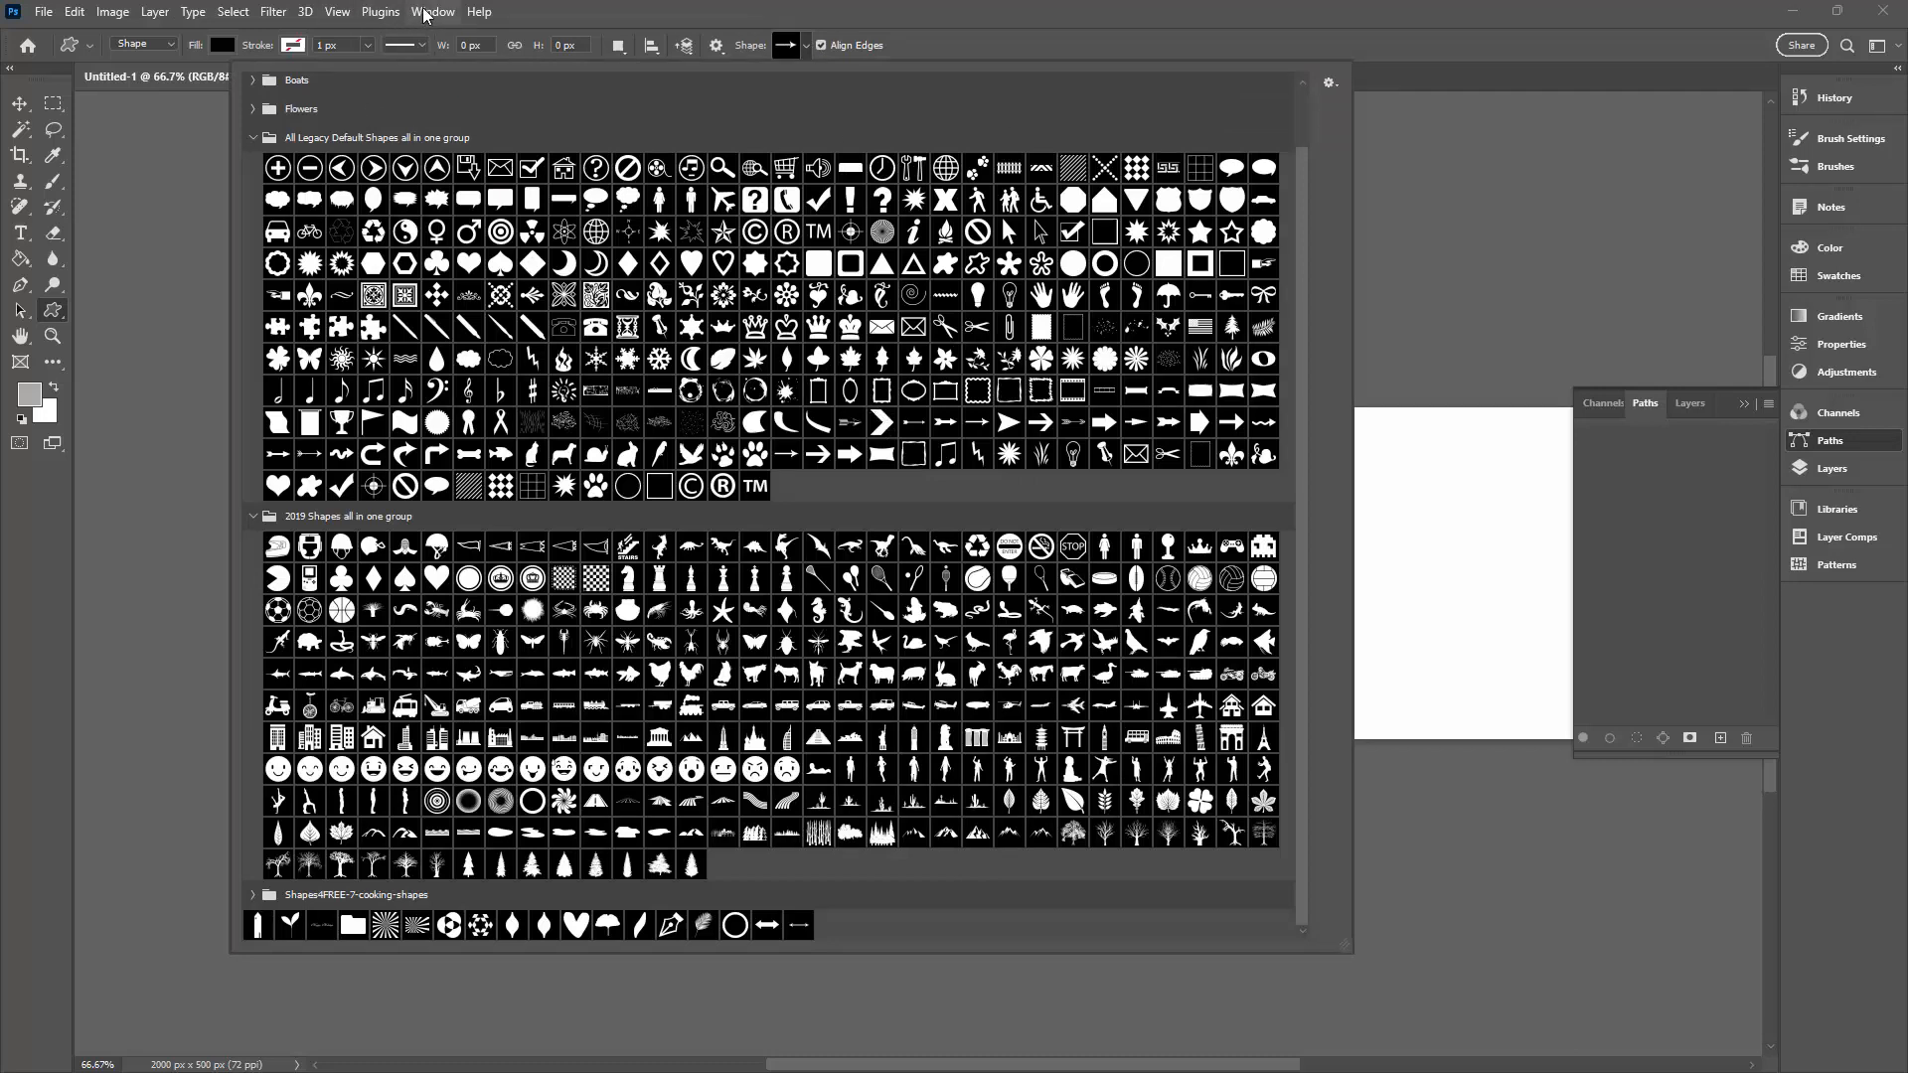
click(434, 12)
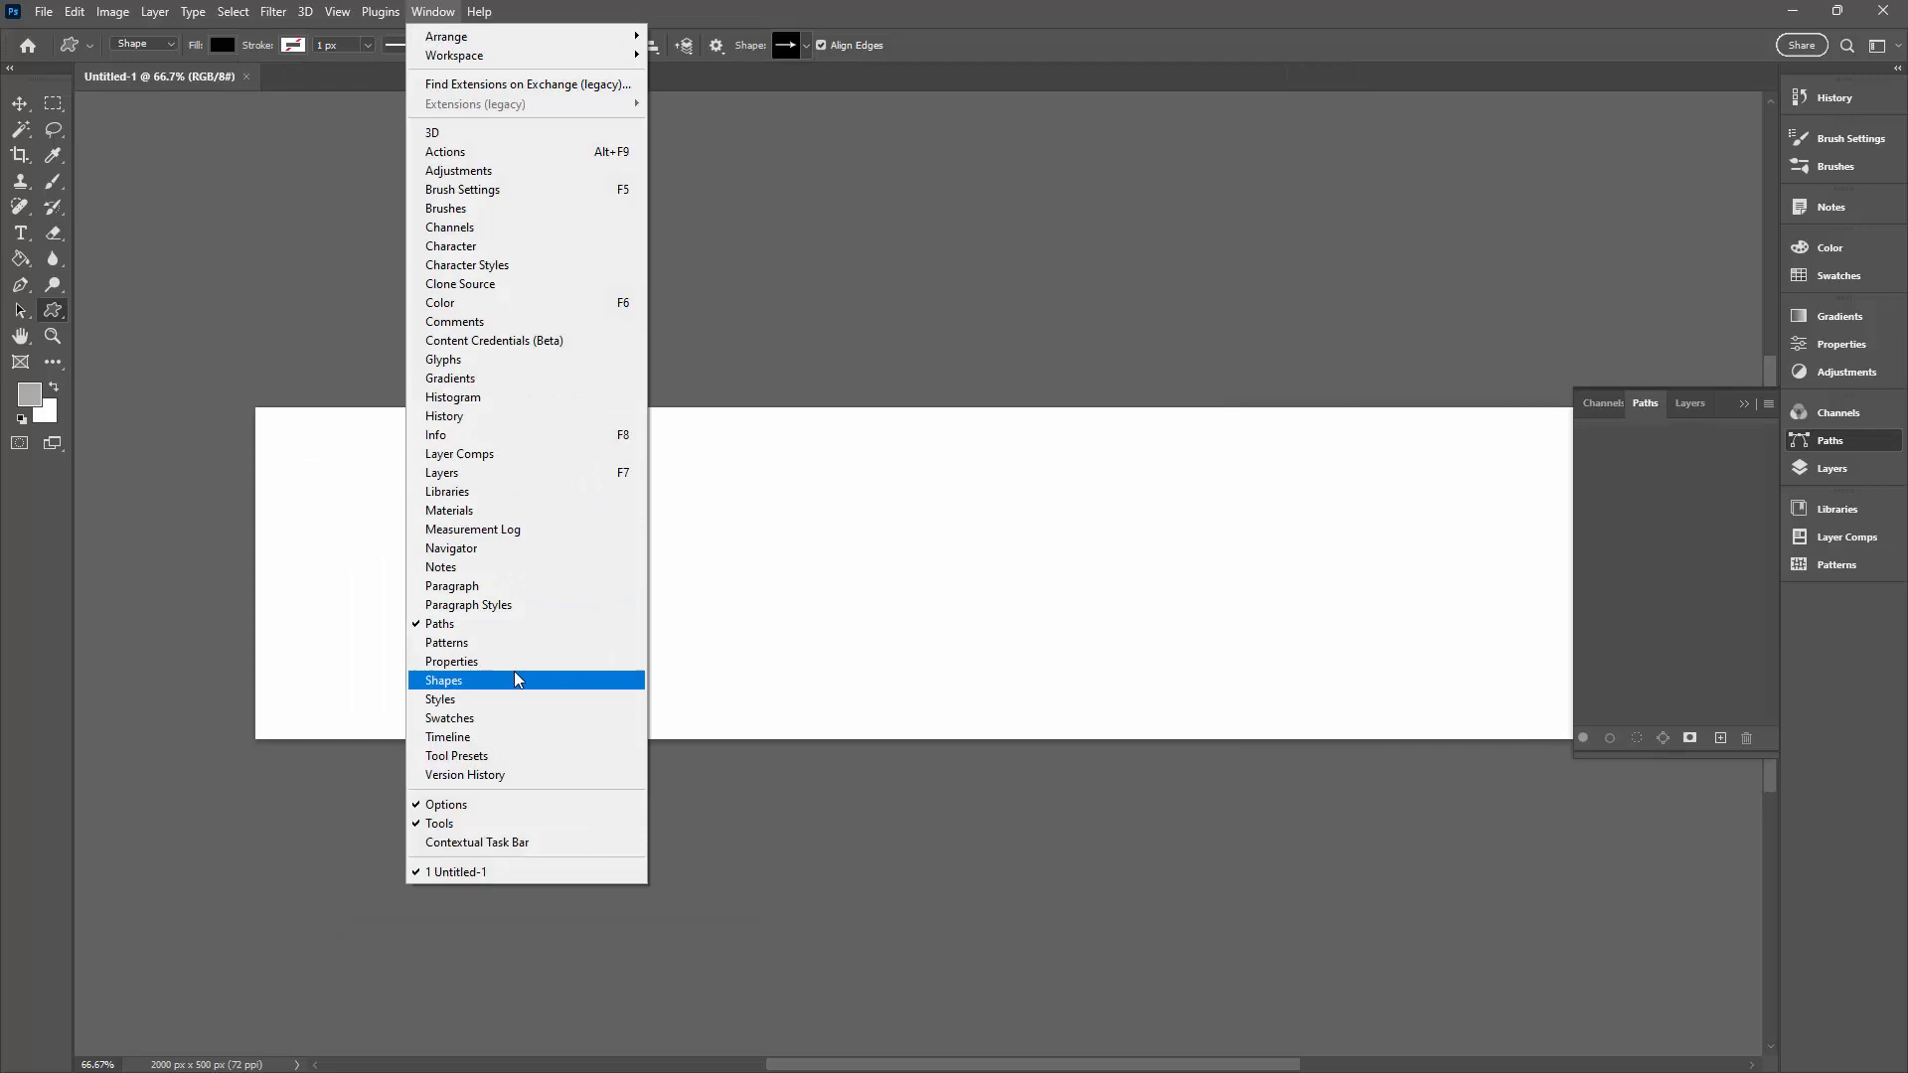
click(443, 680)
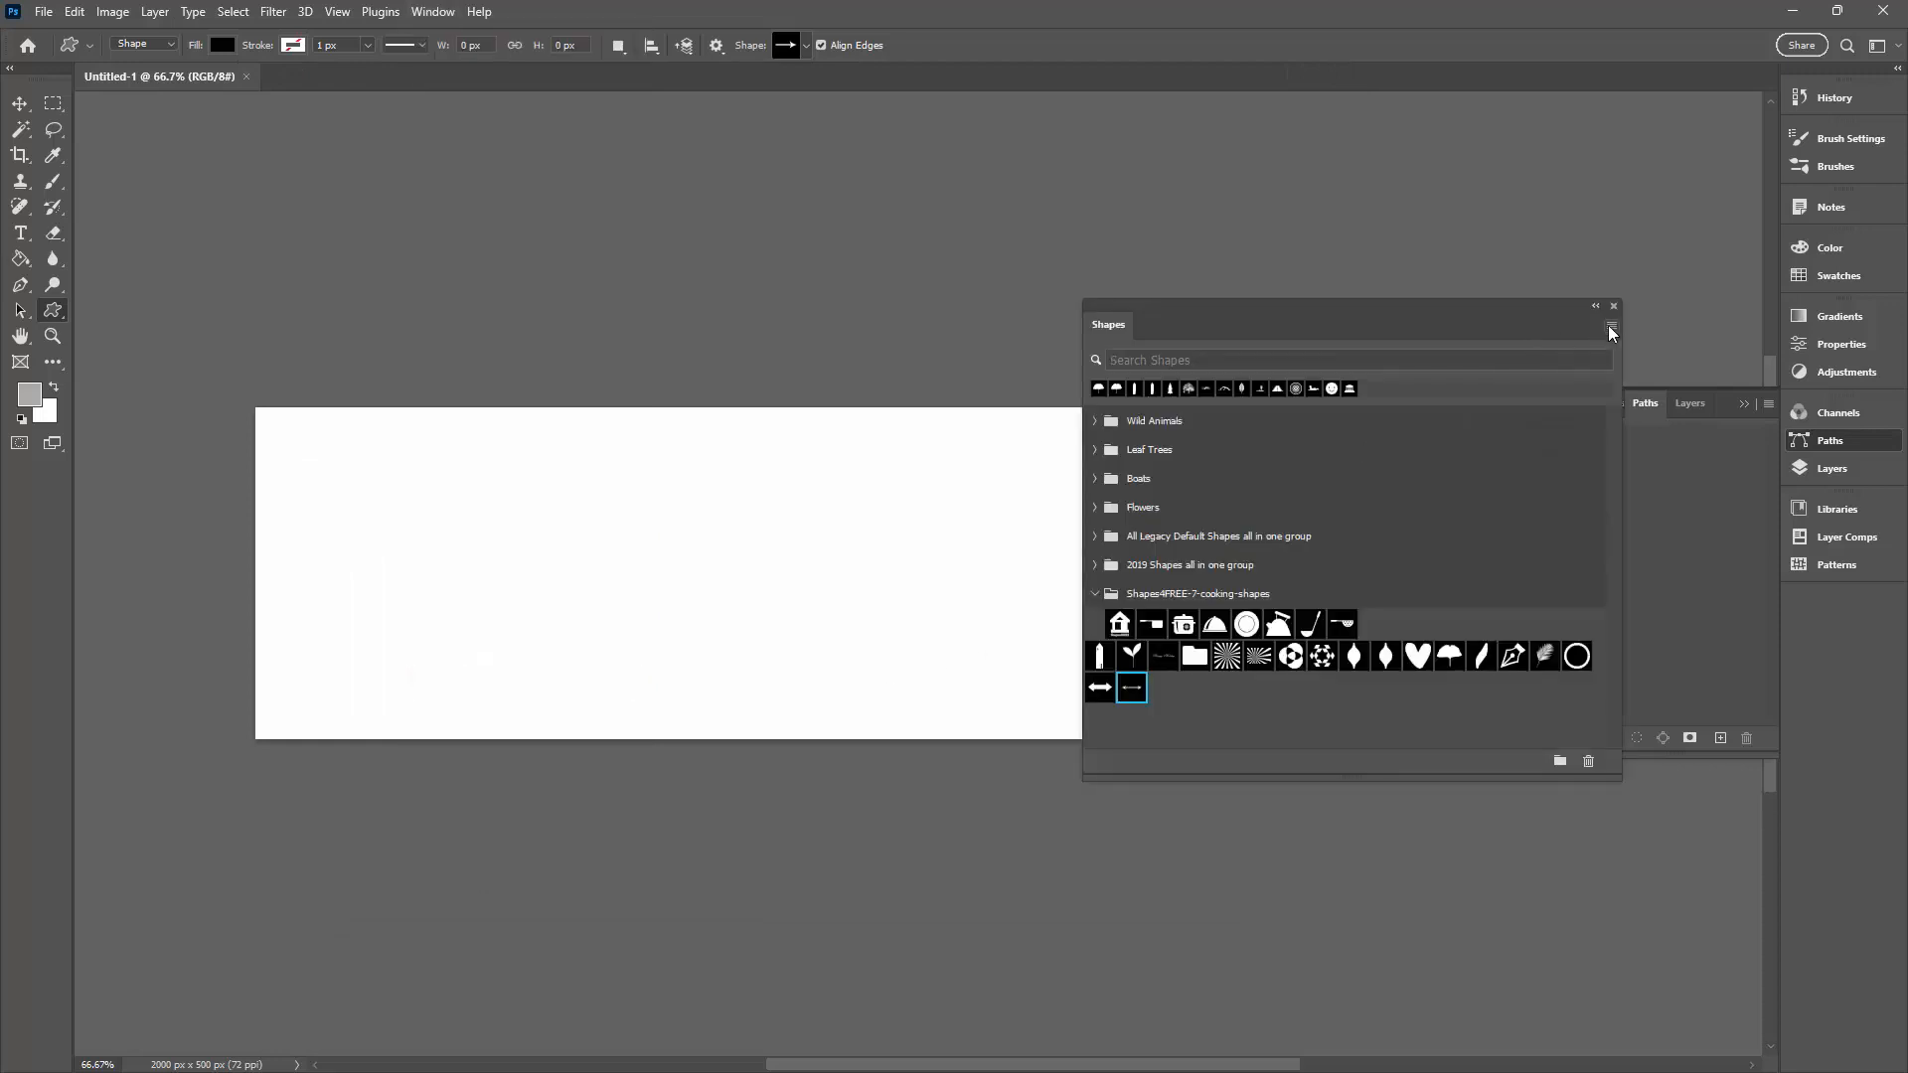
click(1611, 324)
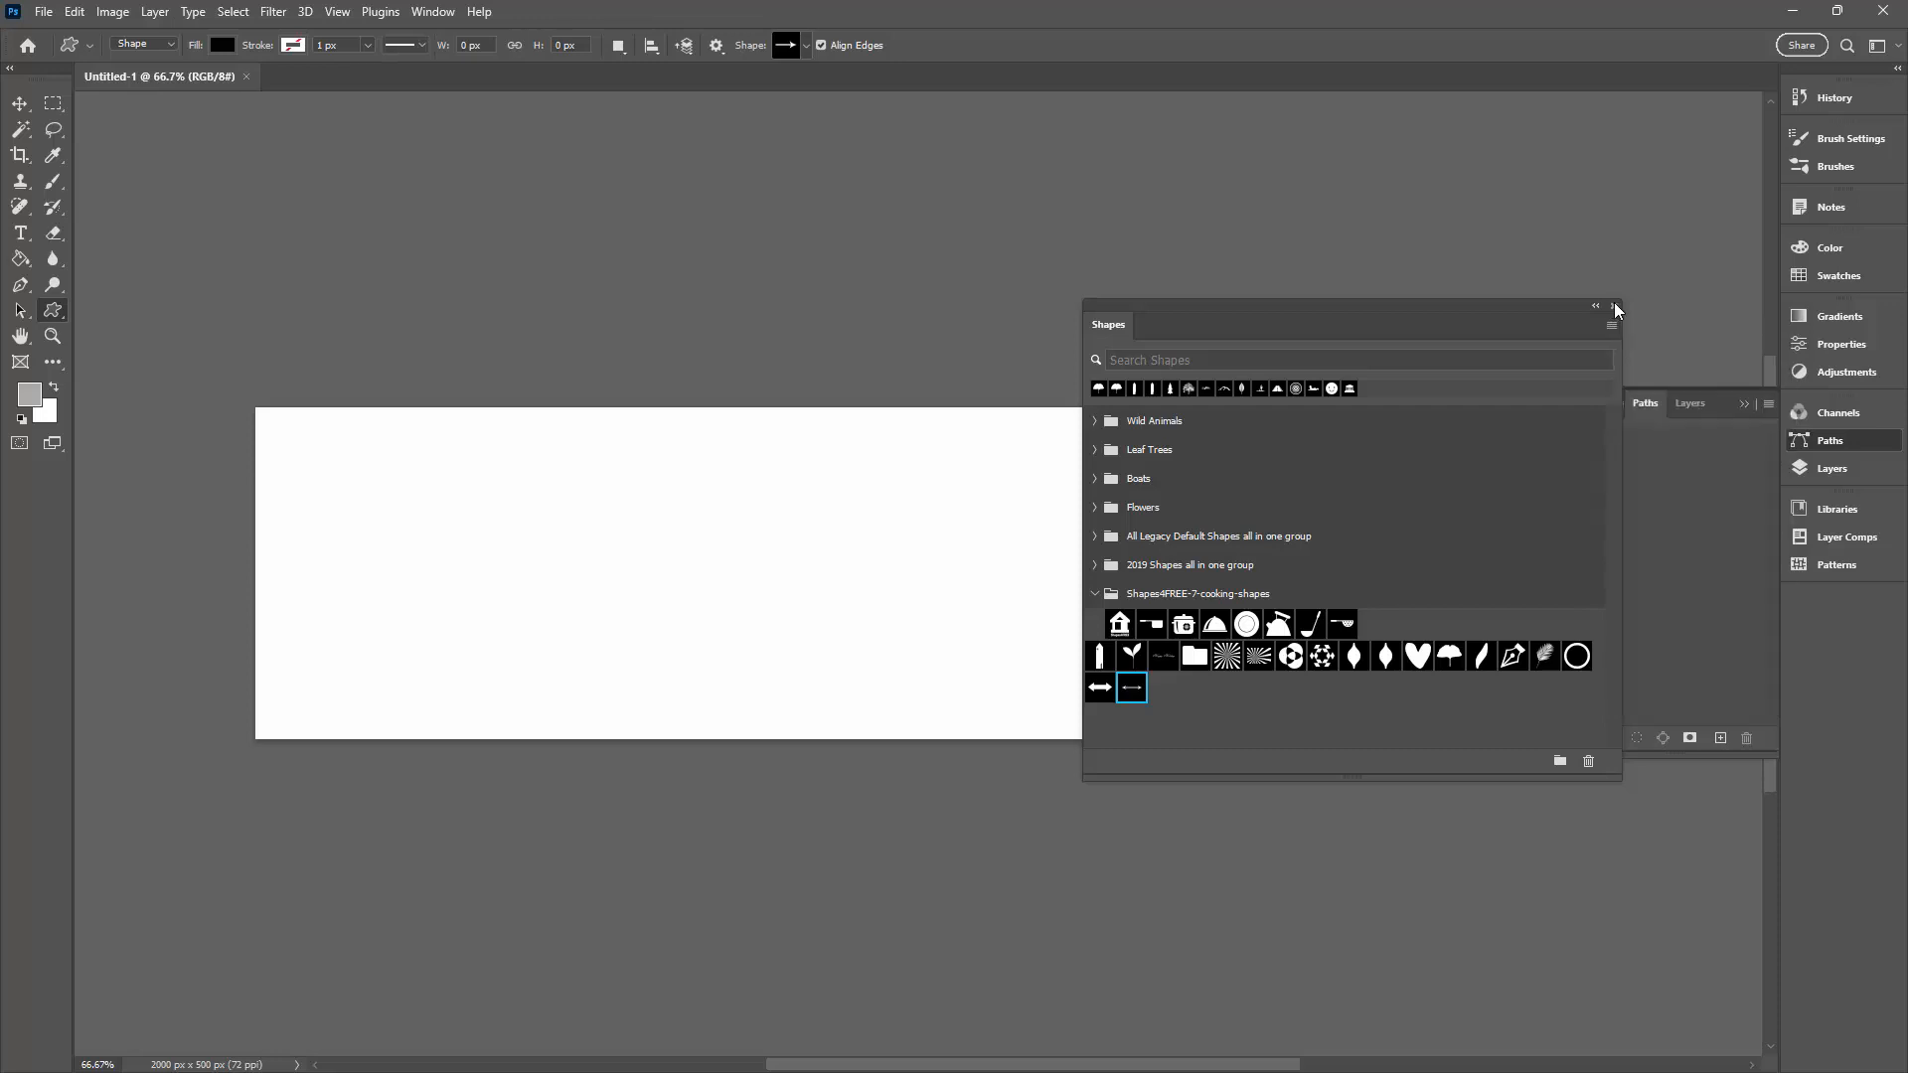
click(1614, 306)
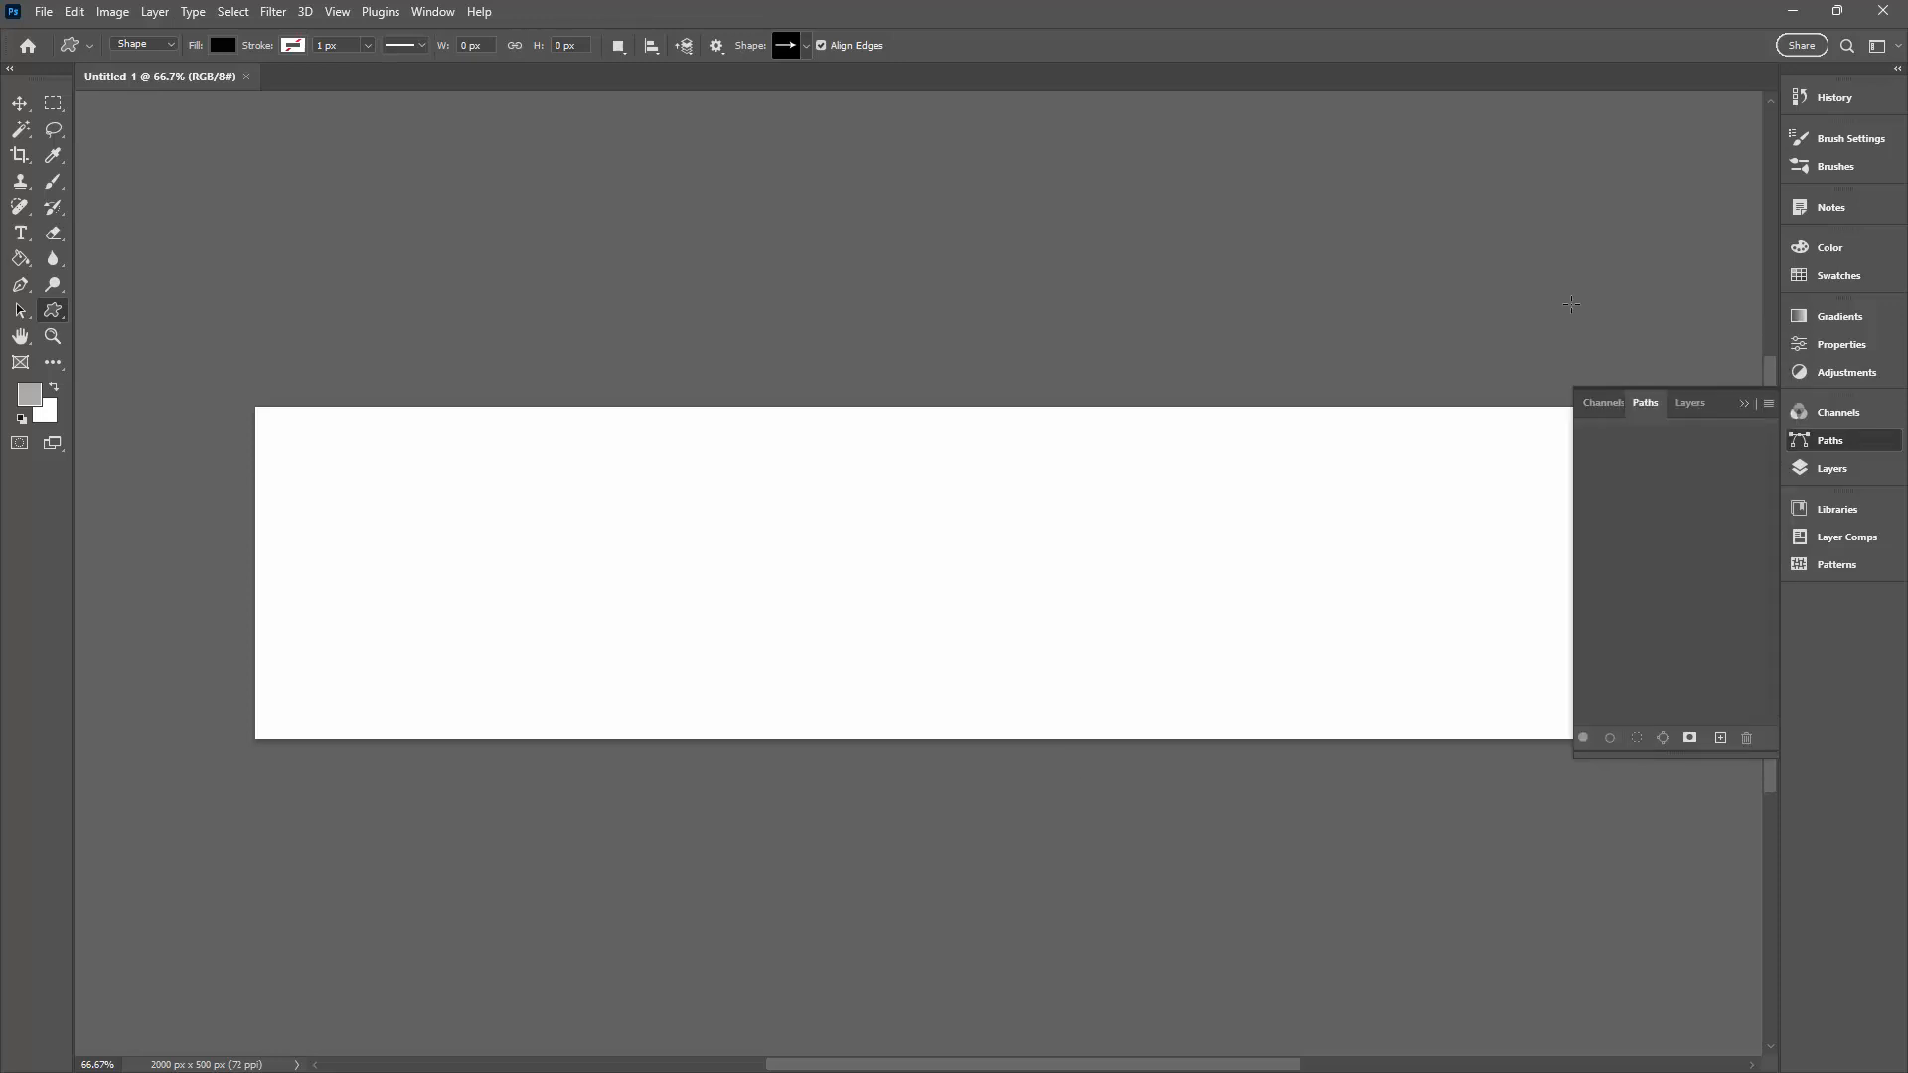
mouse_move(1598, 372)
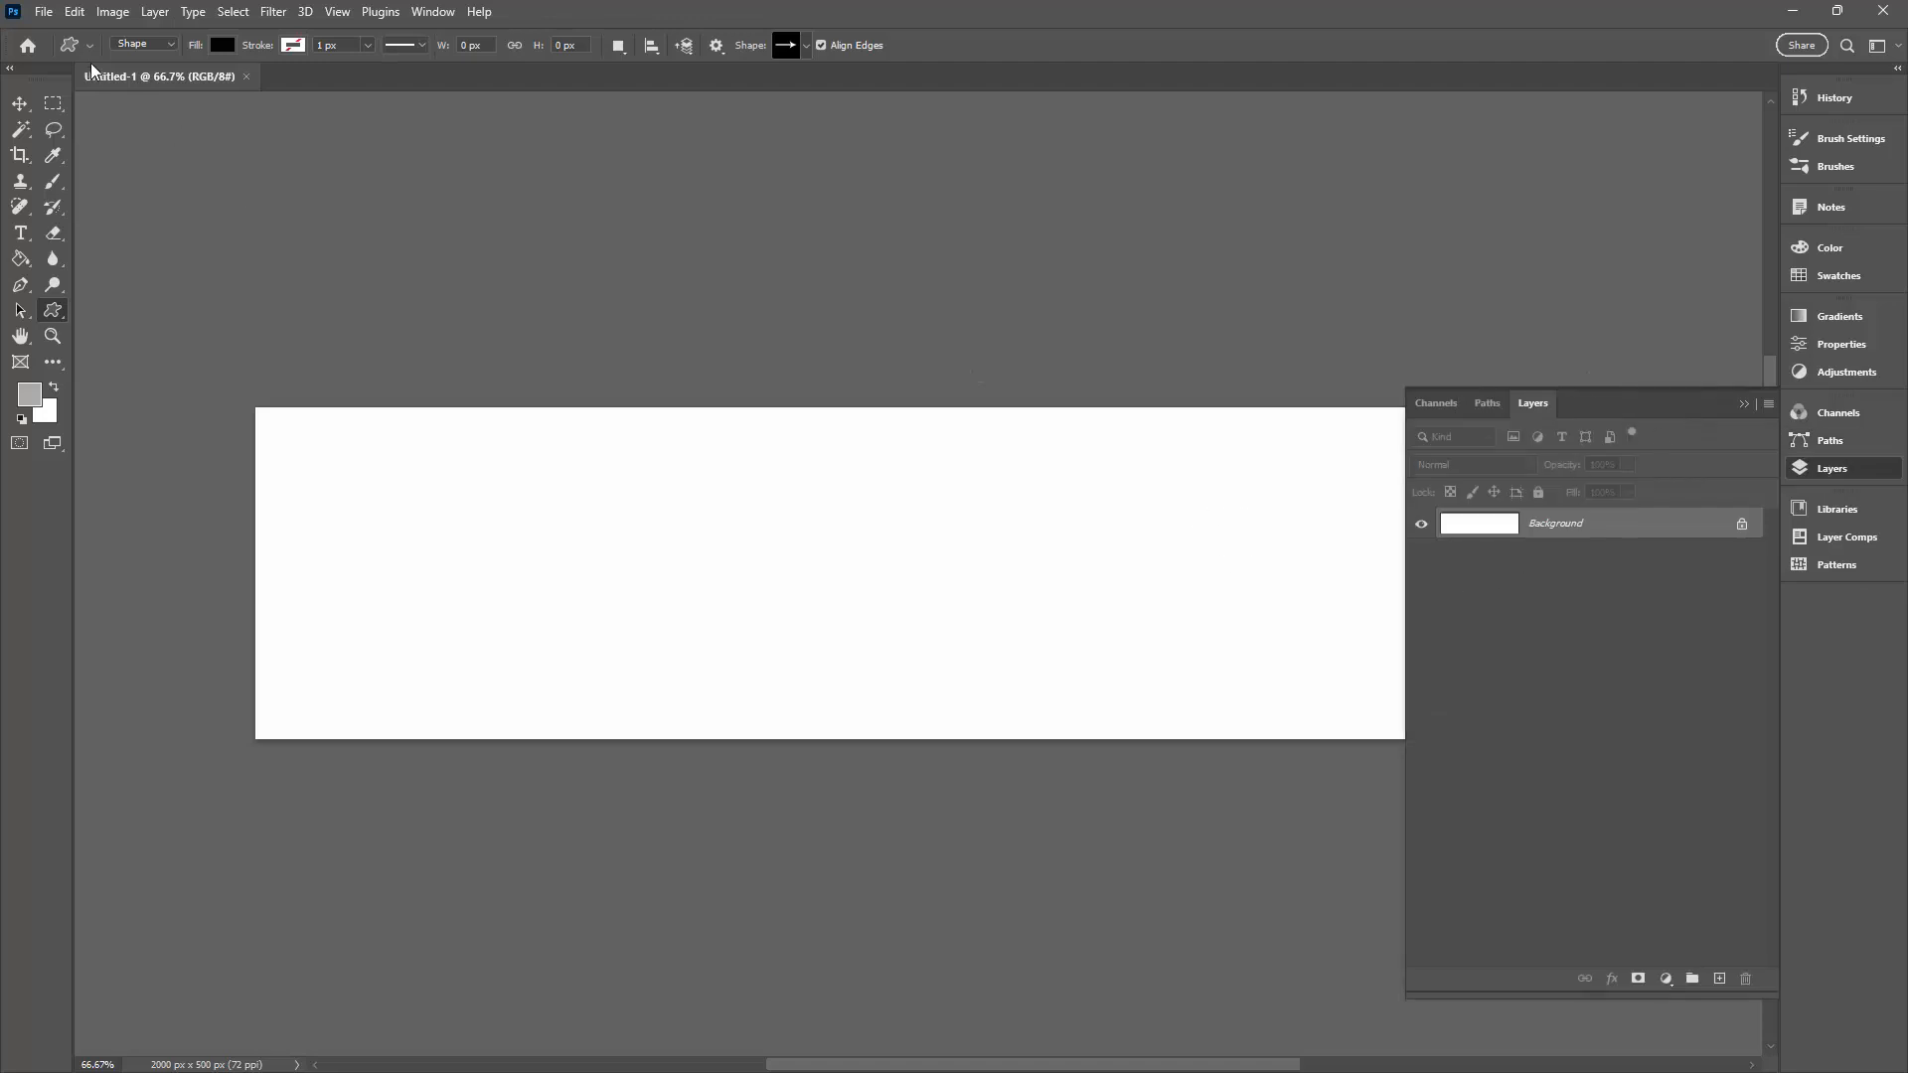
mouse_move(70, 98)
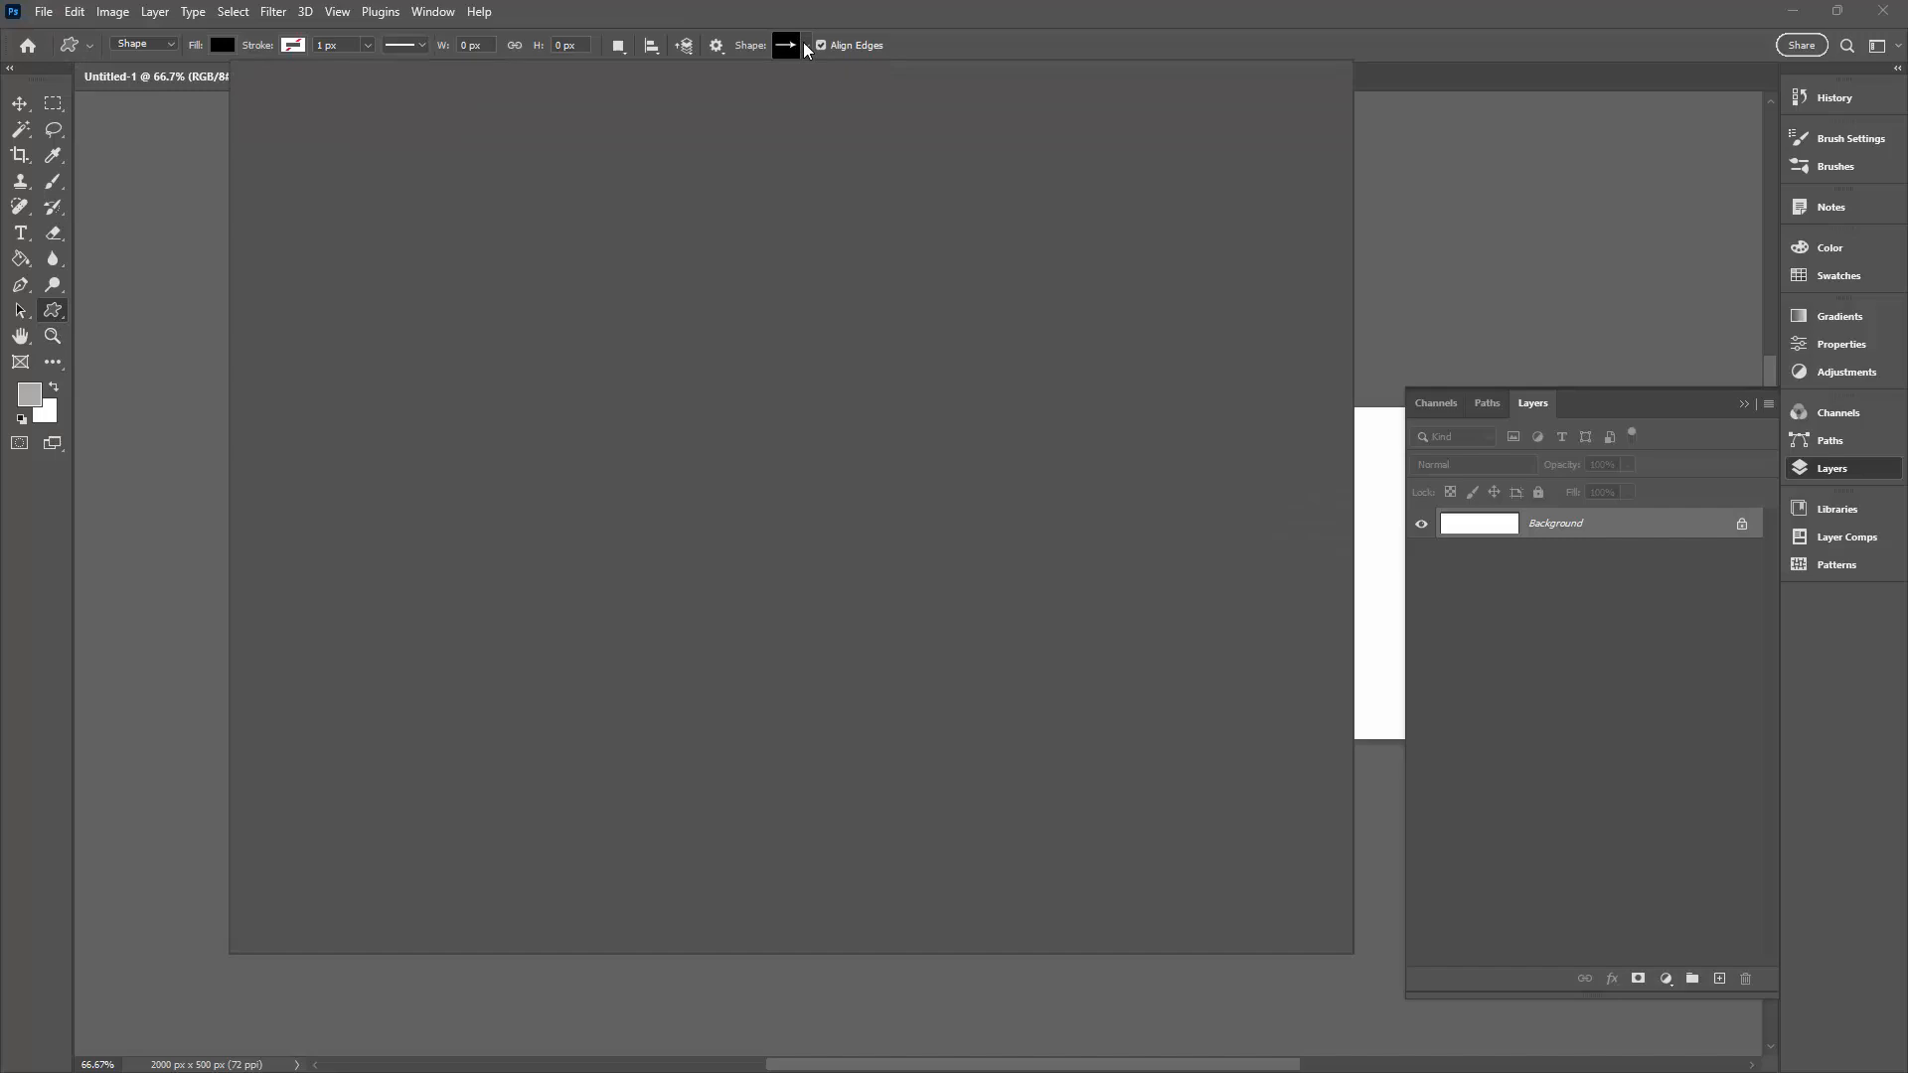
click(787, 46)
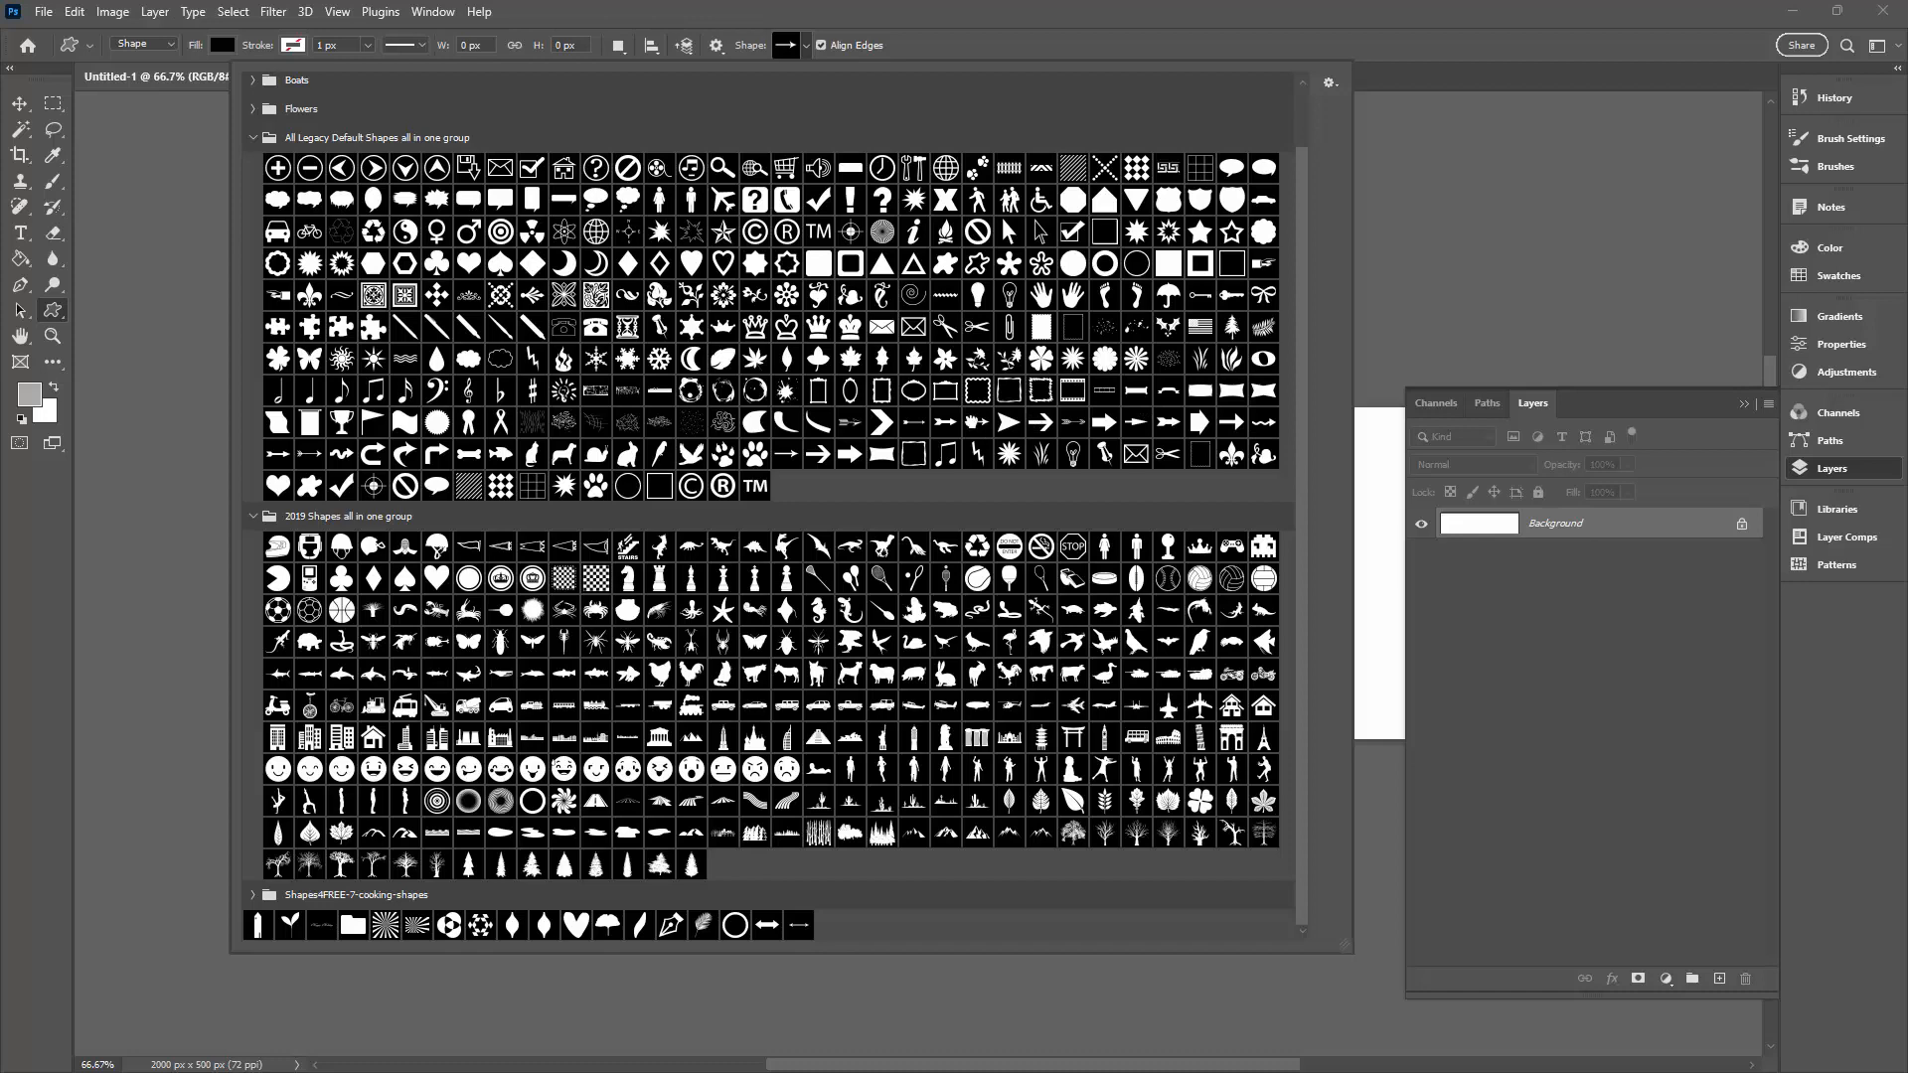
click(976, 421)
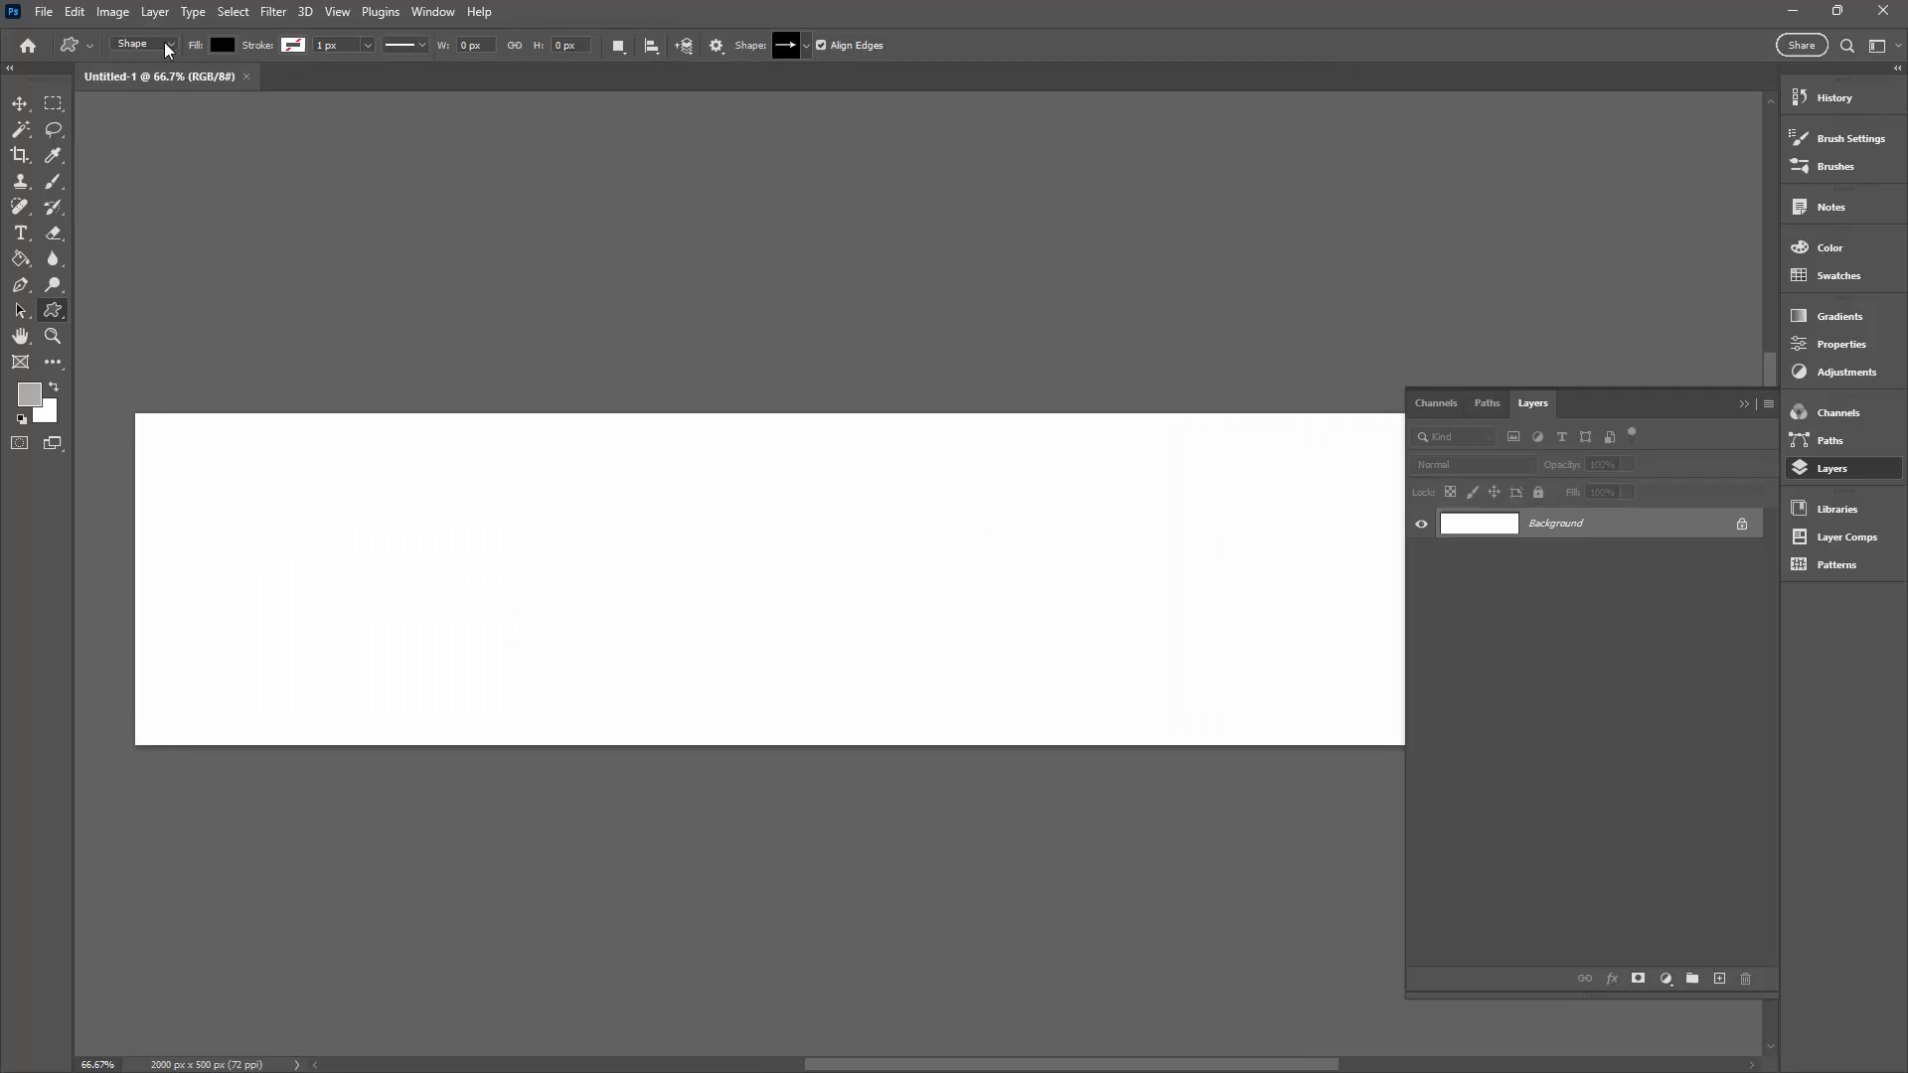
click(143, 44)
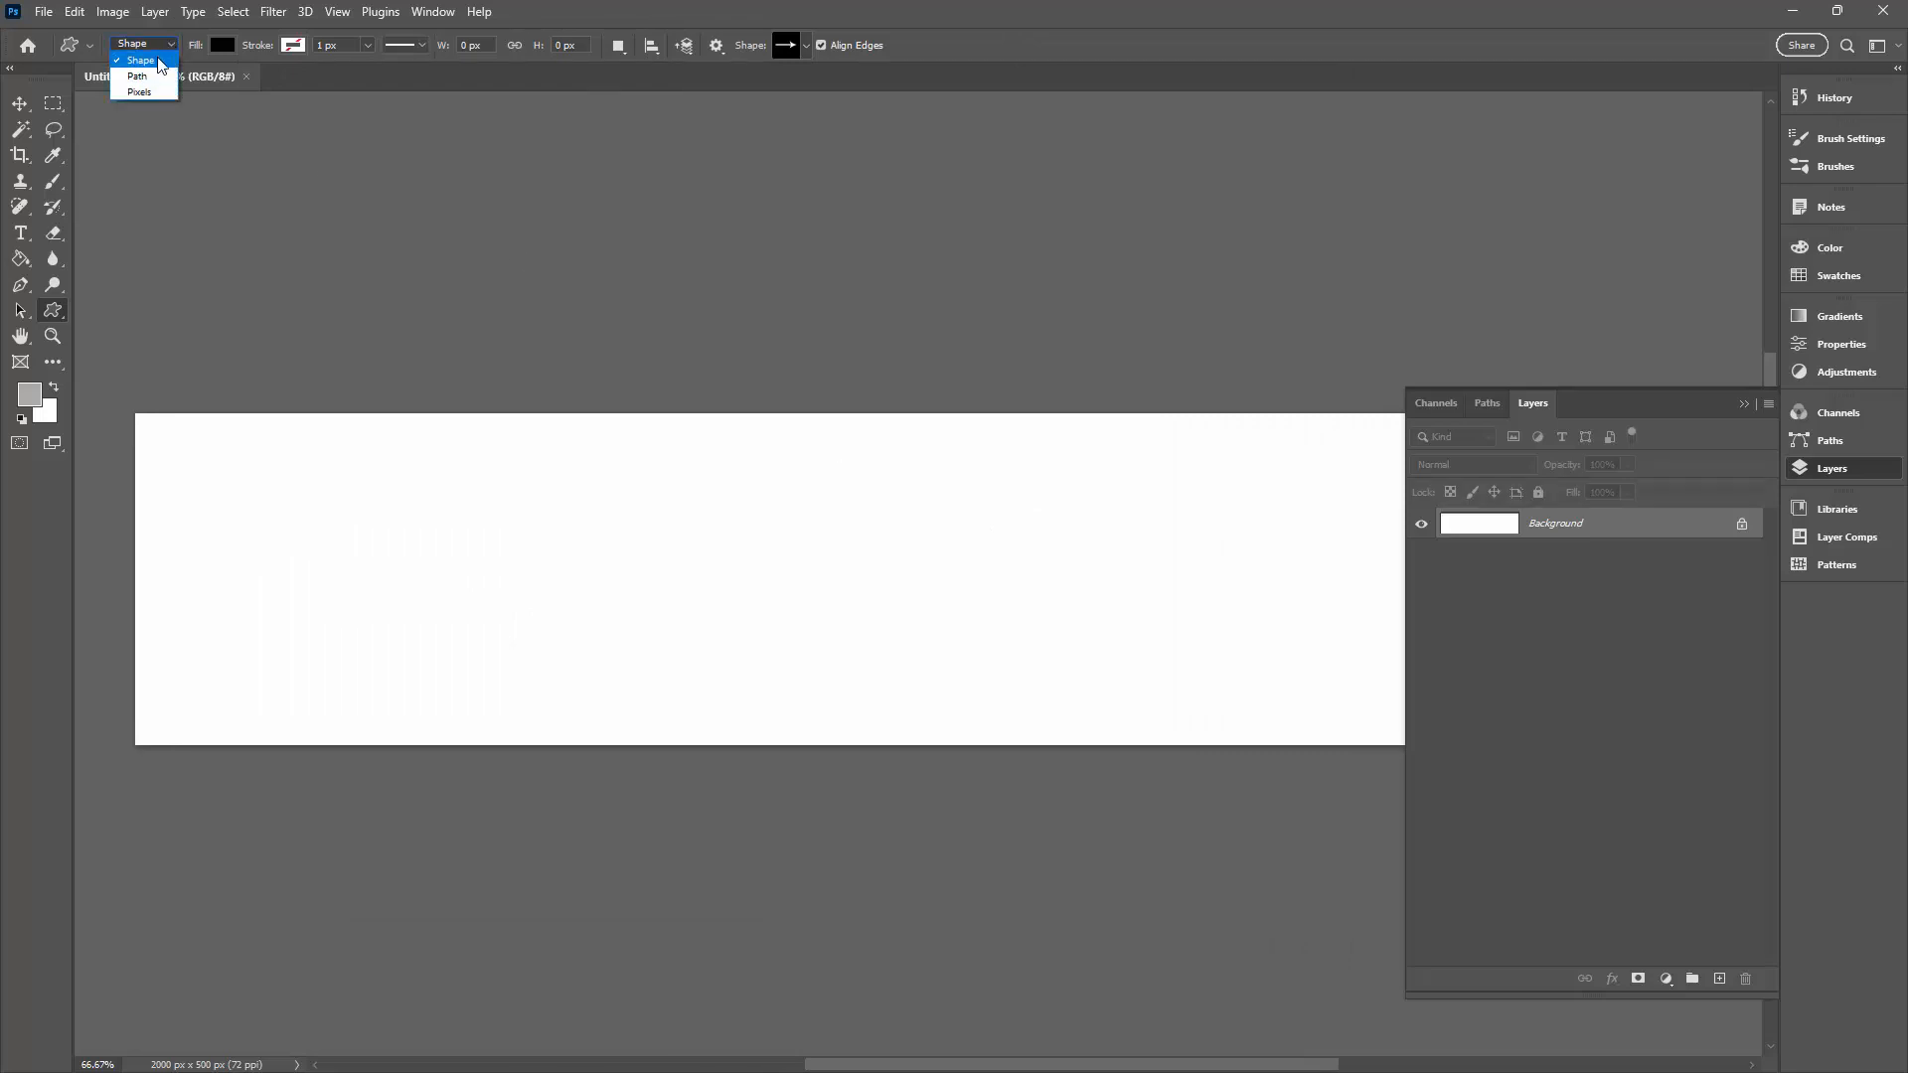
Draw a black right-pointing arrow as shape layer Arrow 5 1 and show the Layers panel
click(139, 61)
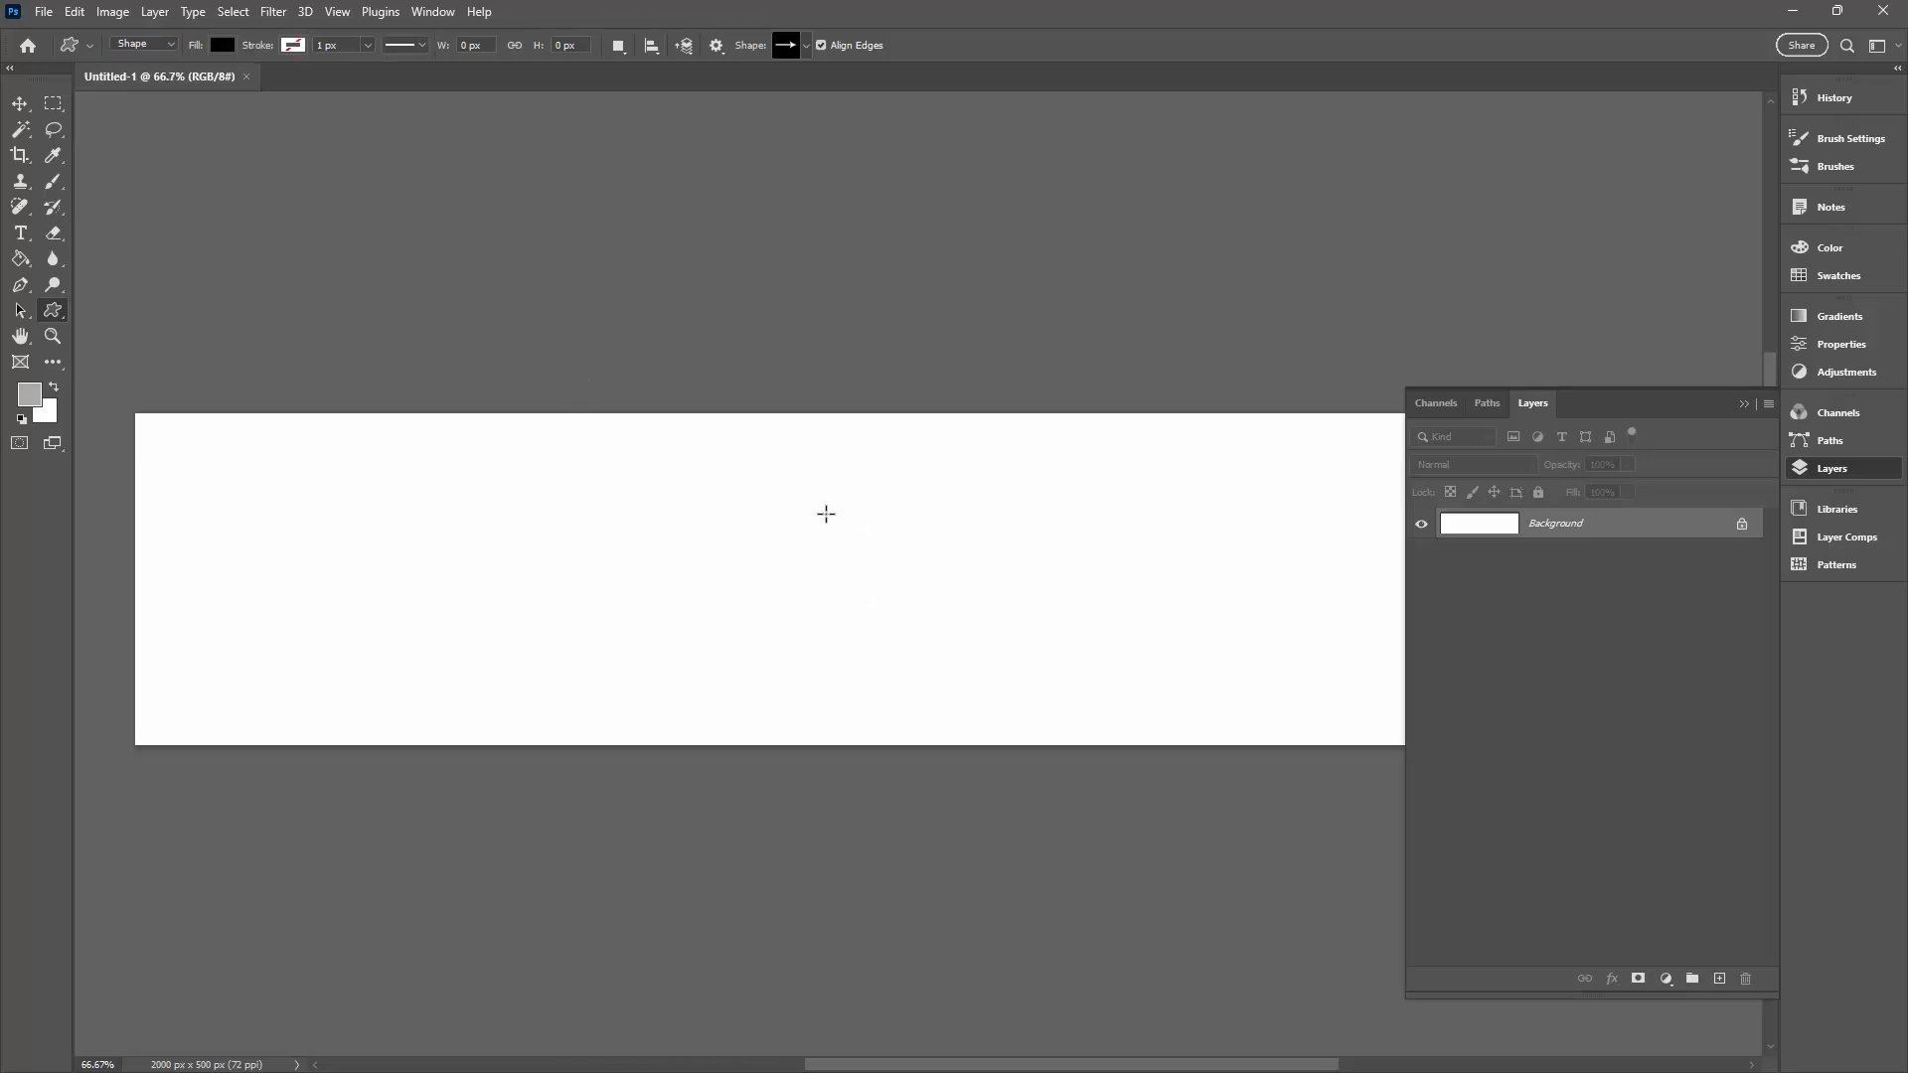
mouse_move(793, 479)
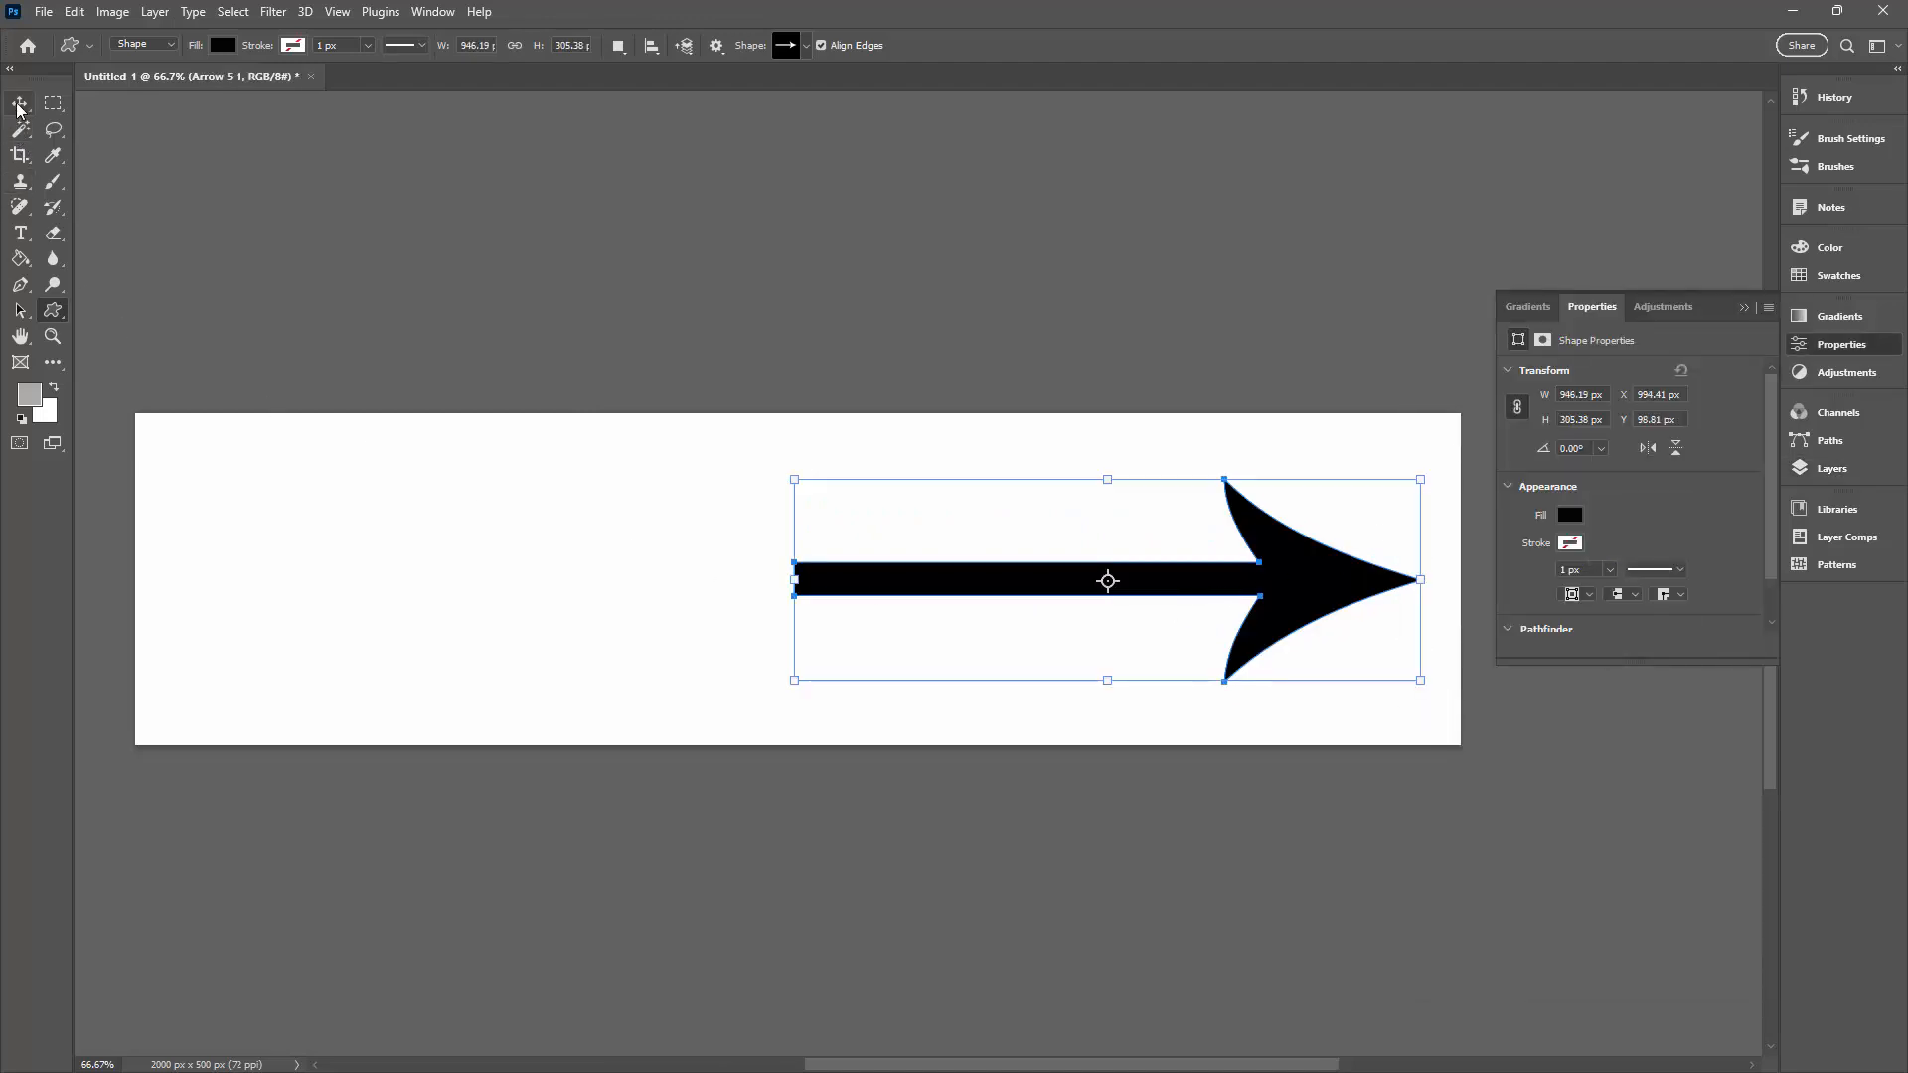
click(19, 104)
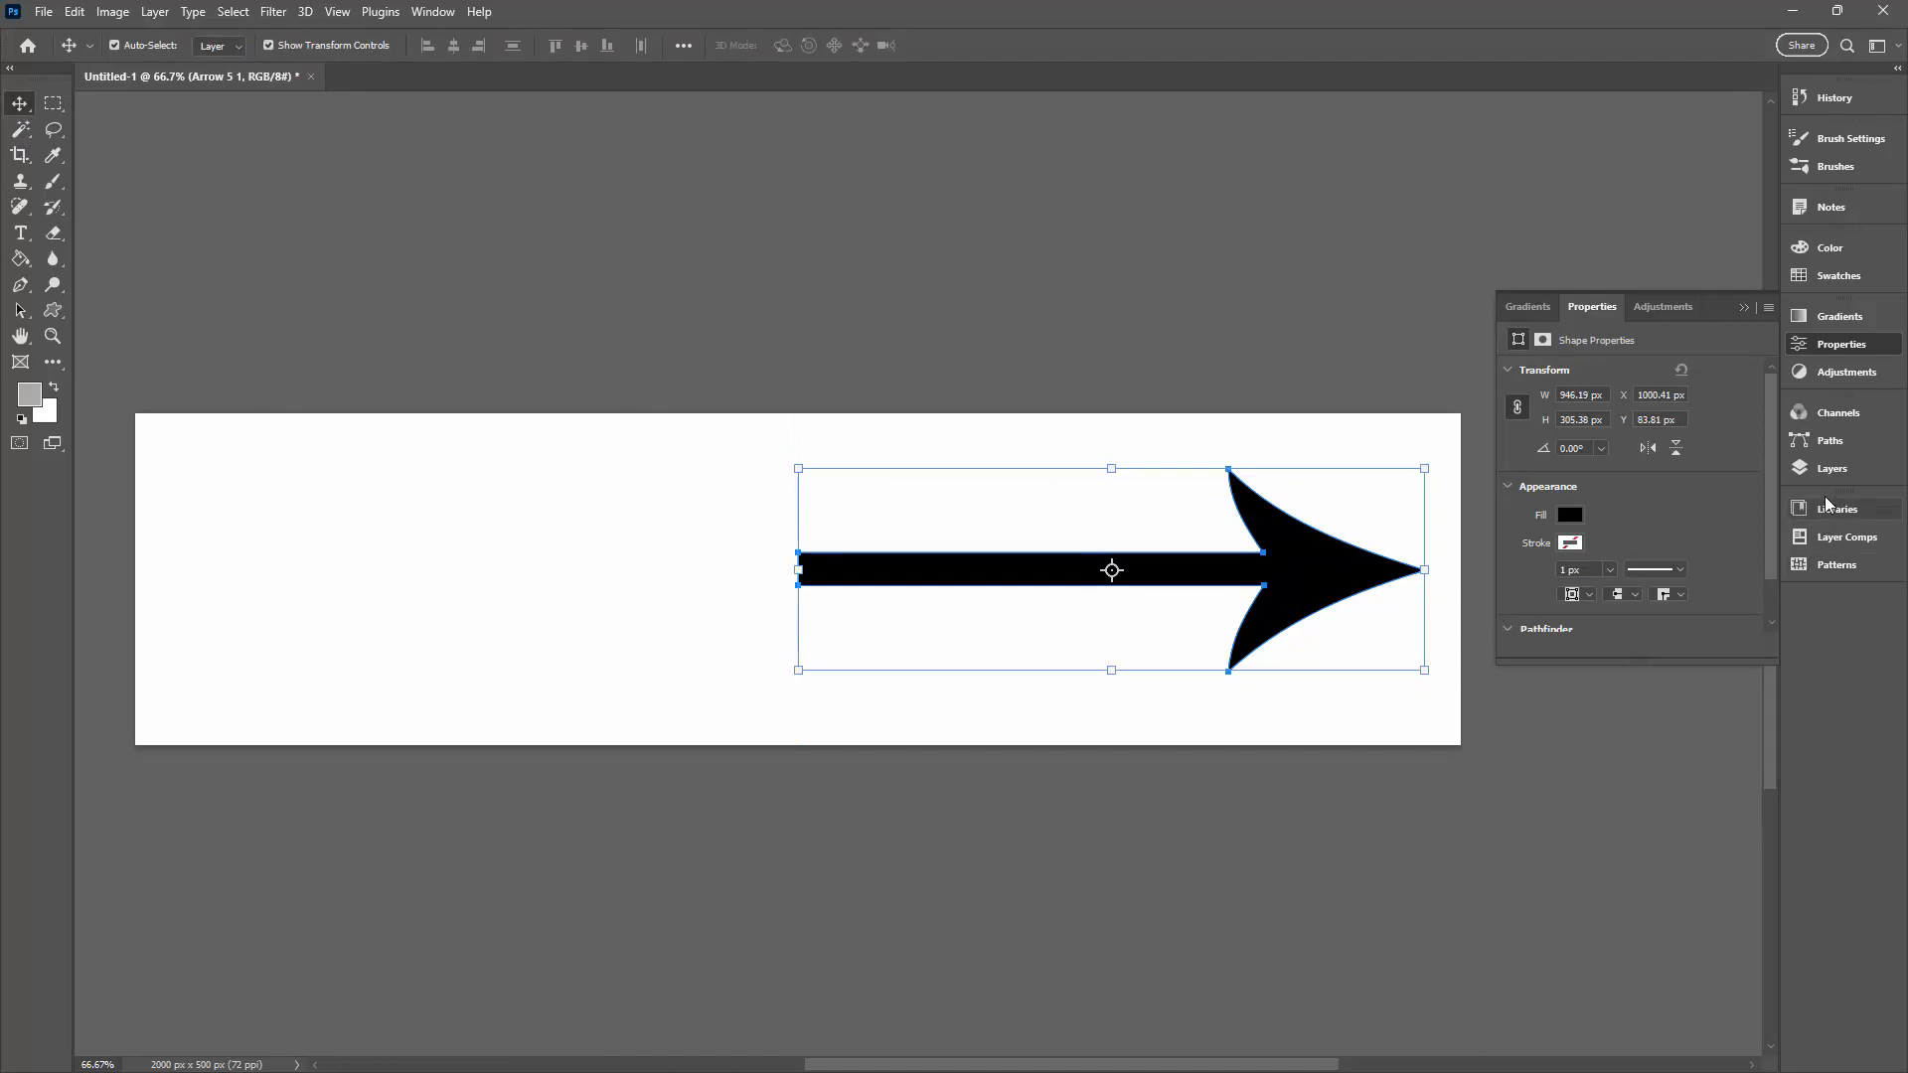
click(1830, 469)
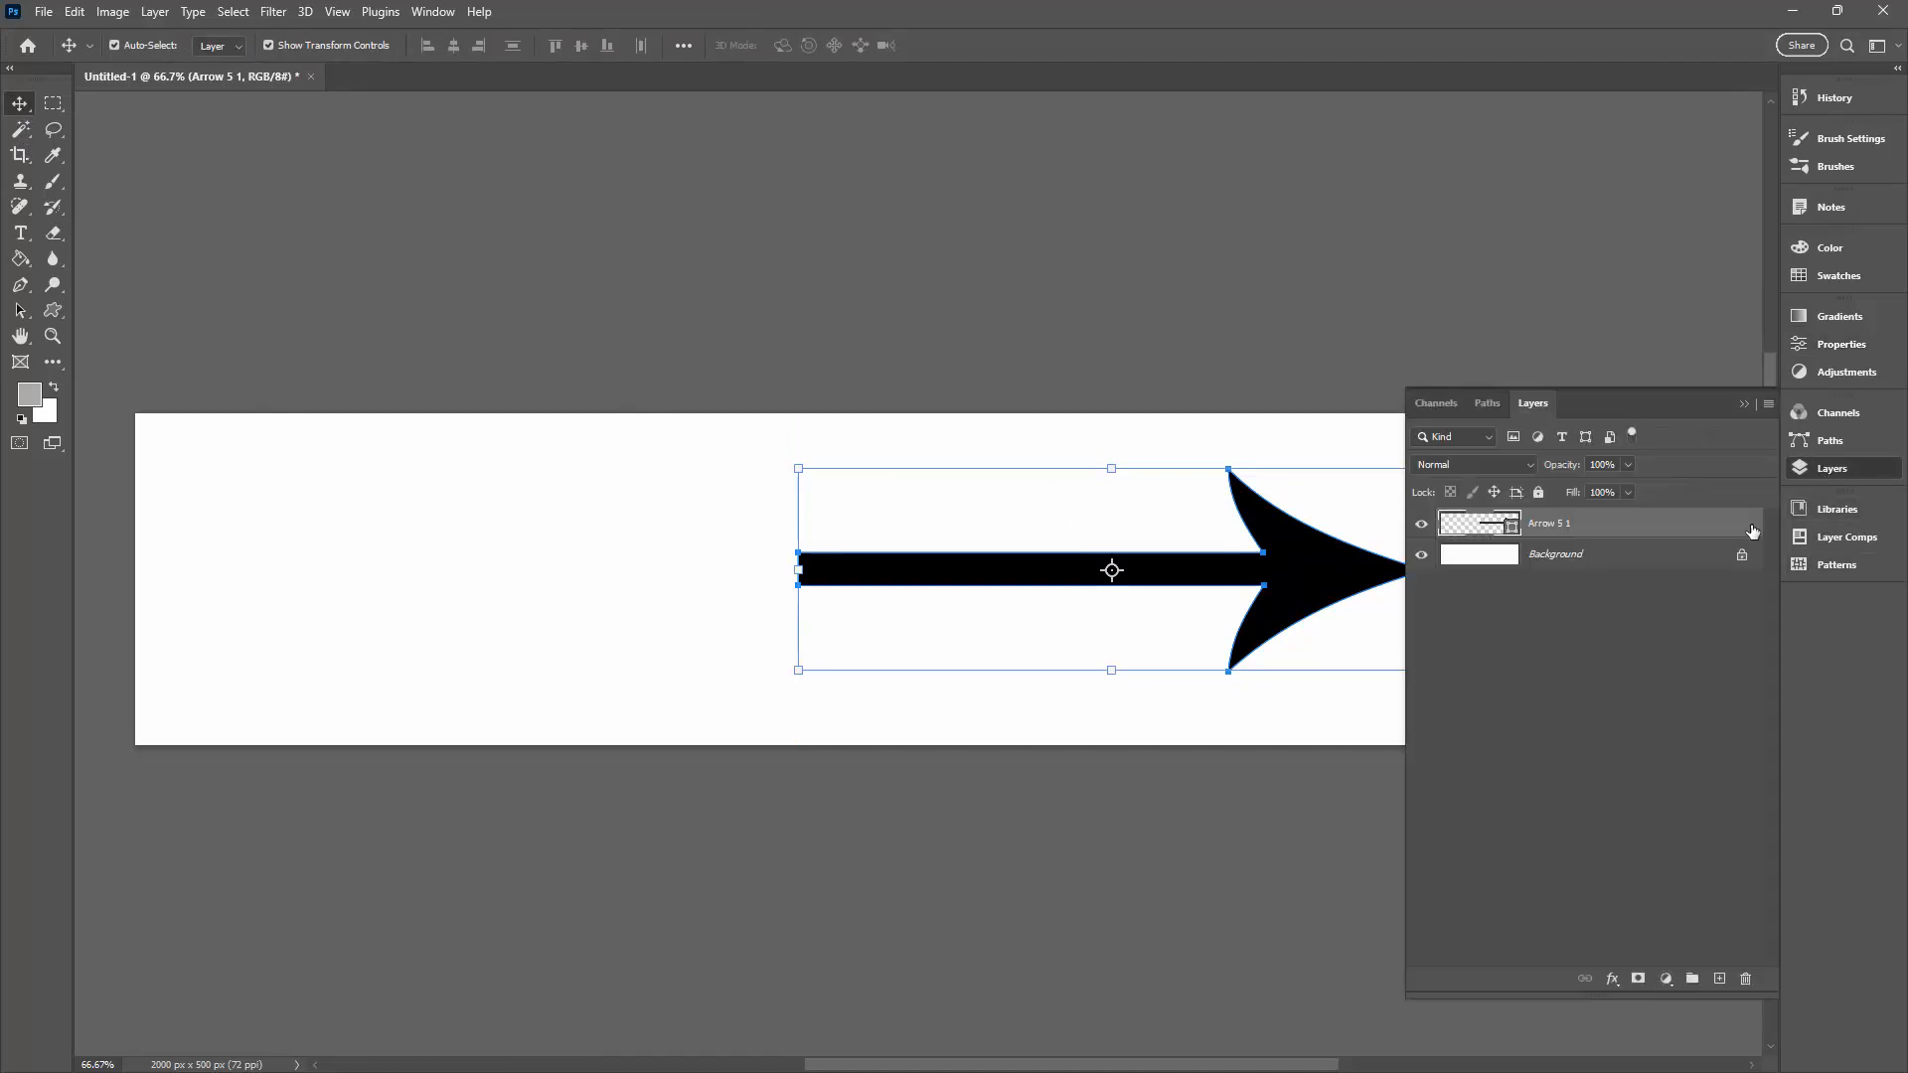
Duplicate the Arrow 5 1 layer as Arrow 5 1 copy above the original
right_click(1582, 523)
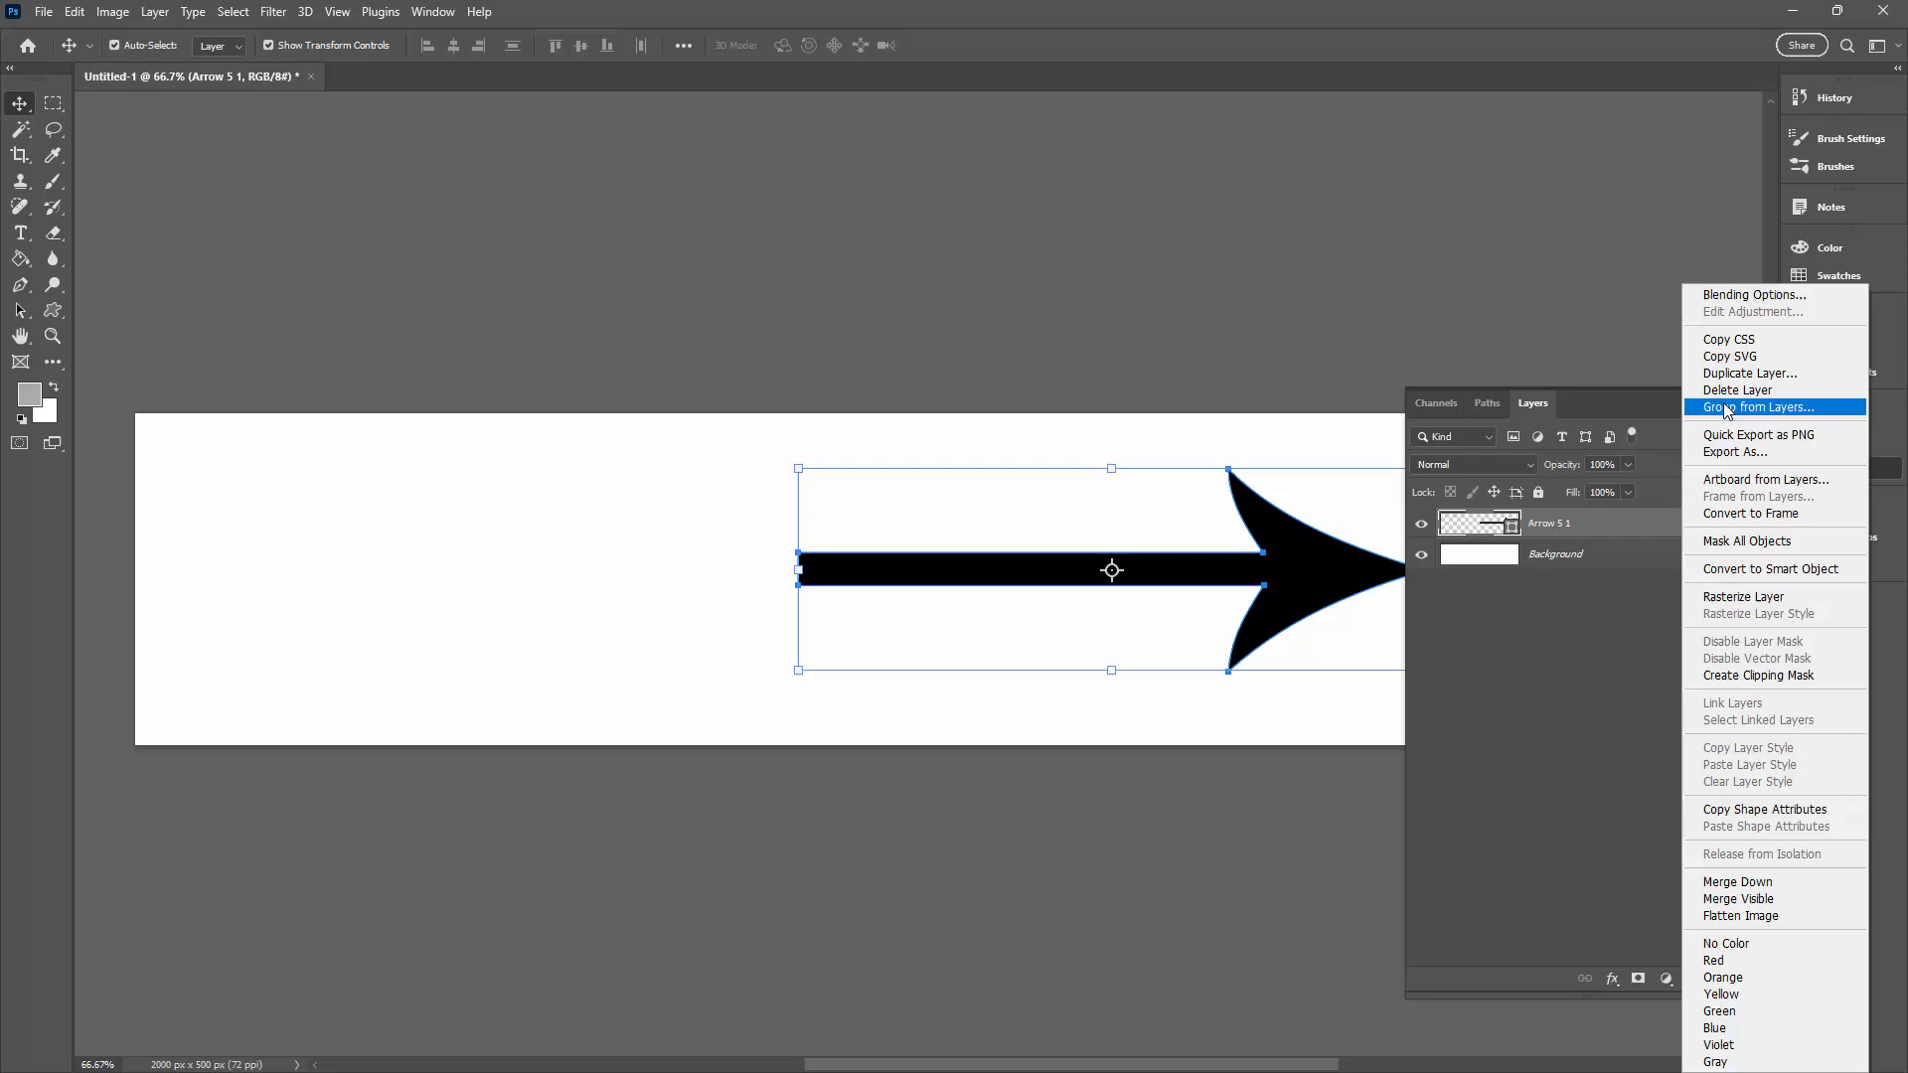
click(1749, 372)
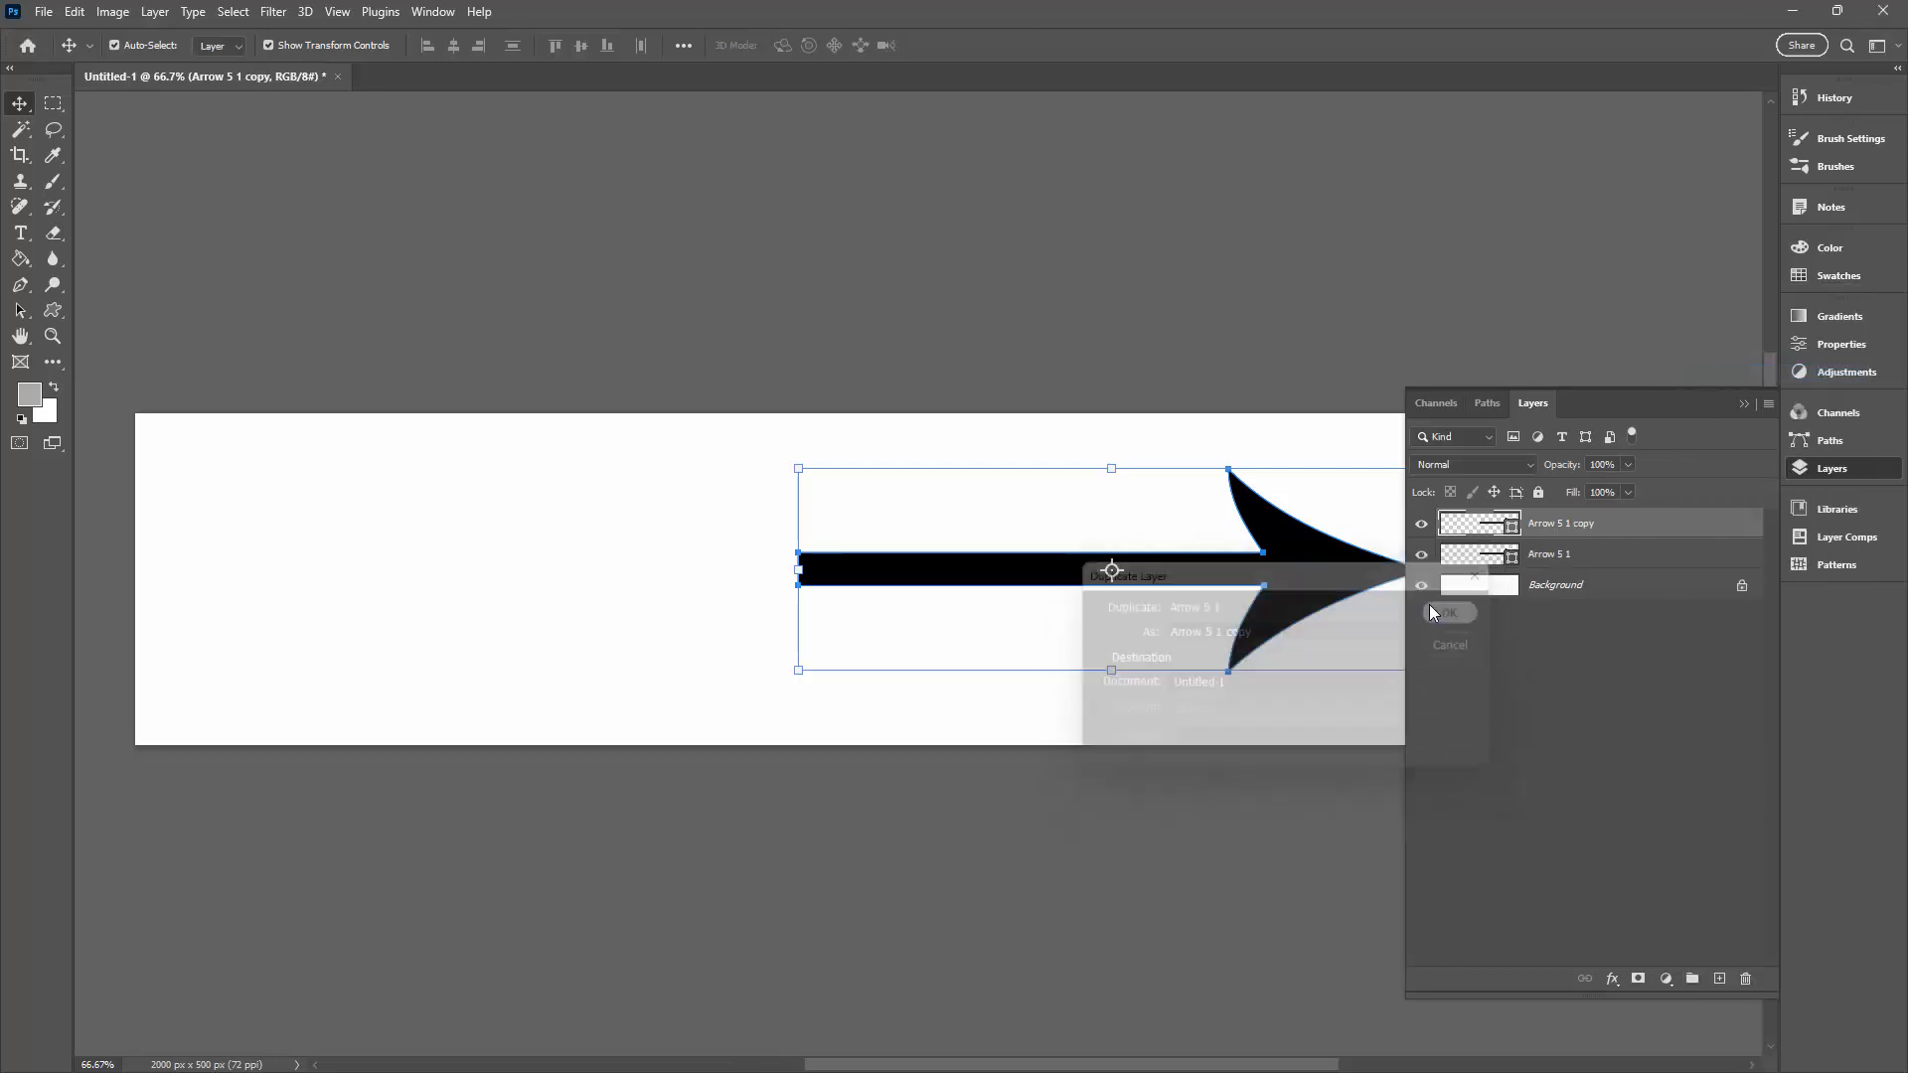
click(1449, 613)
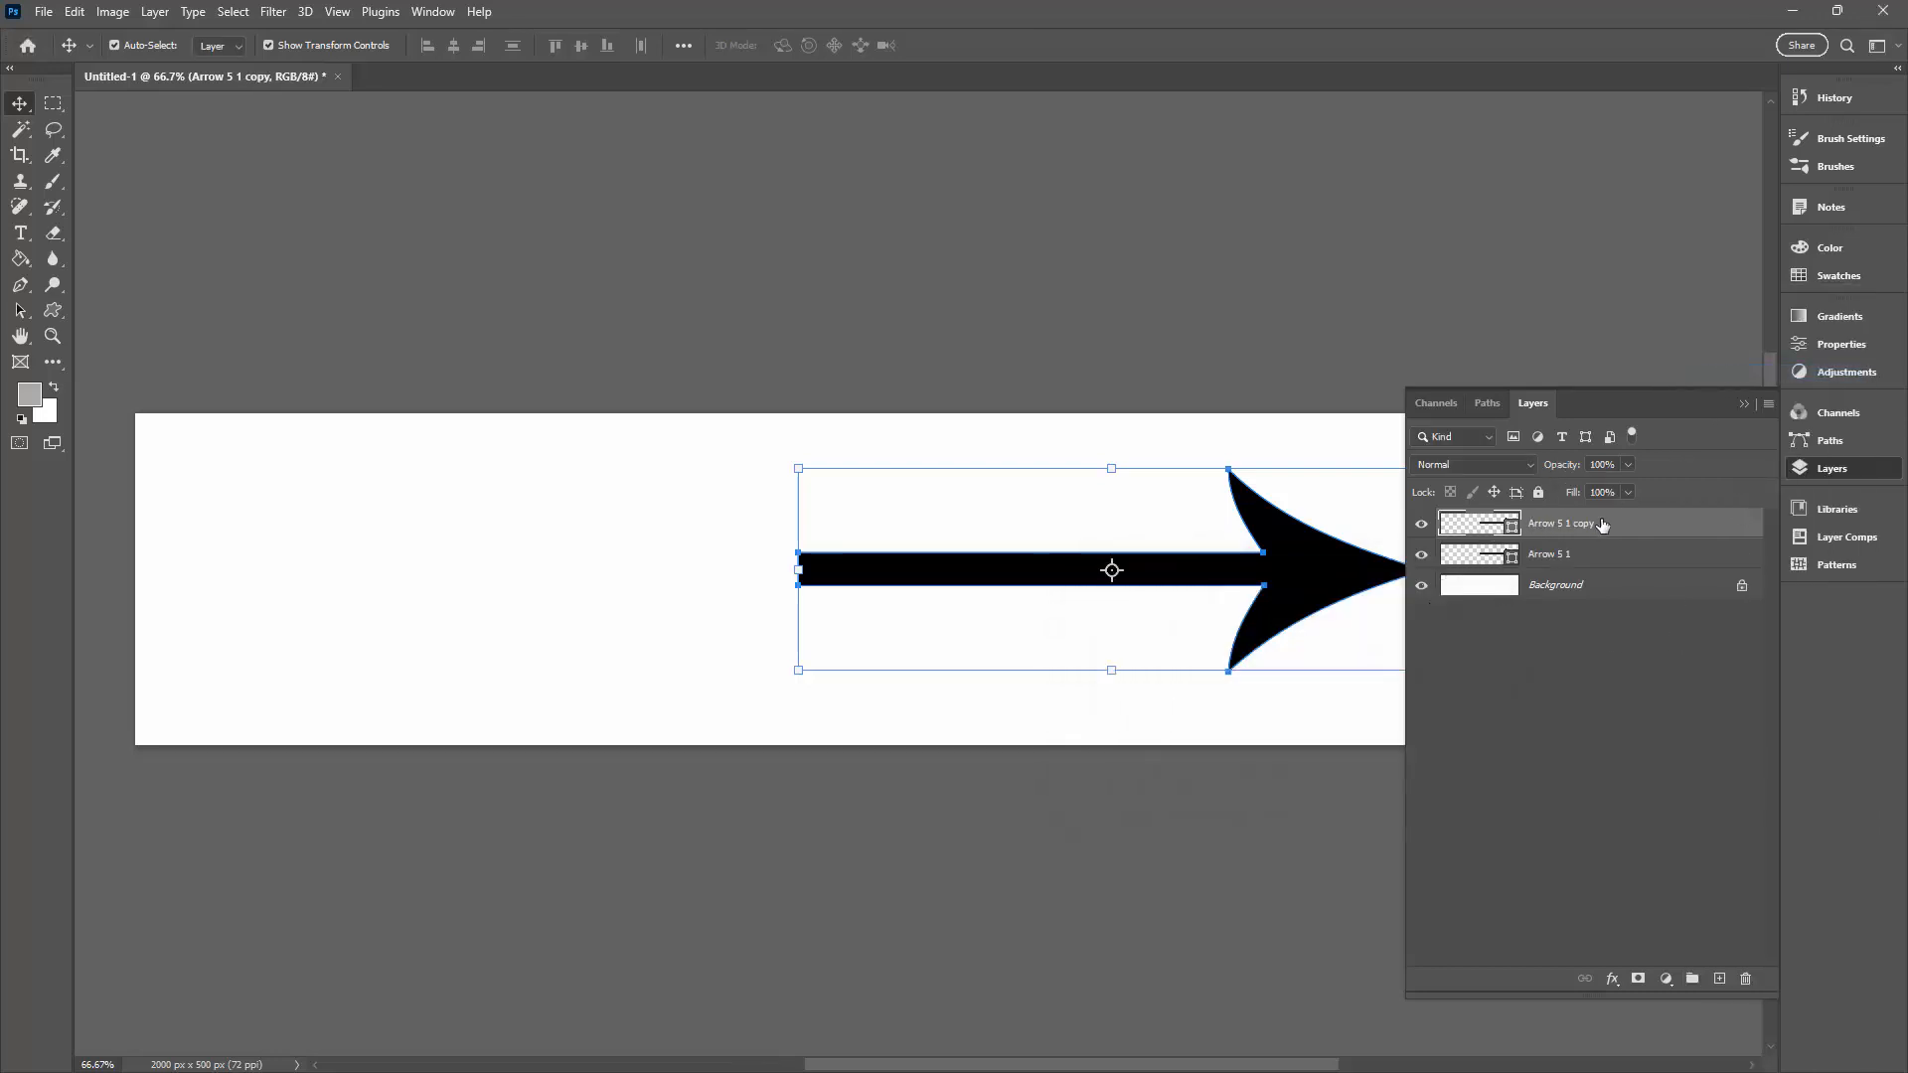
mouse_move(1576, 523)
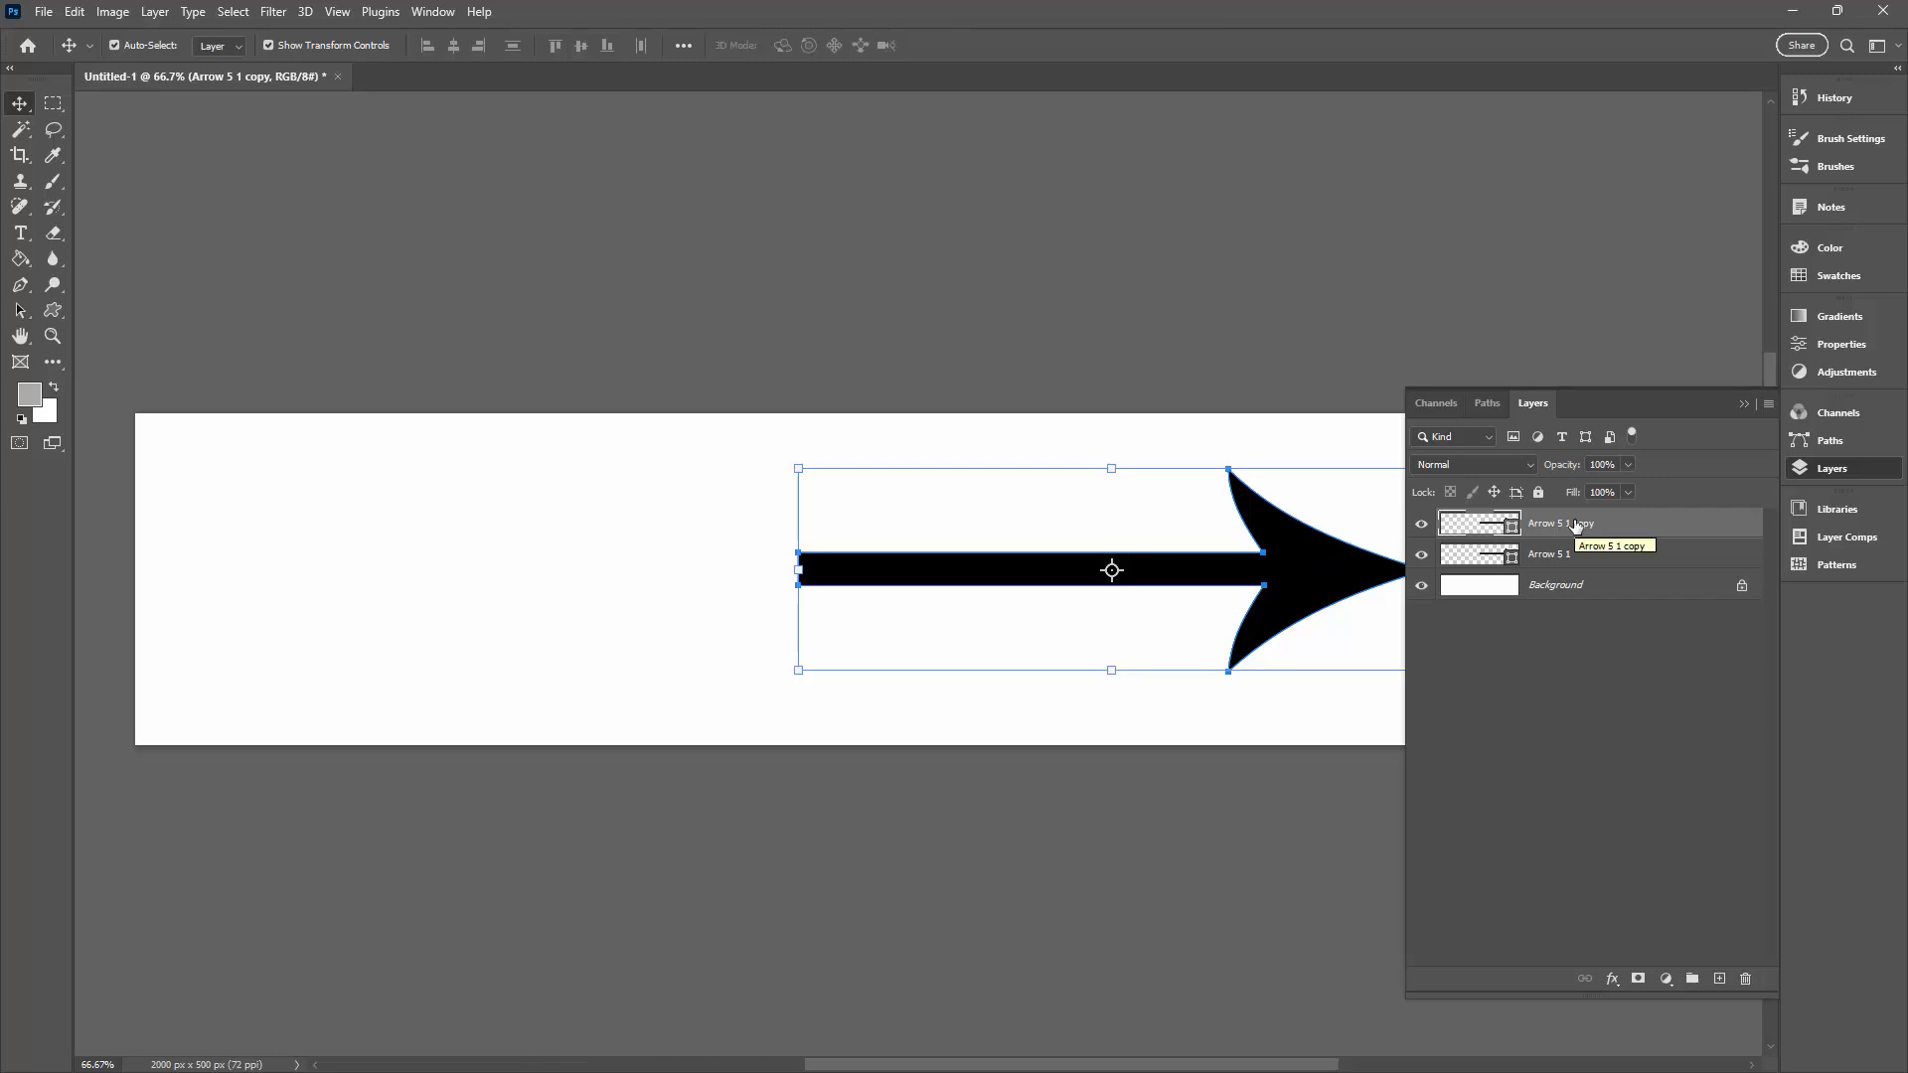
click(73, 12)
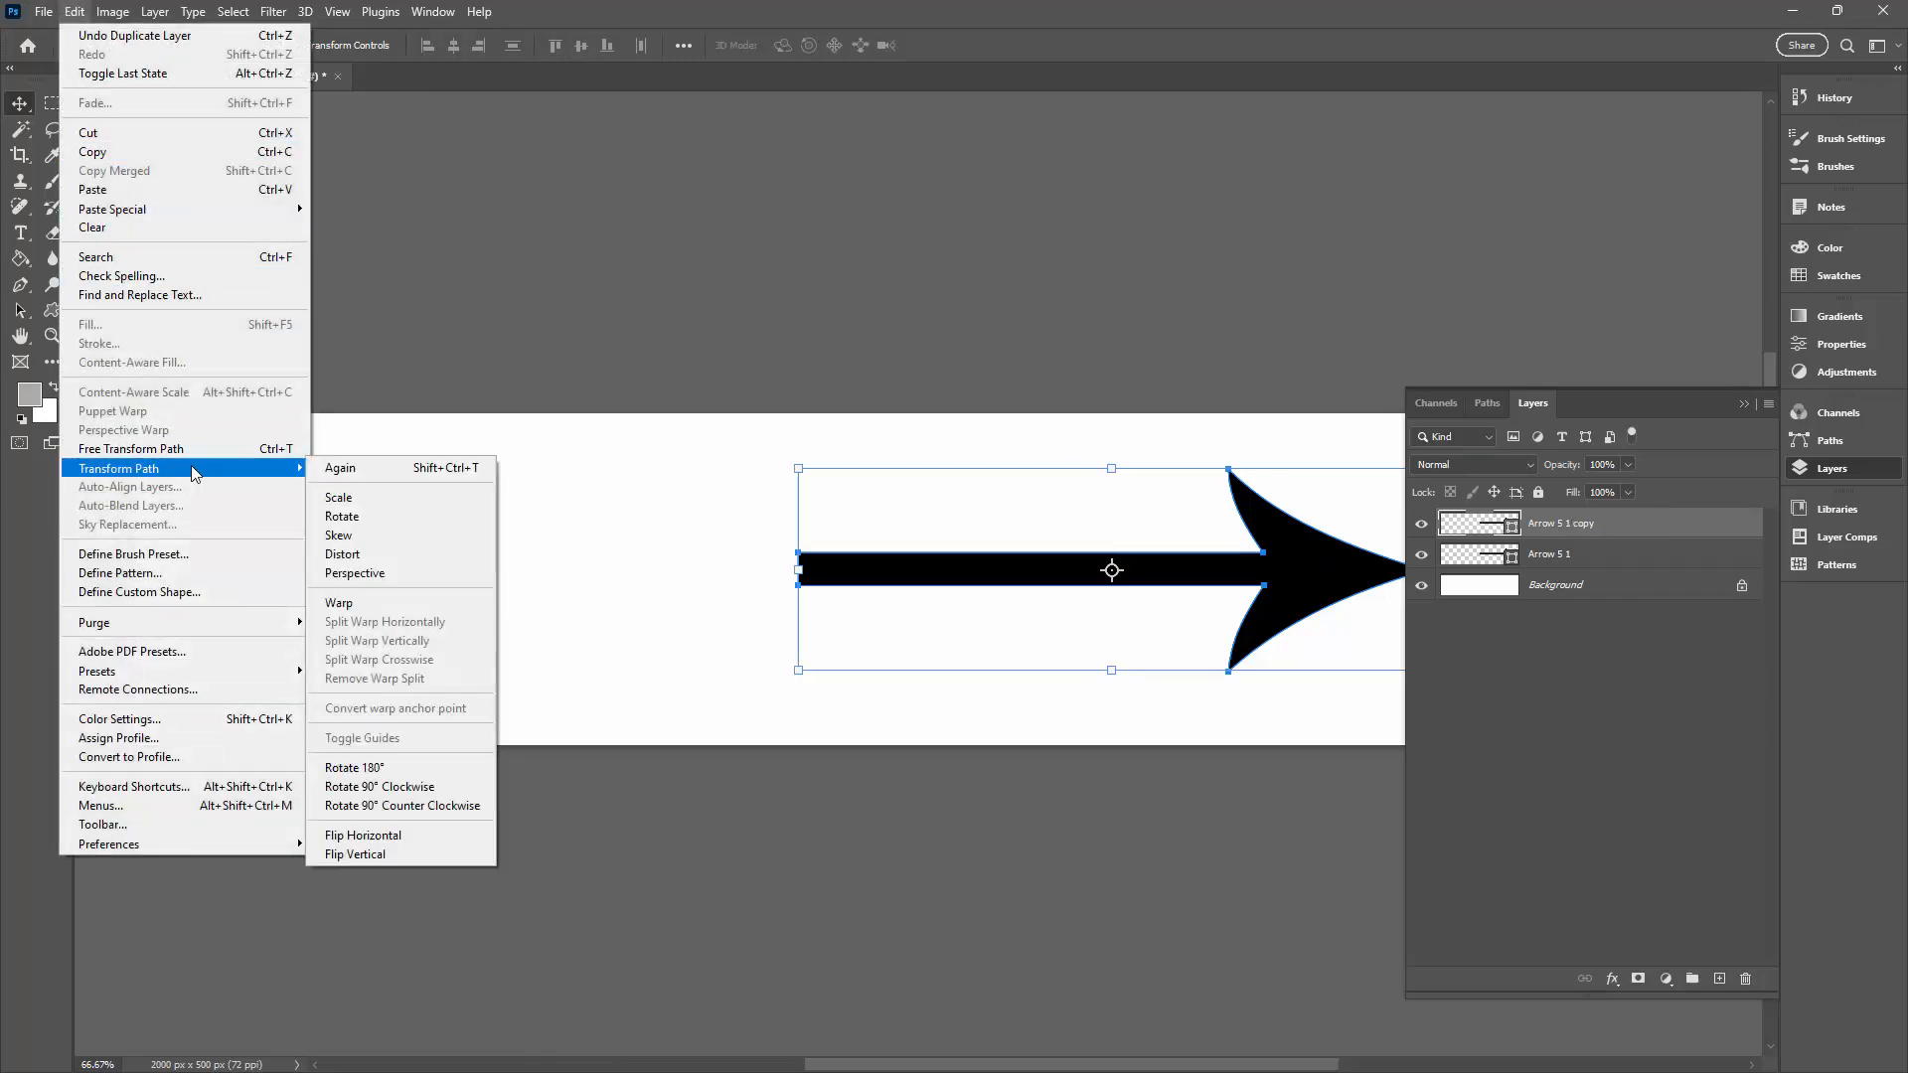
Flip the arrow copy horizontally so the two arrows form a double-headed arrow
click(361, 834)
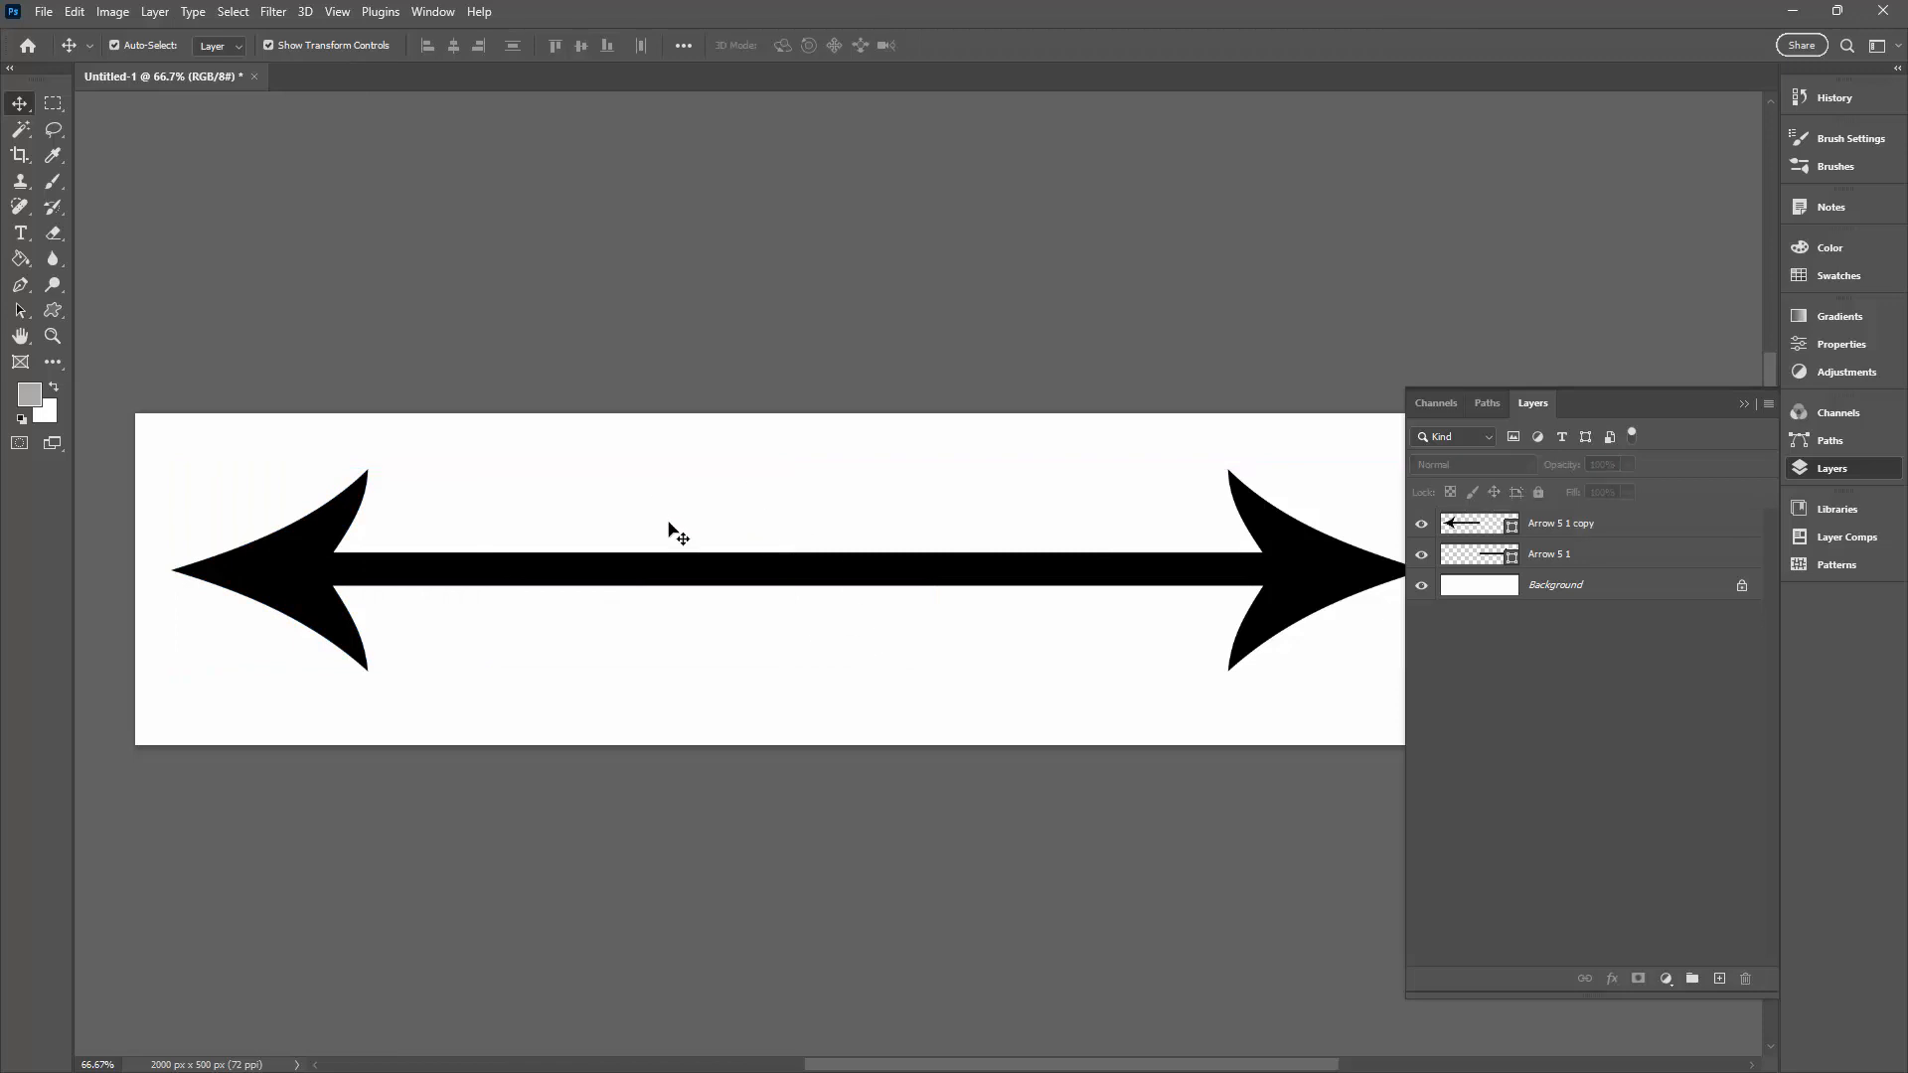
mouse_move(952, 563)
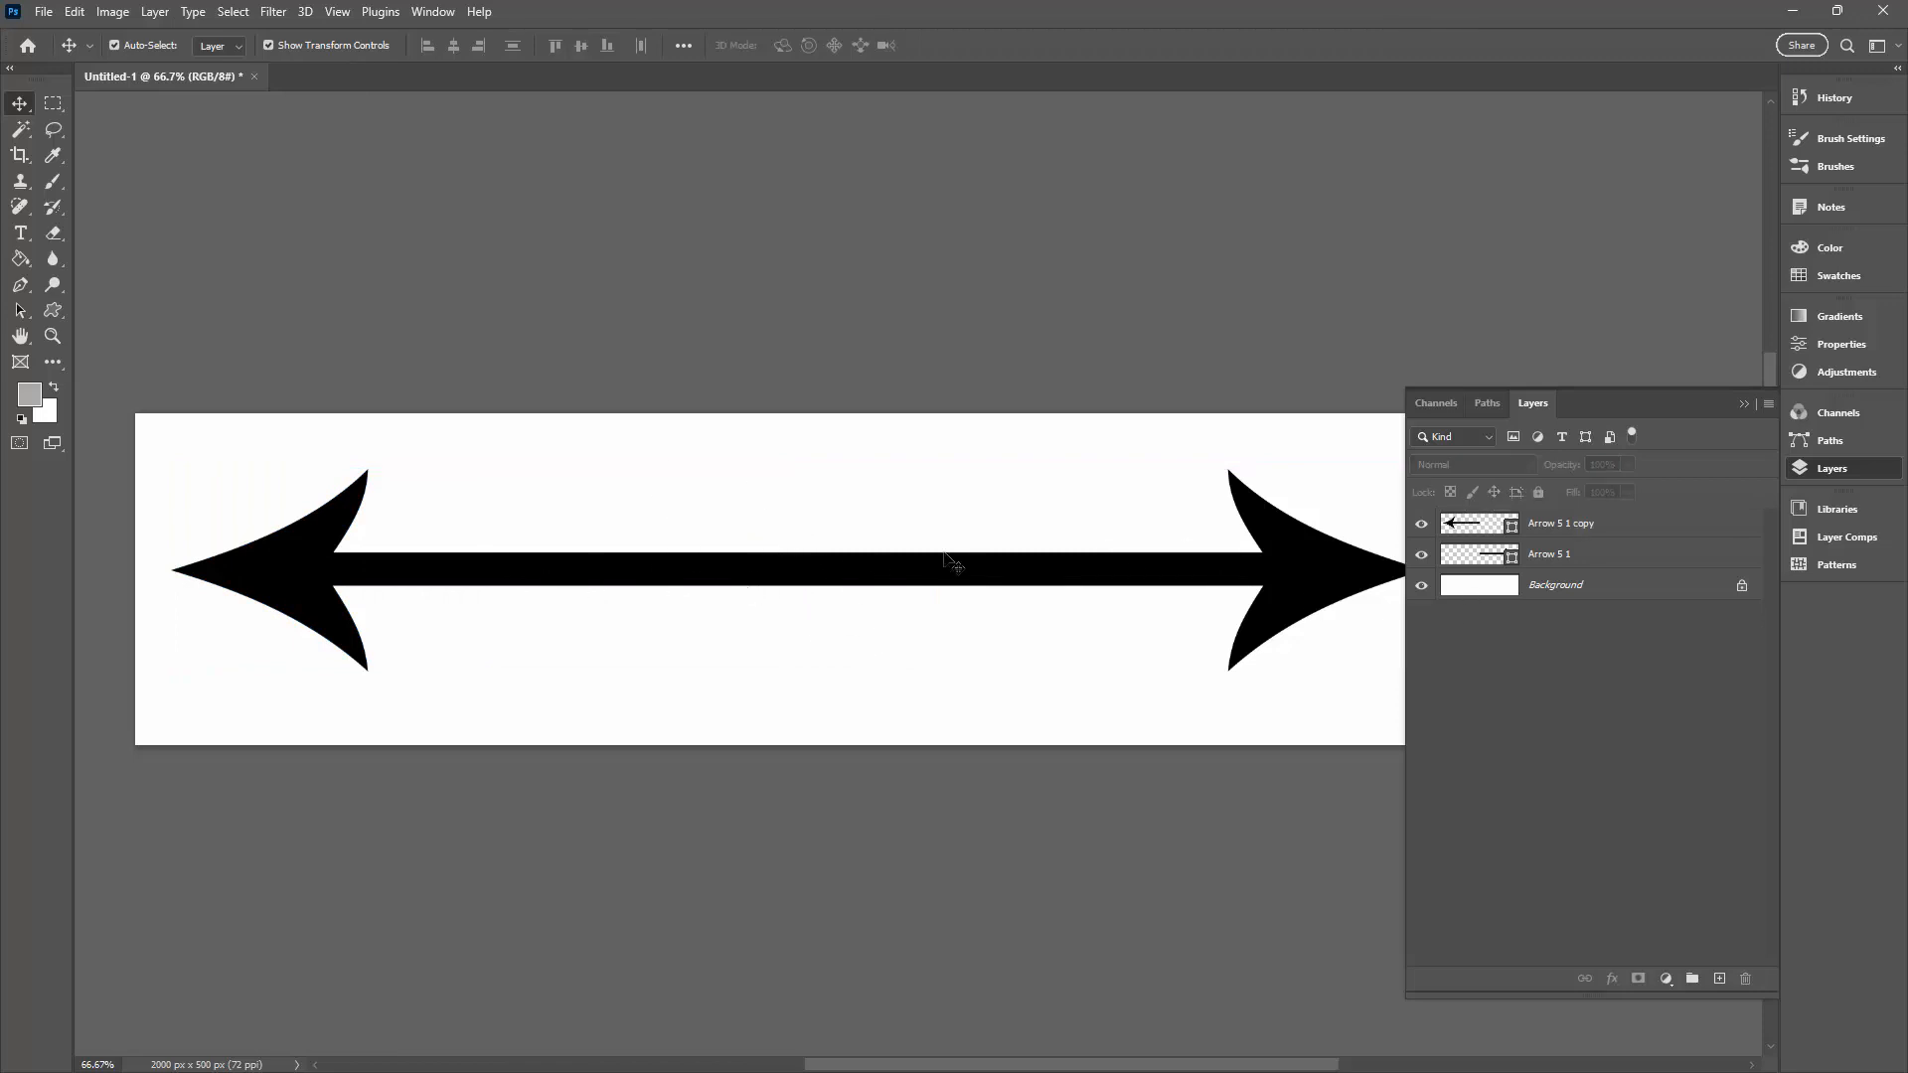
click(1562, 523)
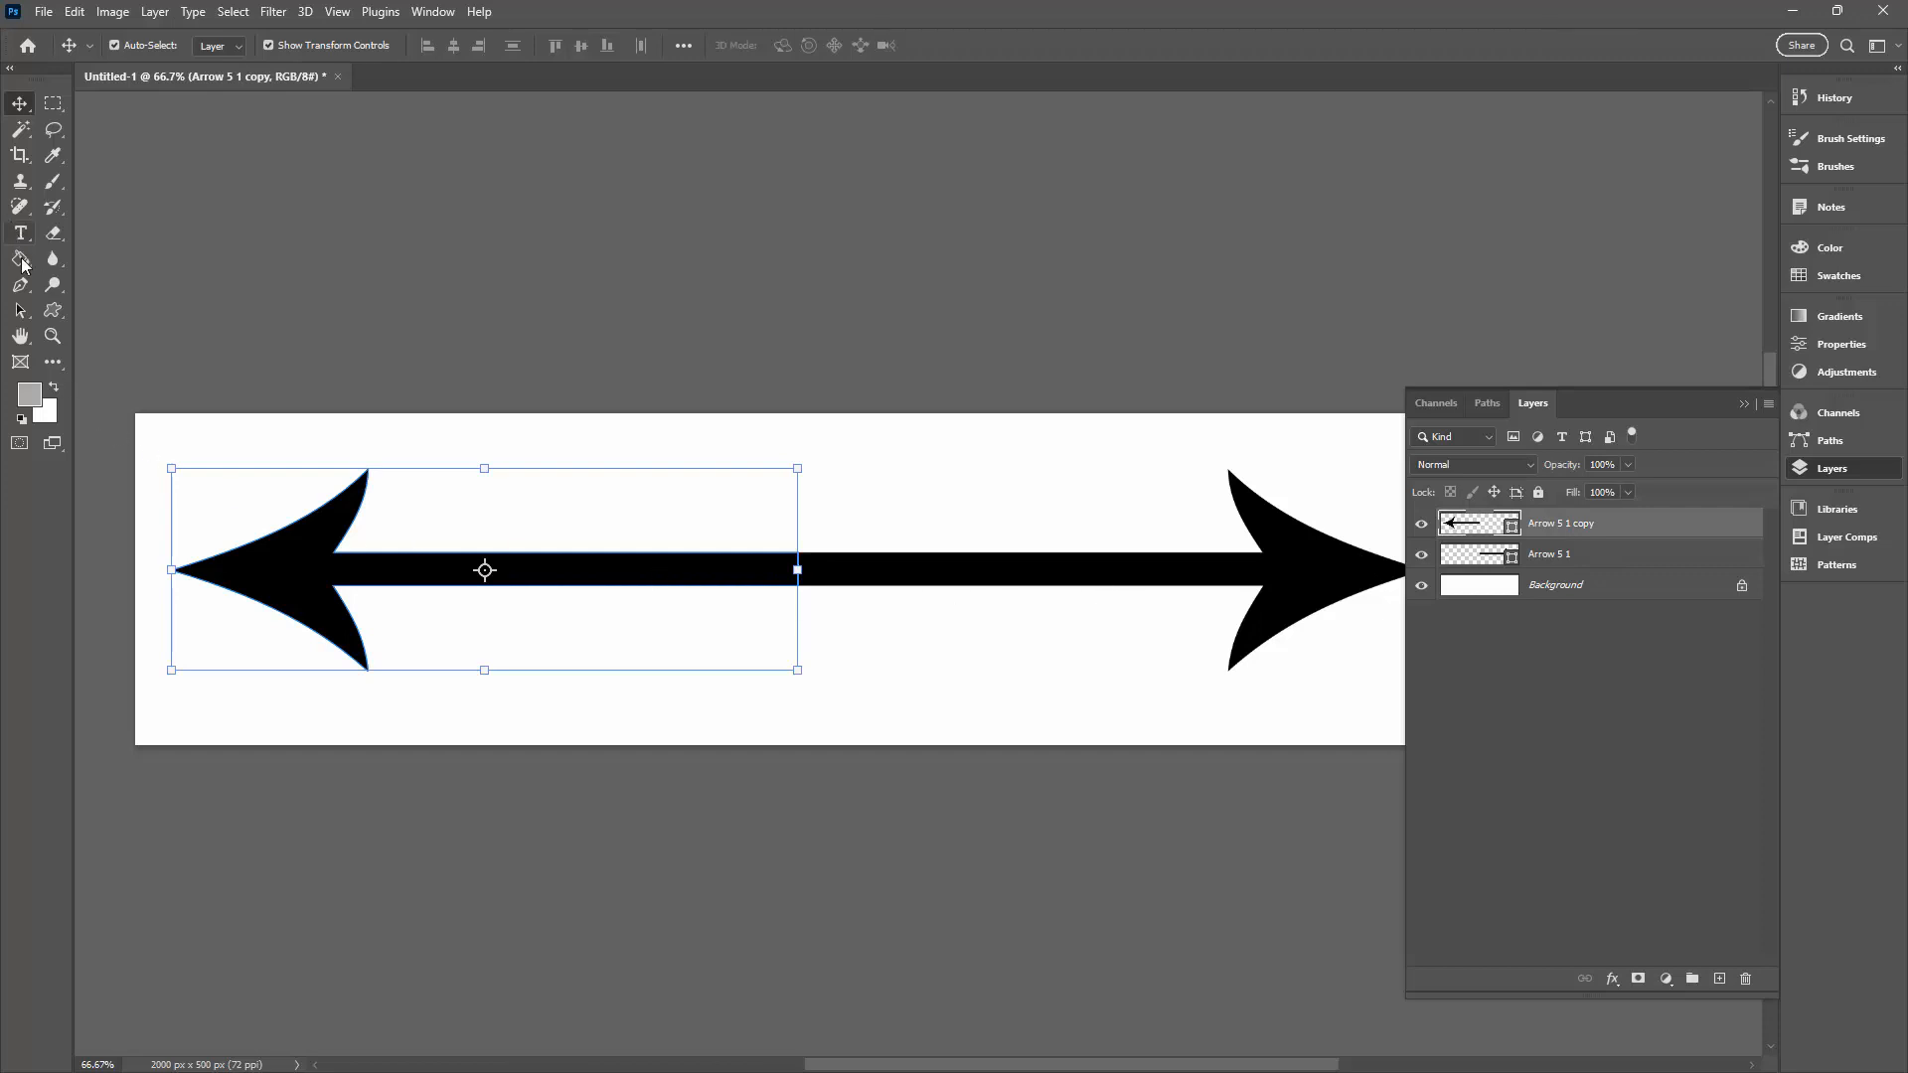
Cut the left arrow's path from the copy layer with the Path Selection Tool
click(20, 312)
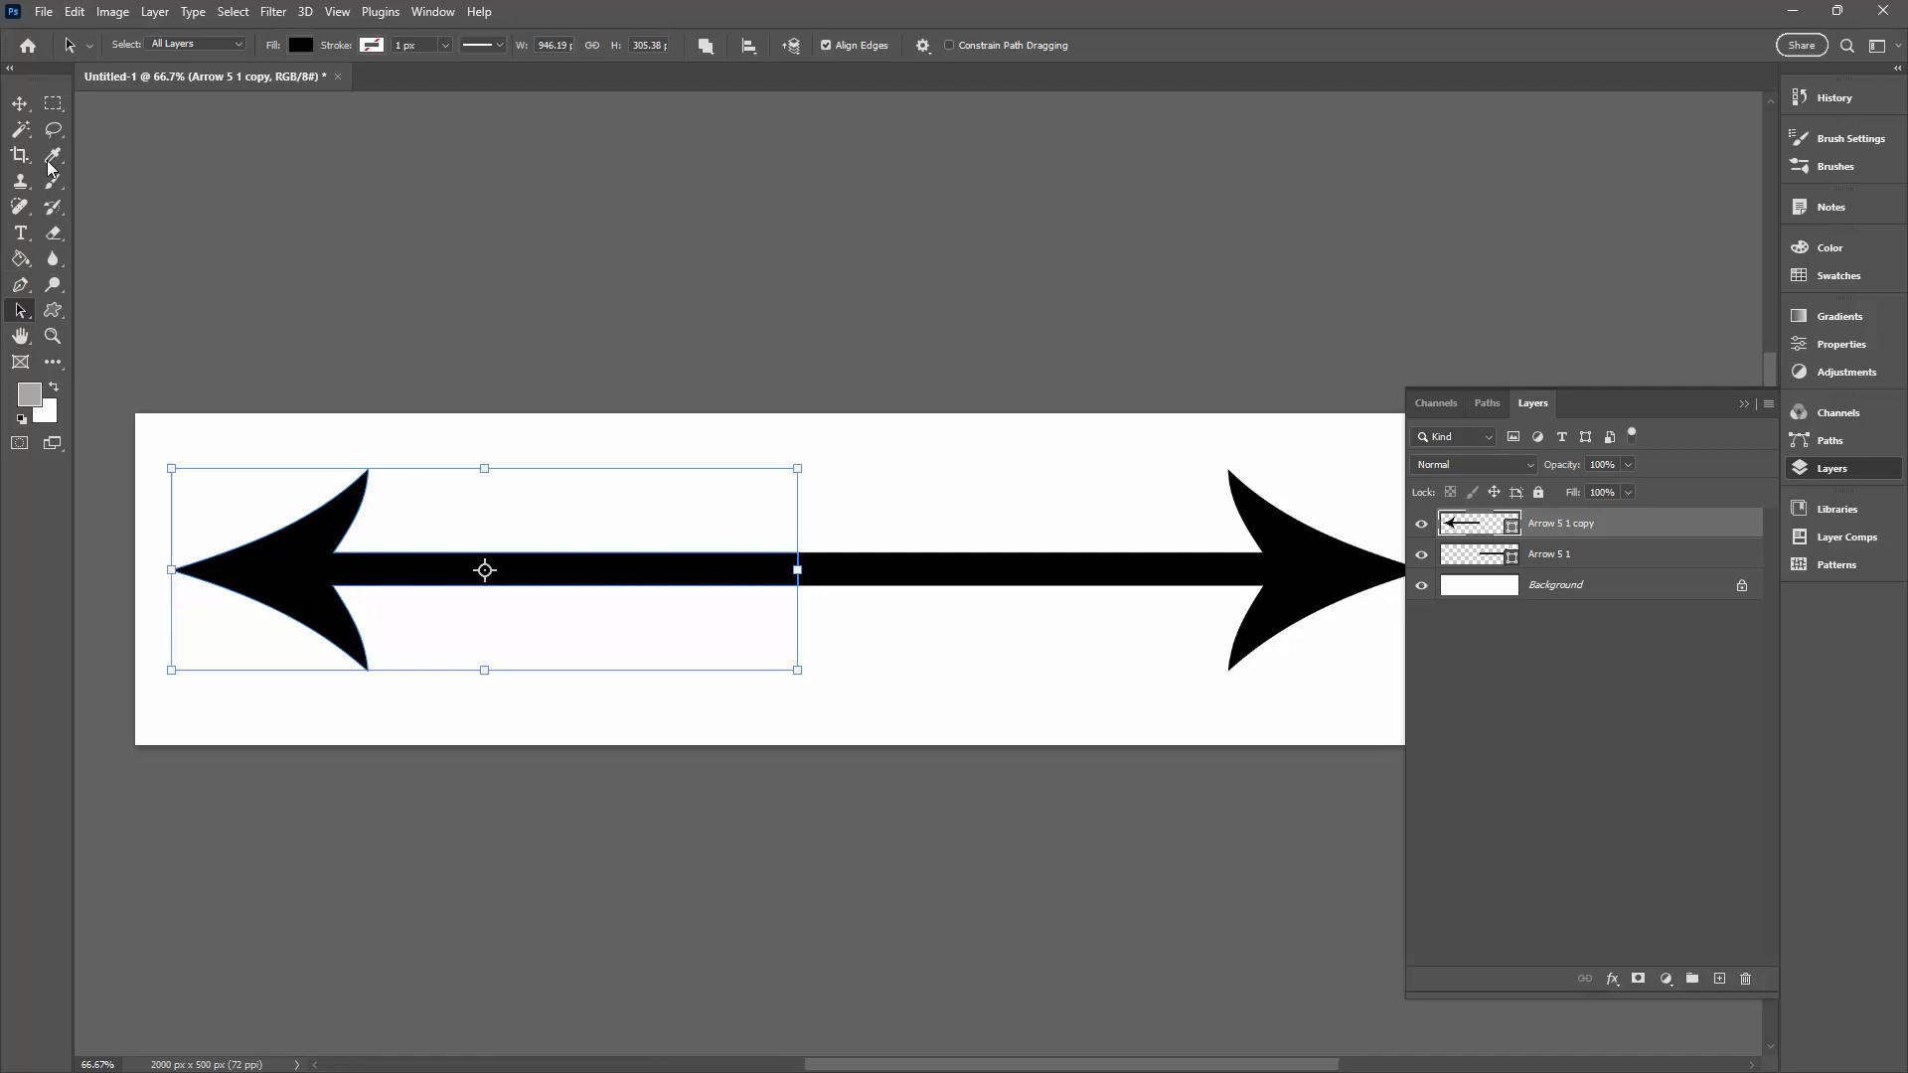
click(74, 12)
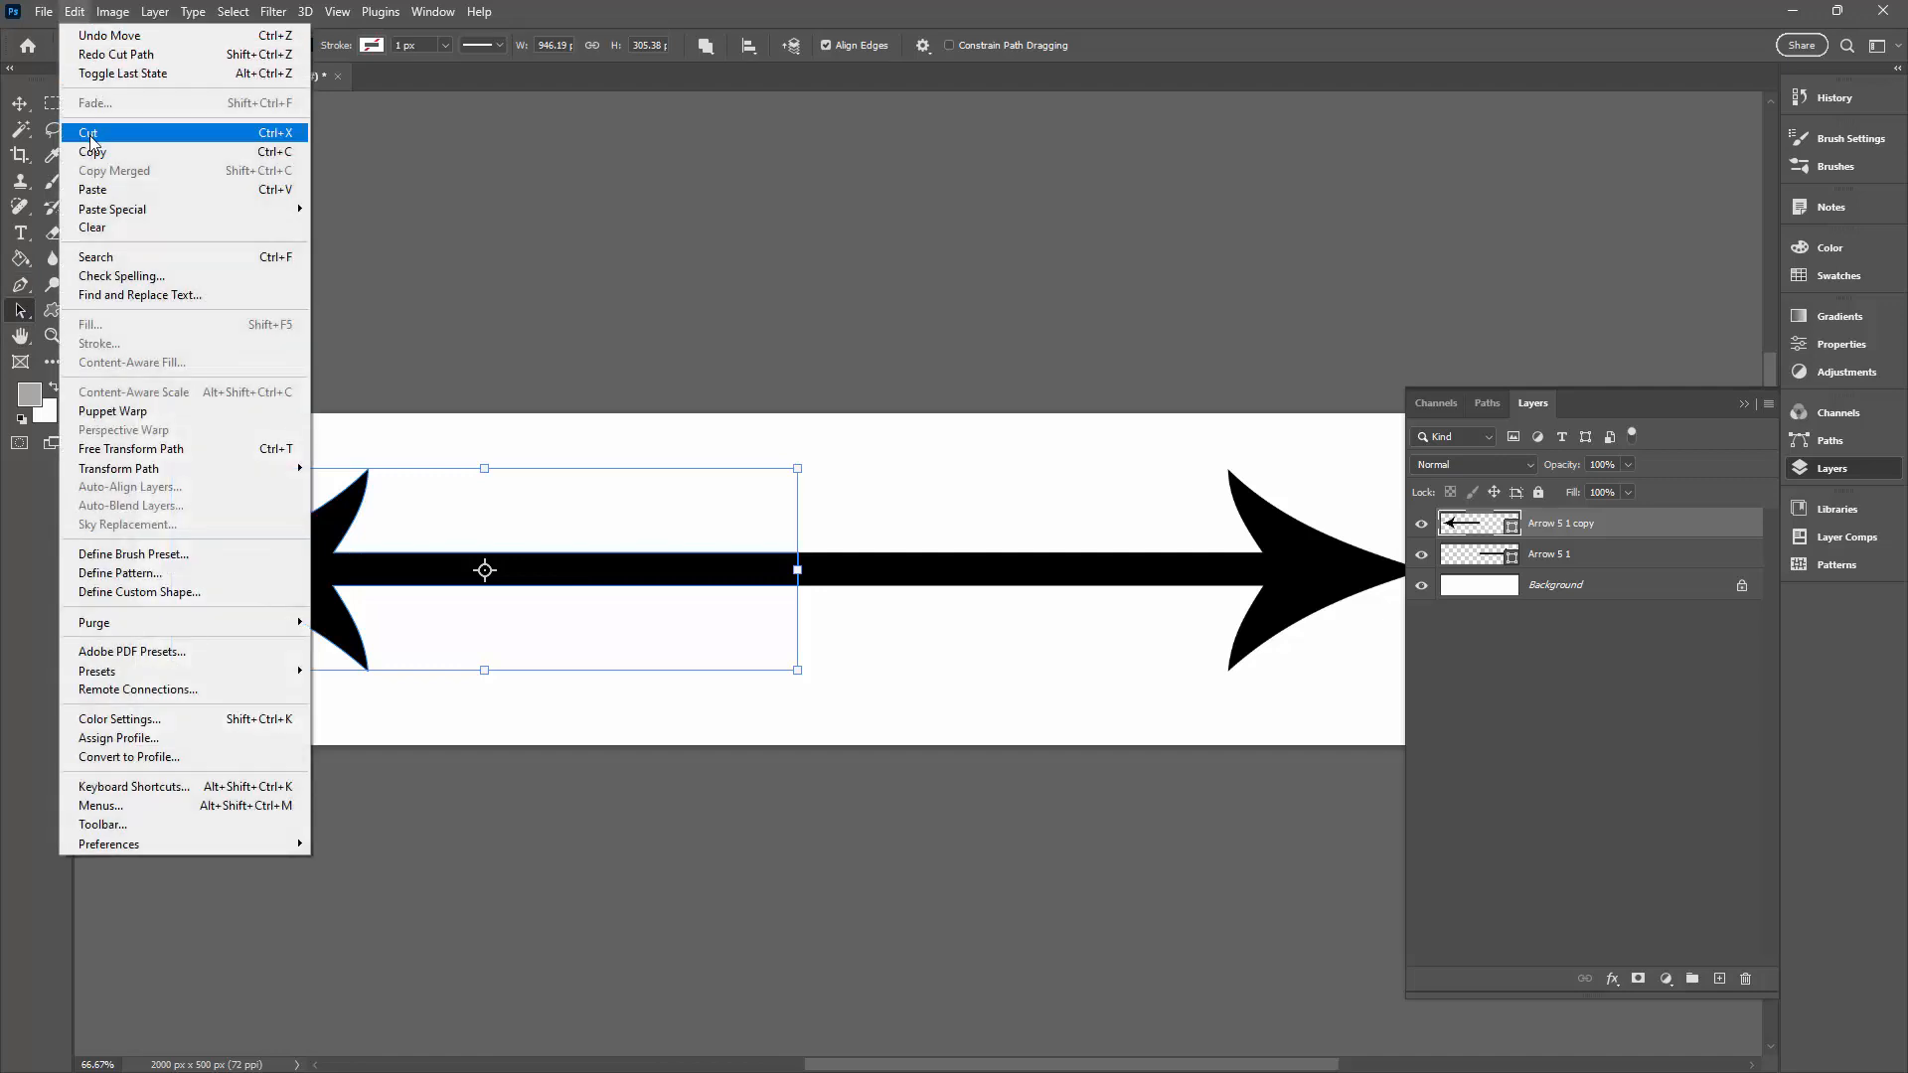
click(88, 132)
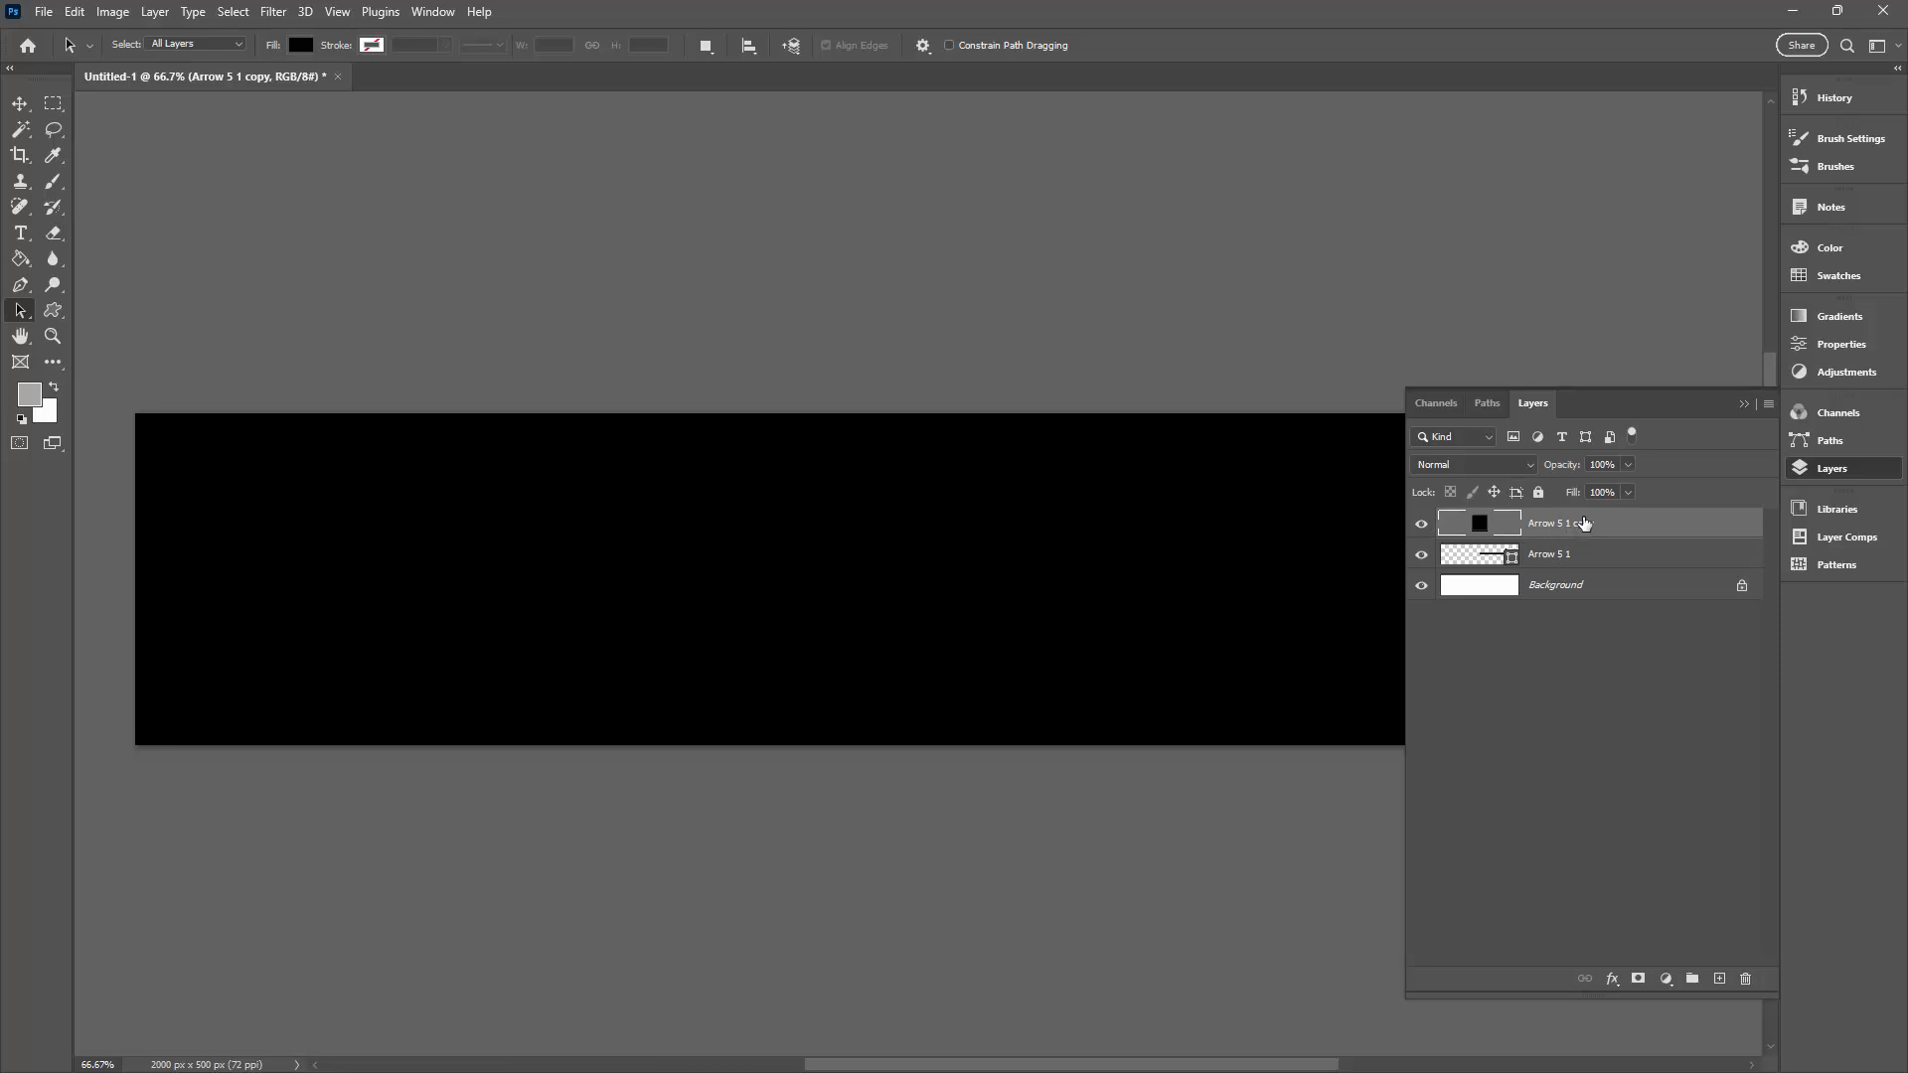
mouse_move(1635, 519)
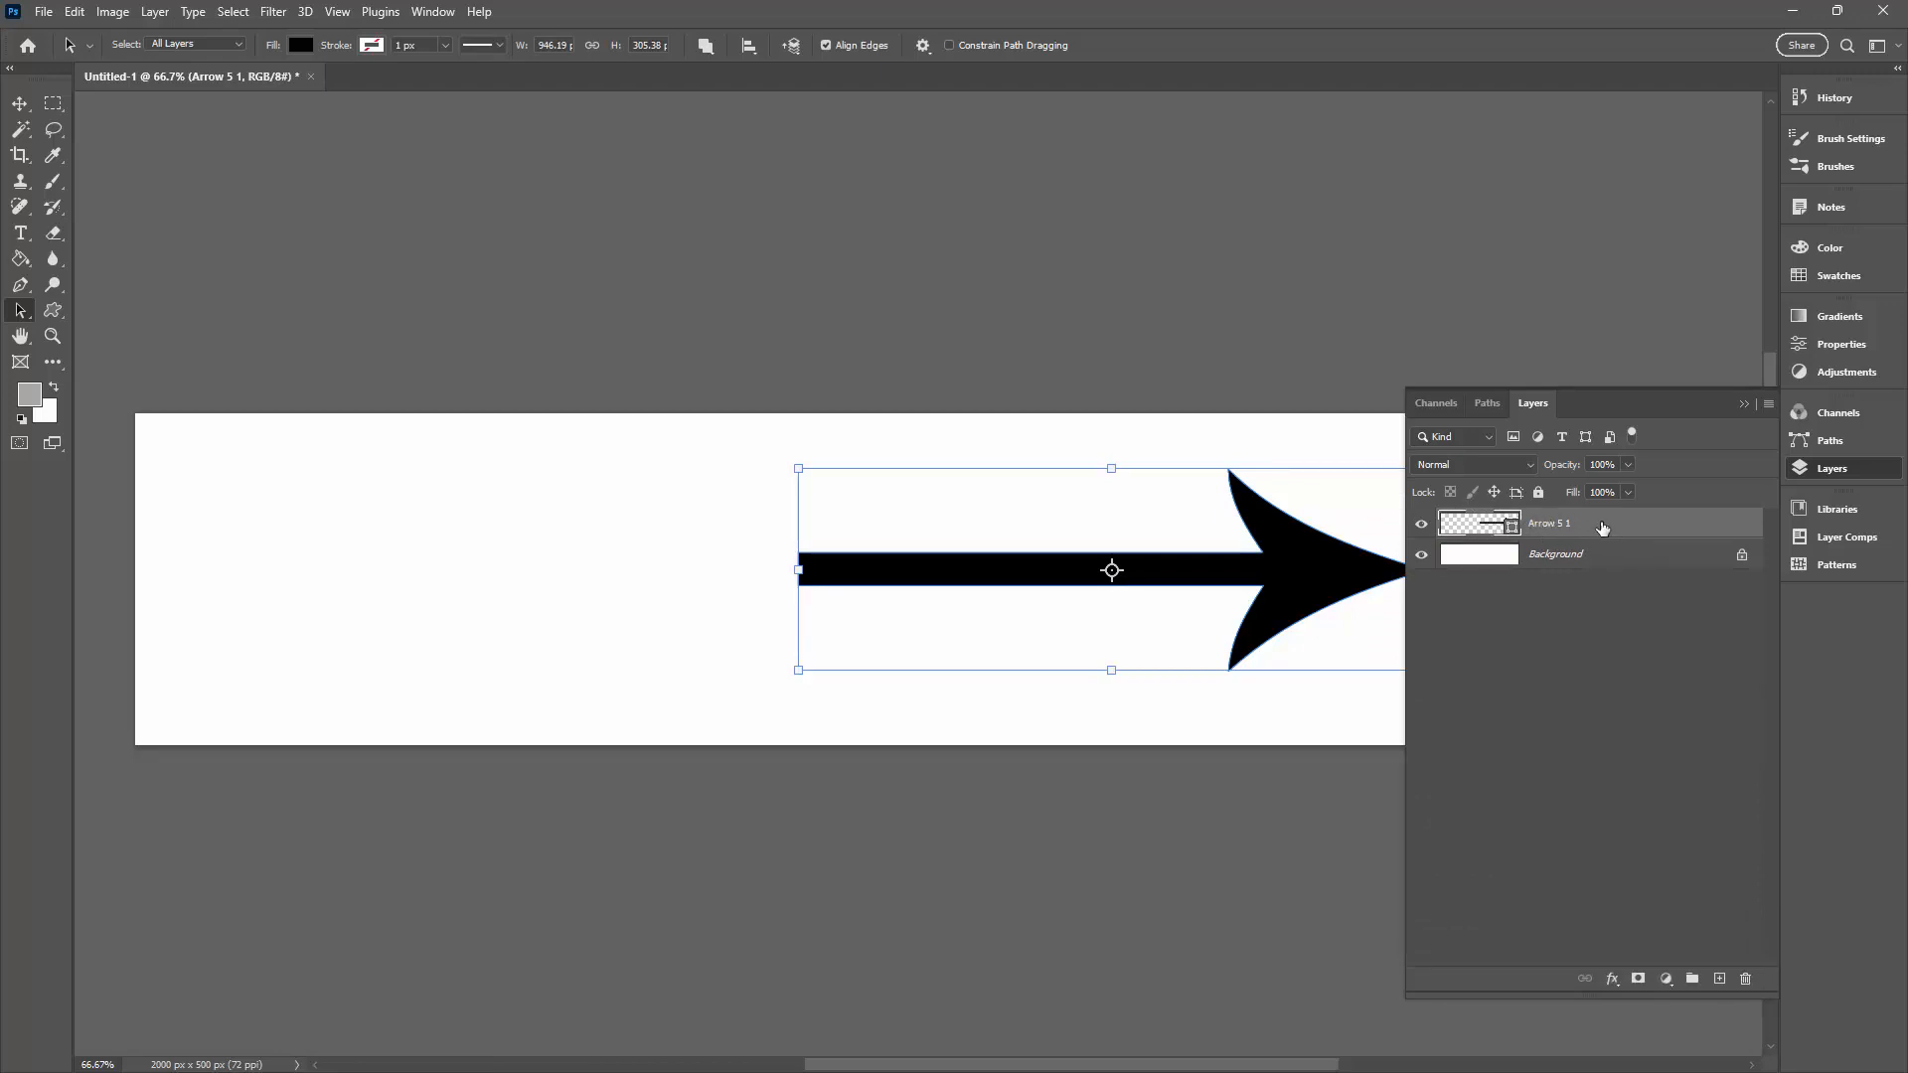
mouse_move(1612, 526)
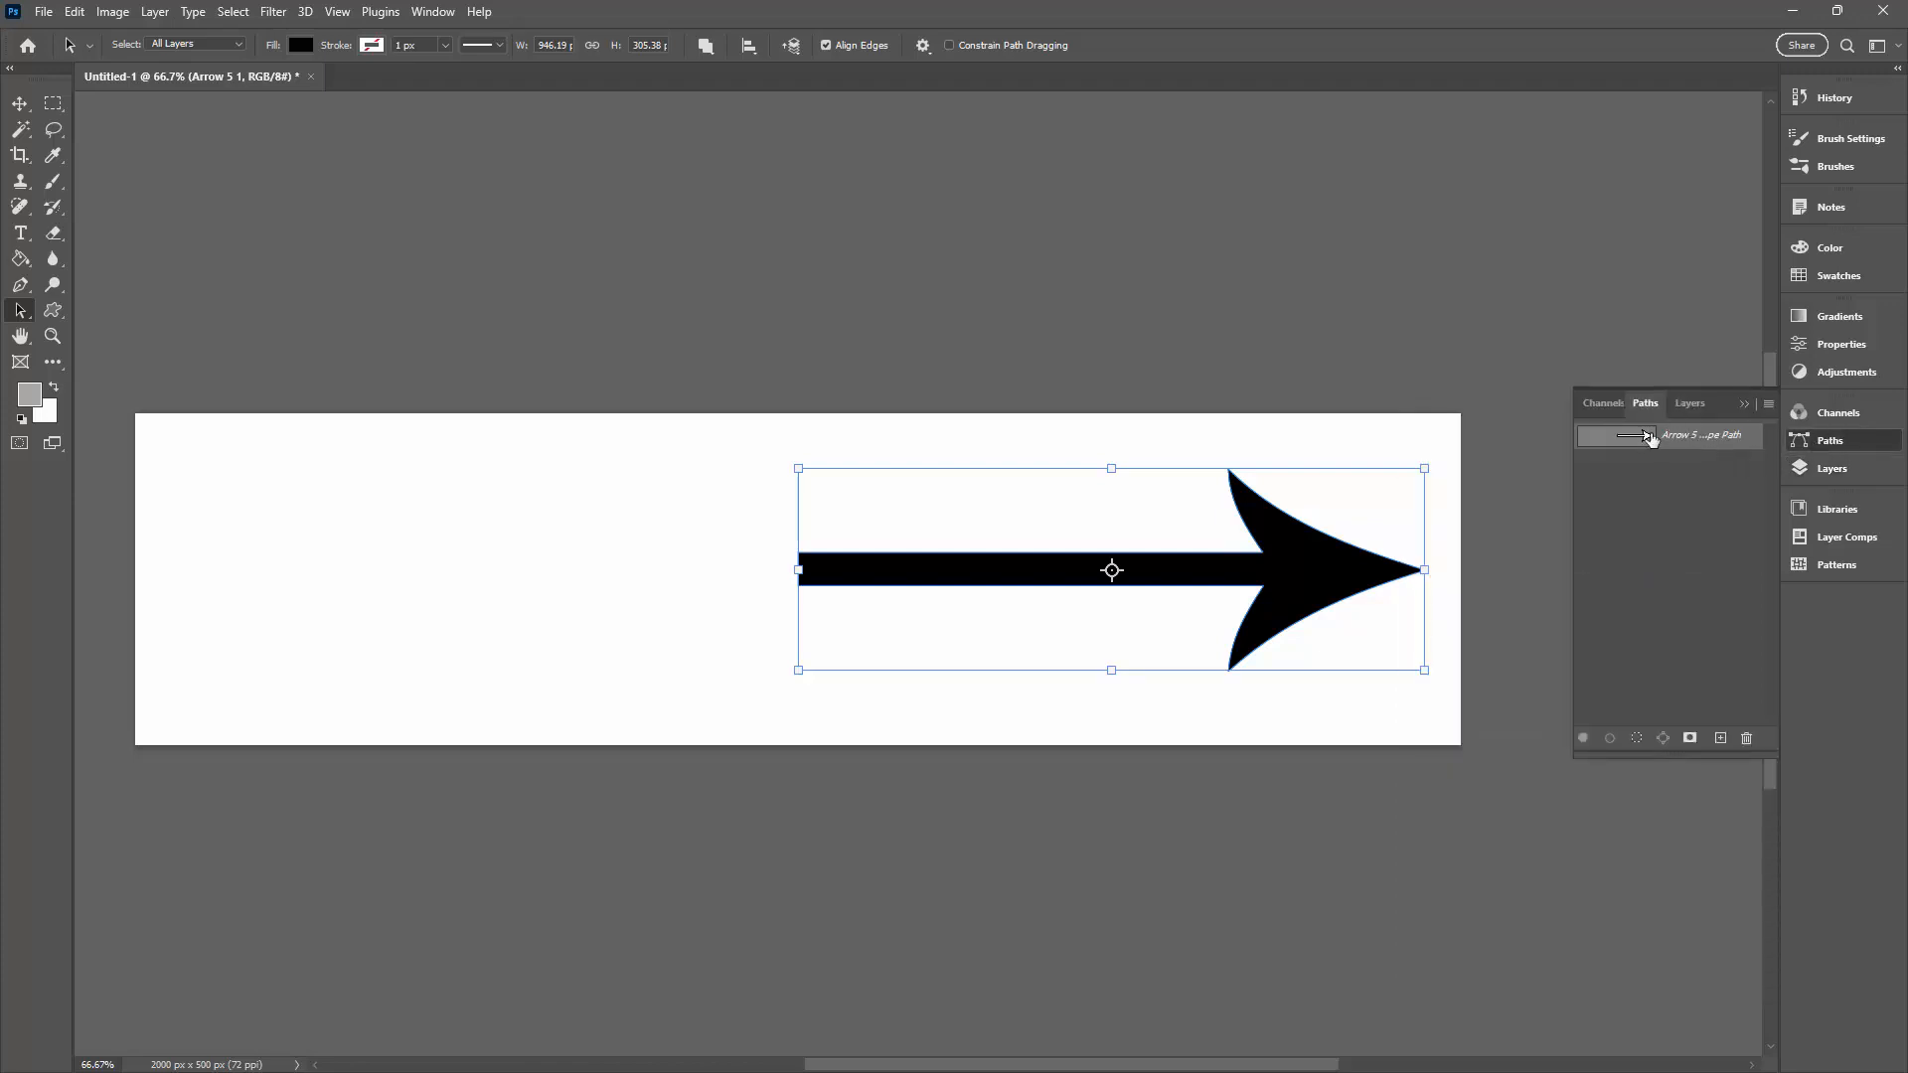
mouse_move(1692, 435)
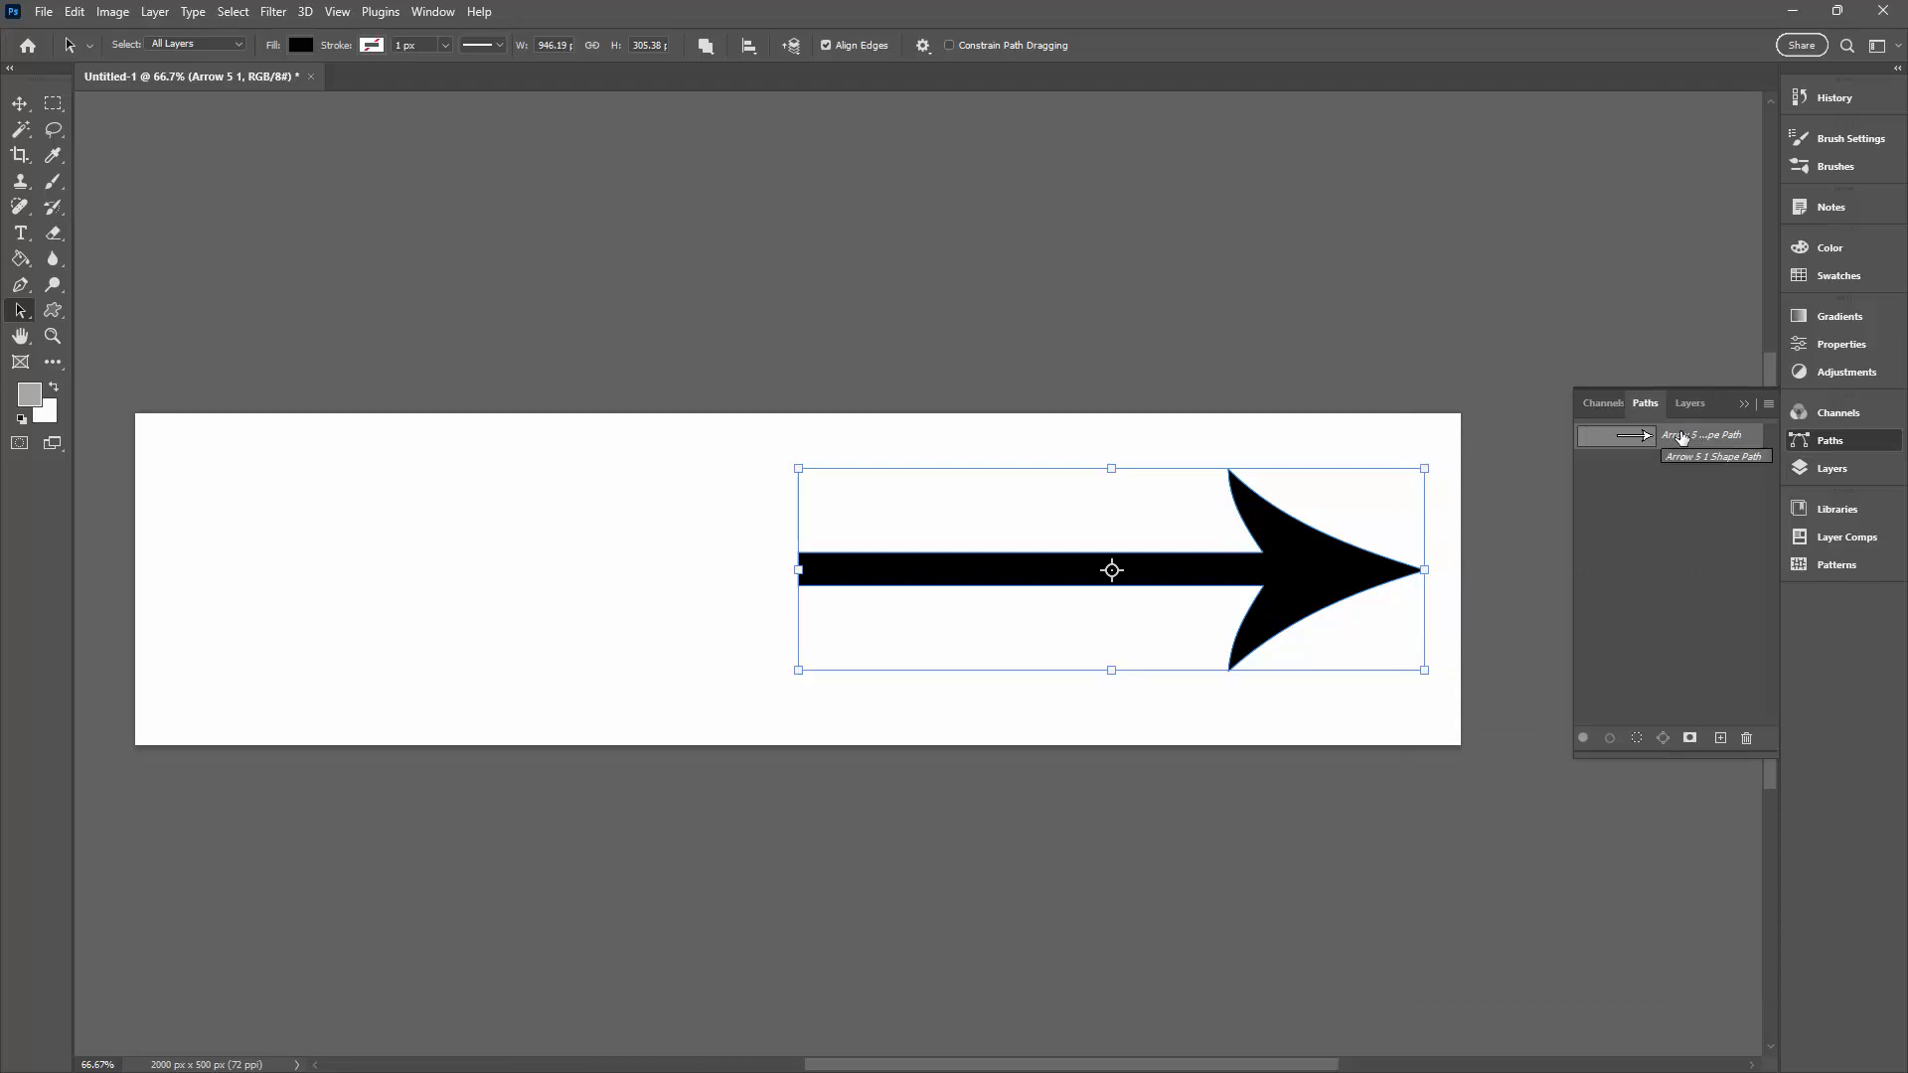
Paste the left arrowhead path into the Arrow 5 1 shape layer
click(73, 12)
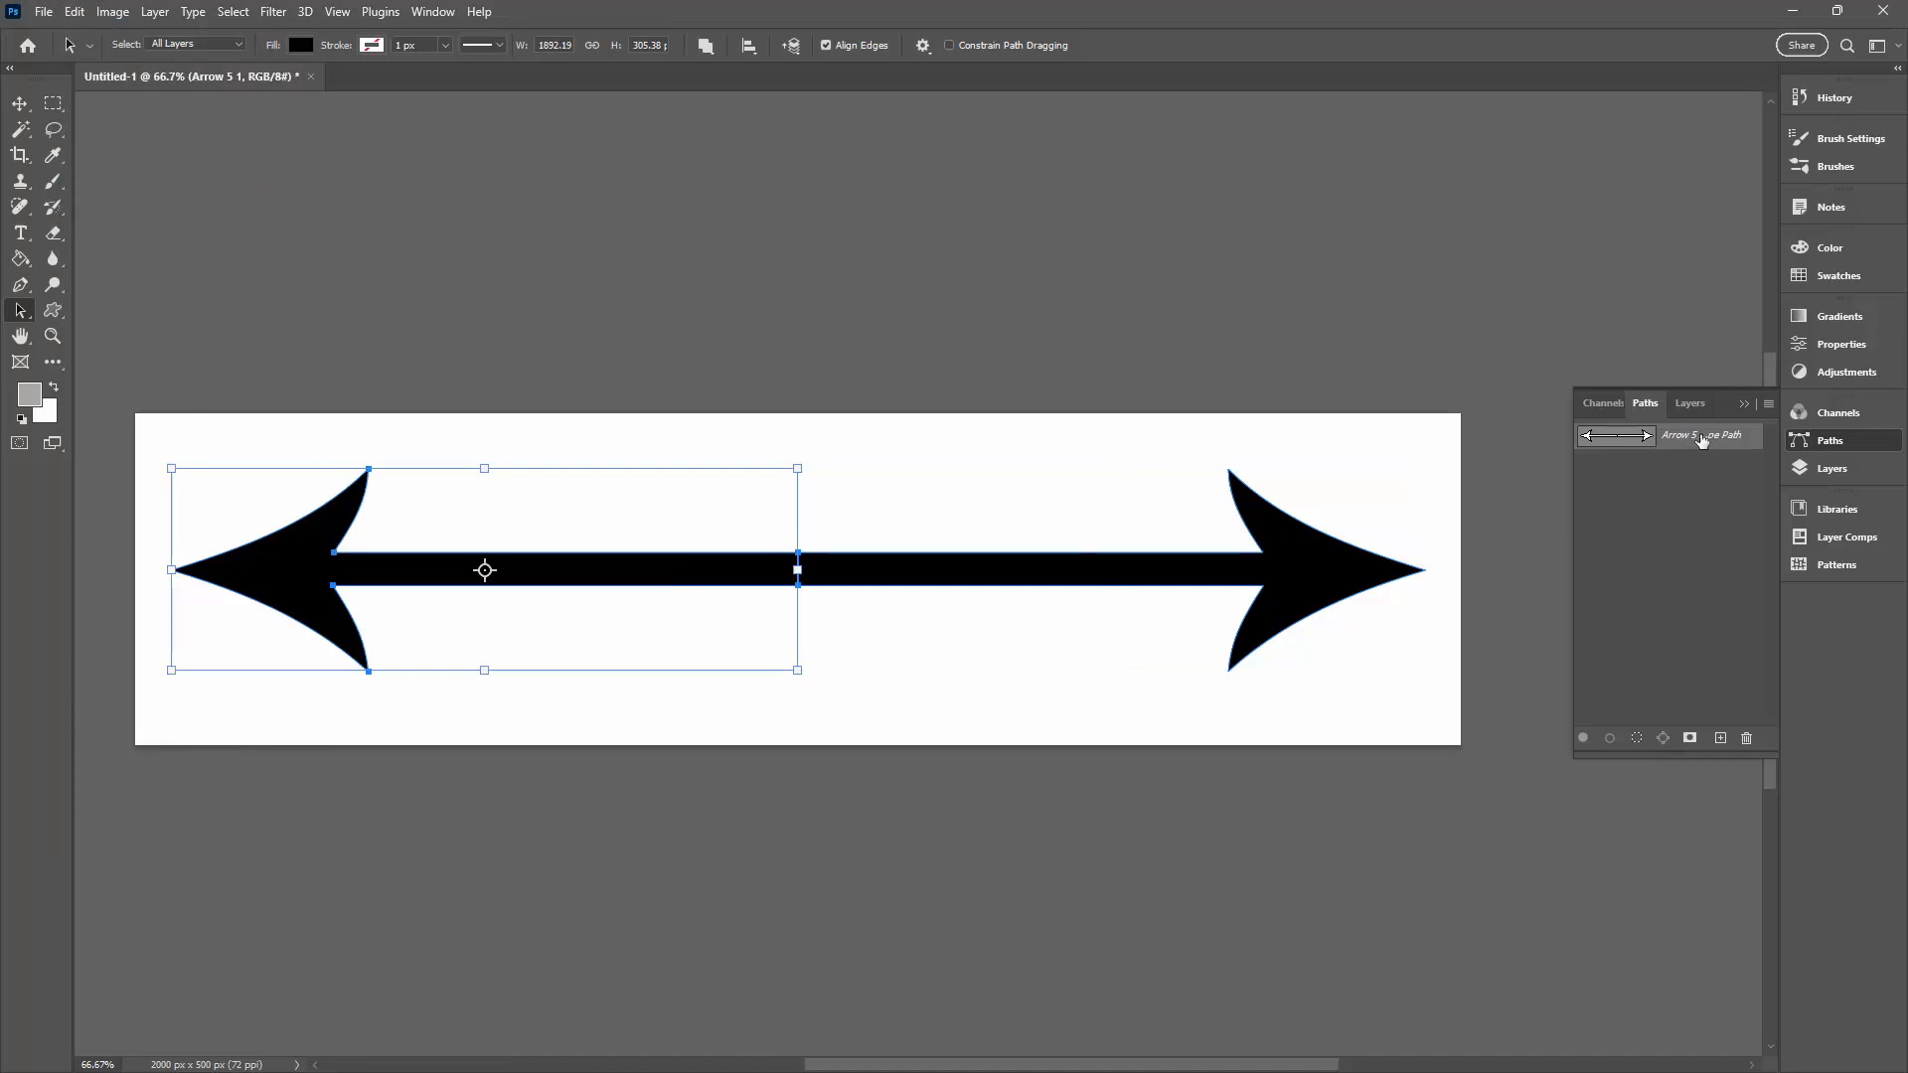
mouse_move(1763, 579)
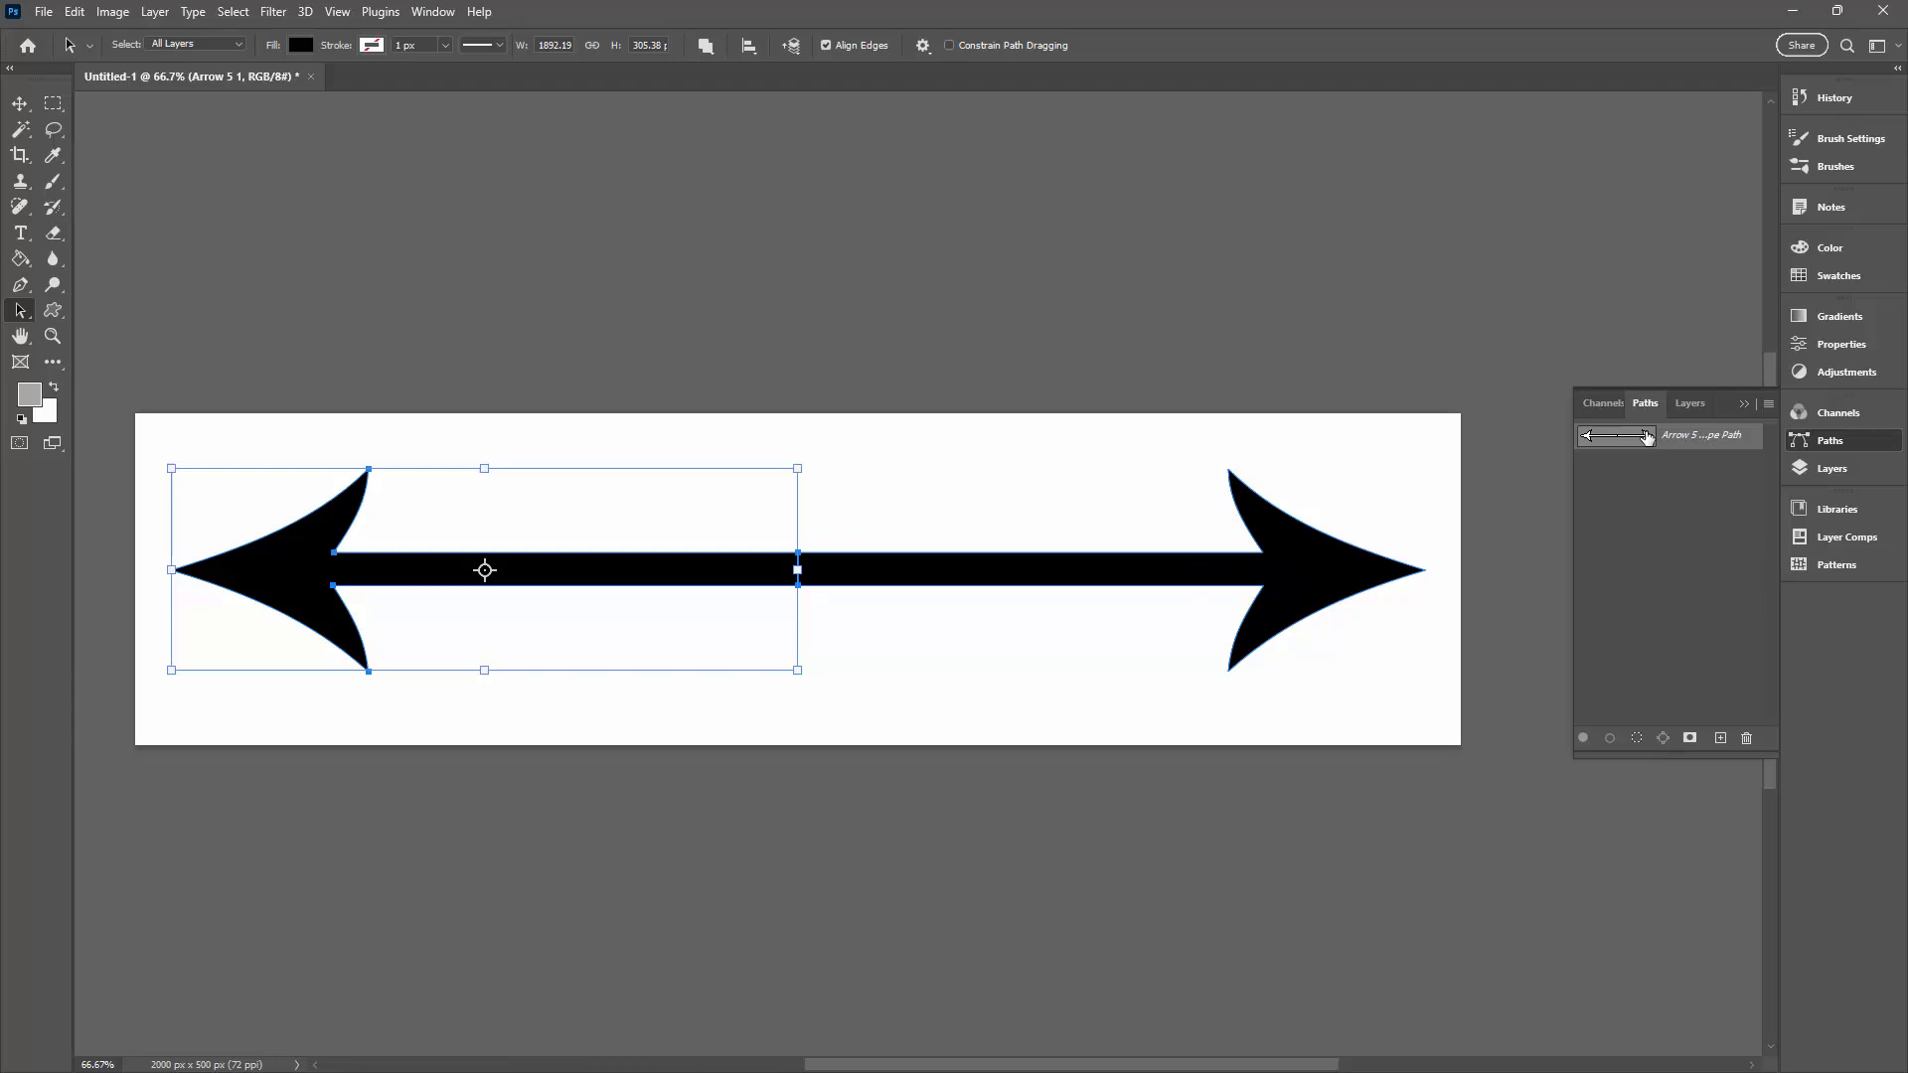
mouse_move(690, 123)
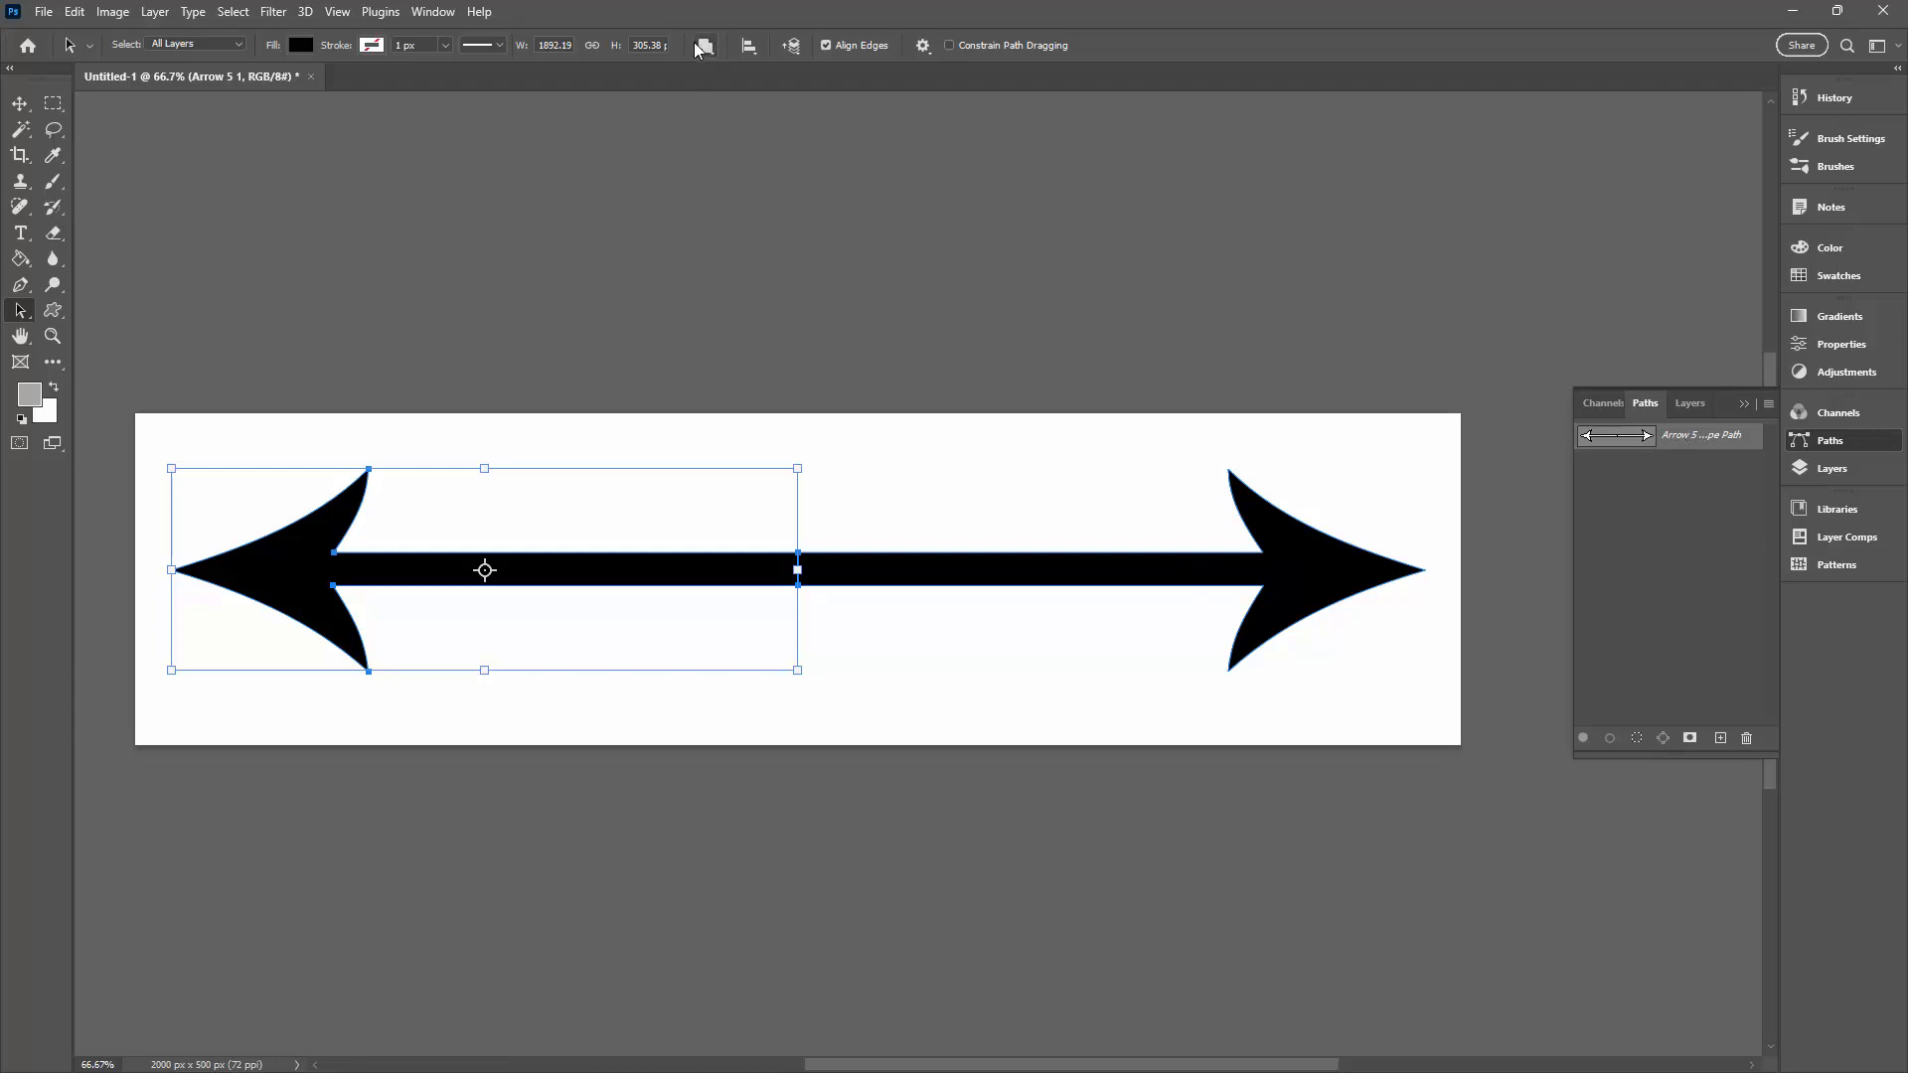
mouse_move(22, 312)
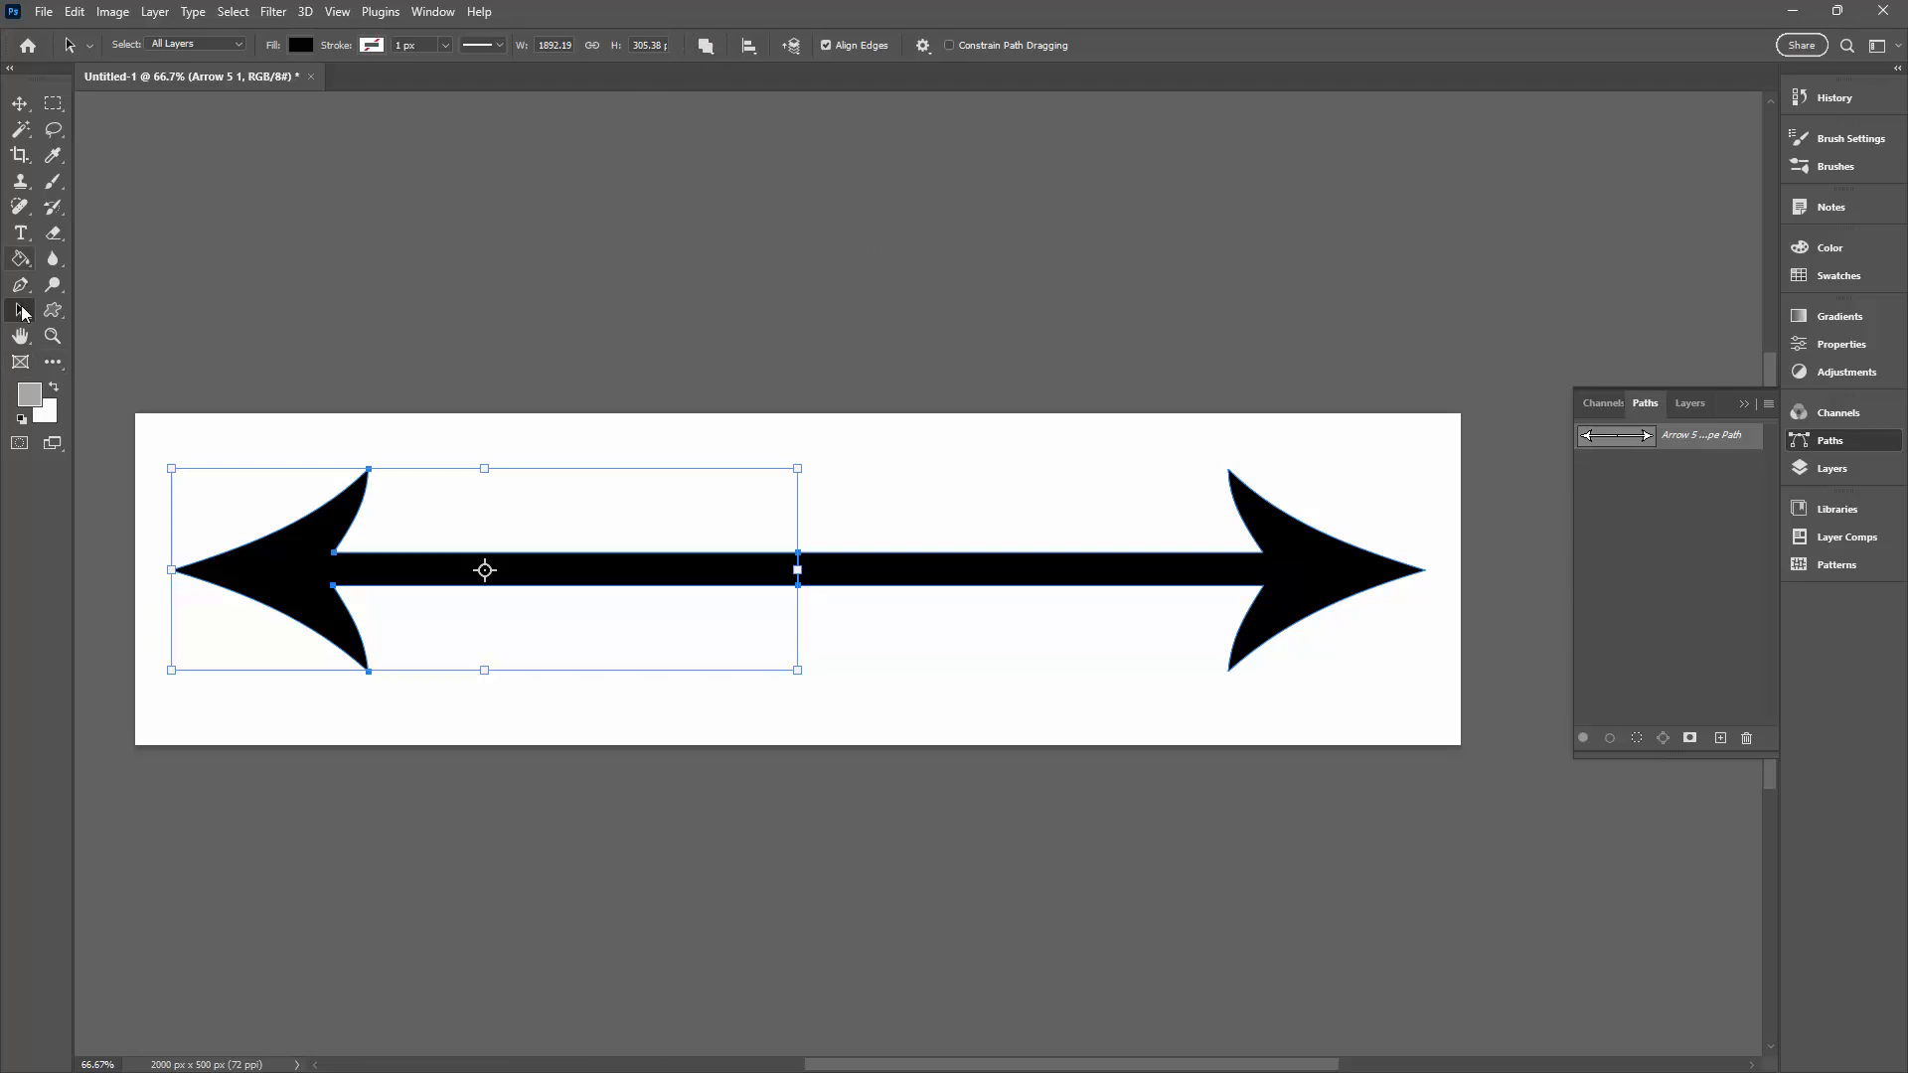
mouse_move(17, 312)
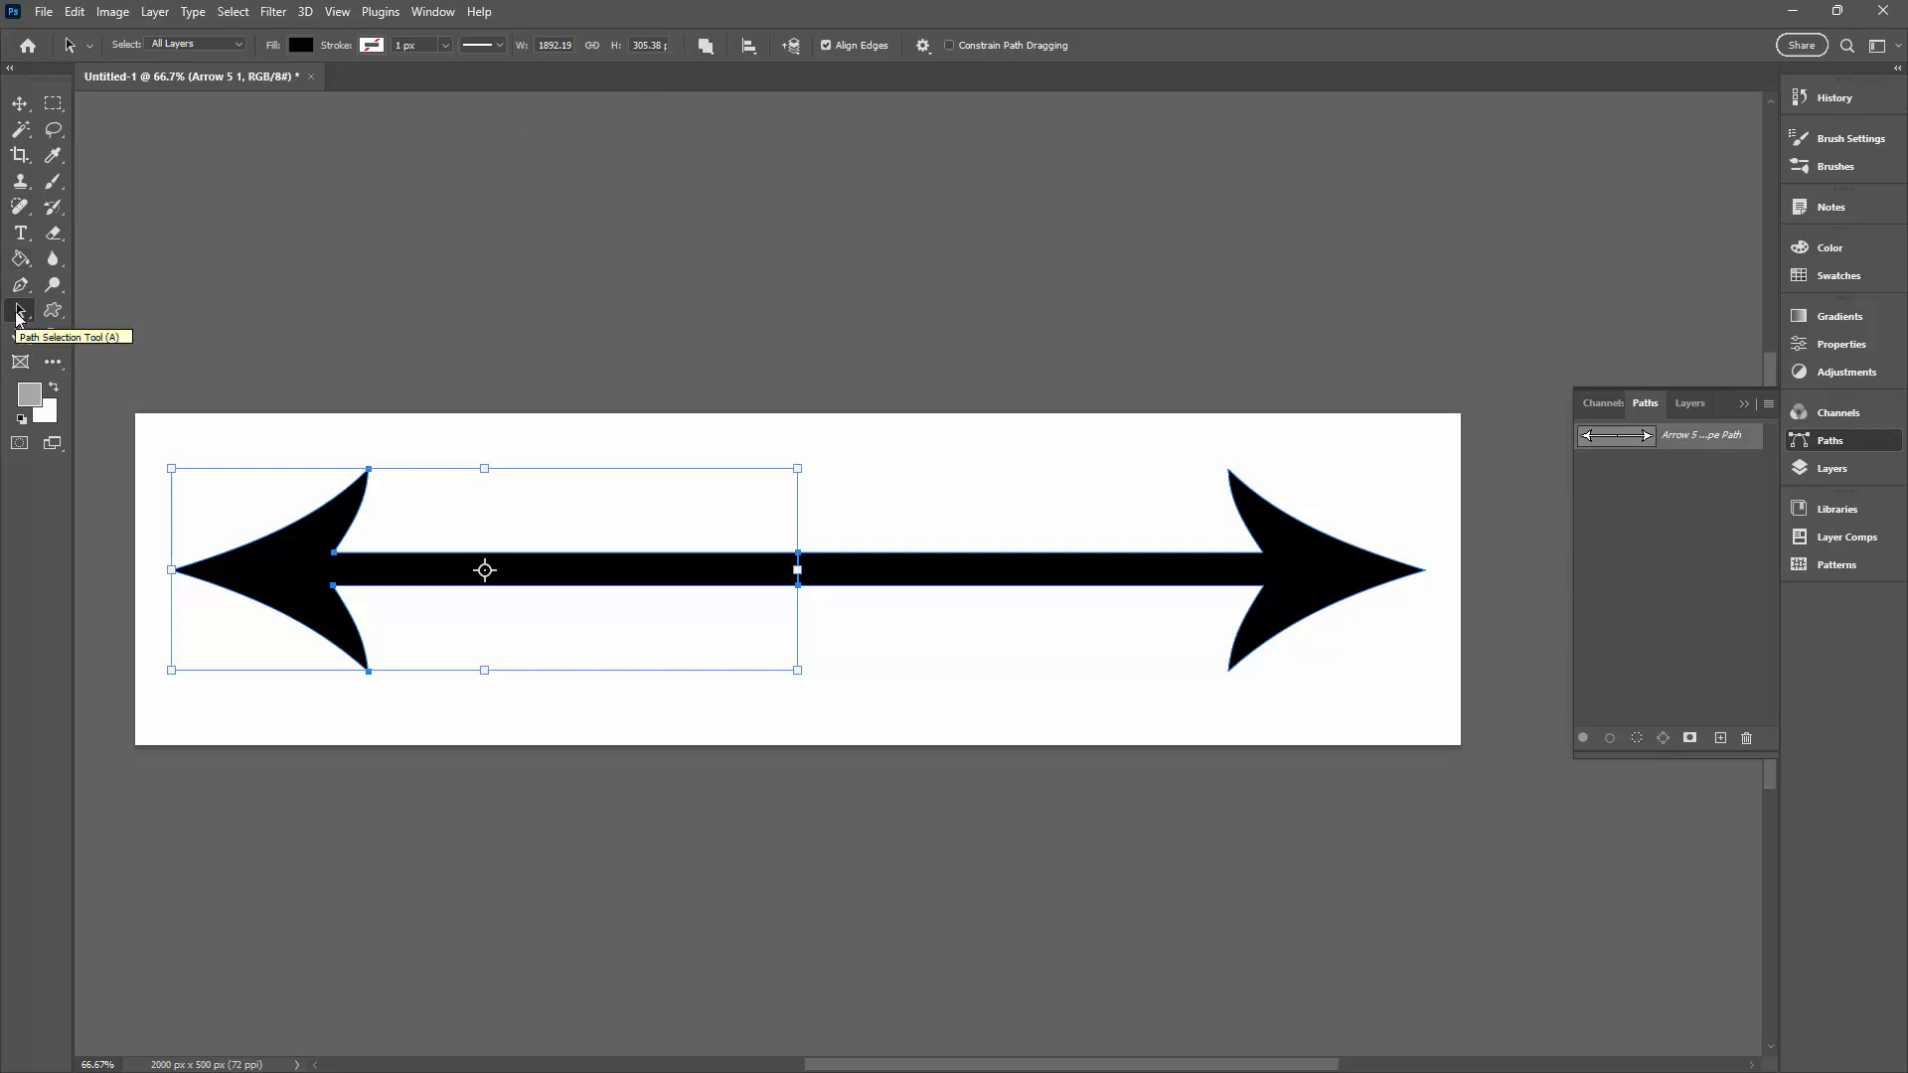
mouse_move(725, 46)
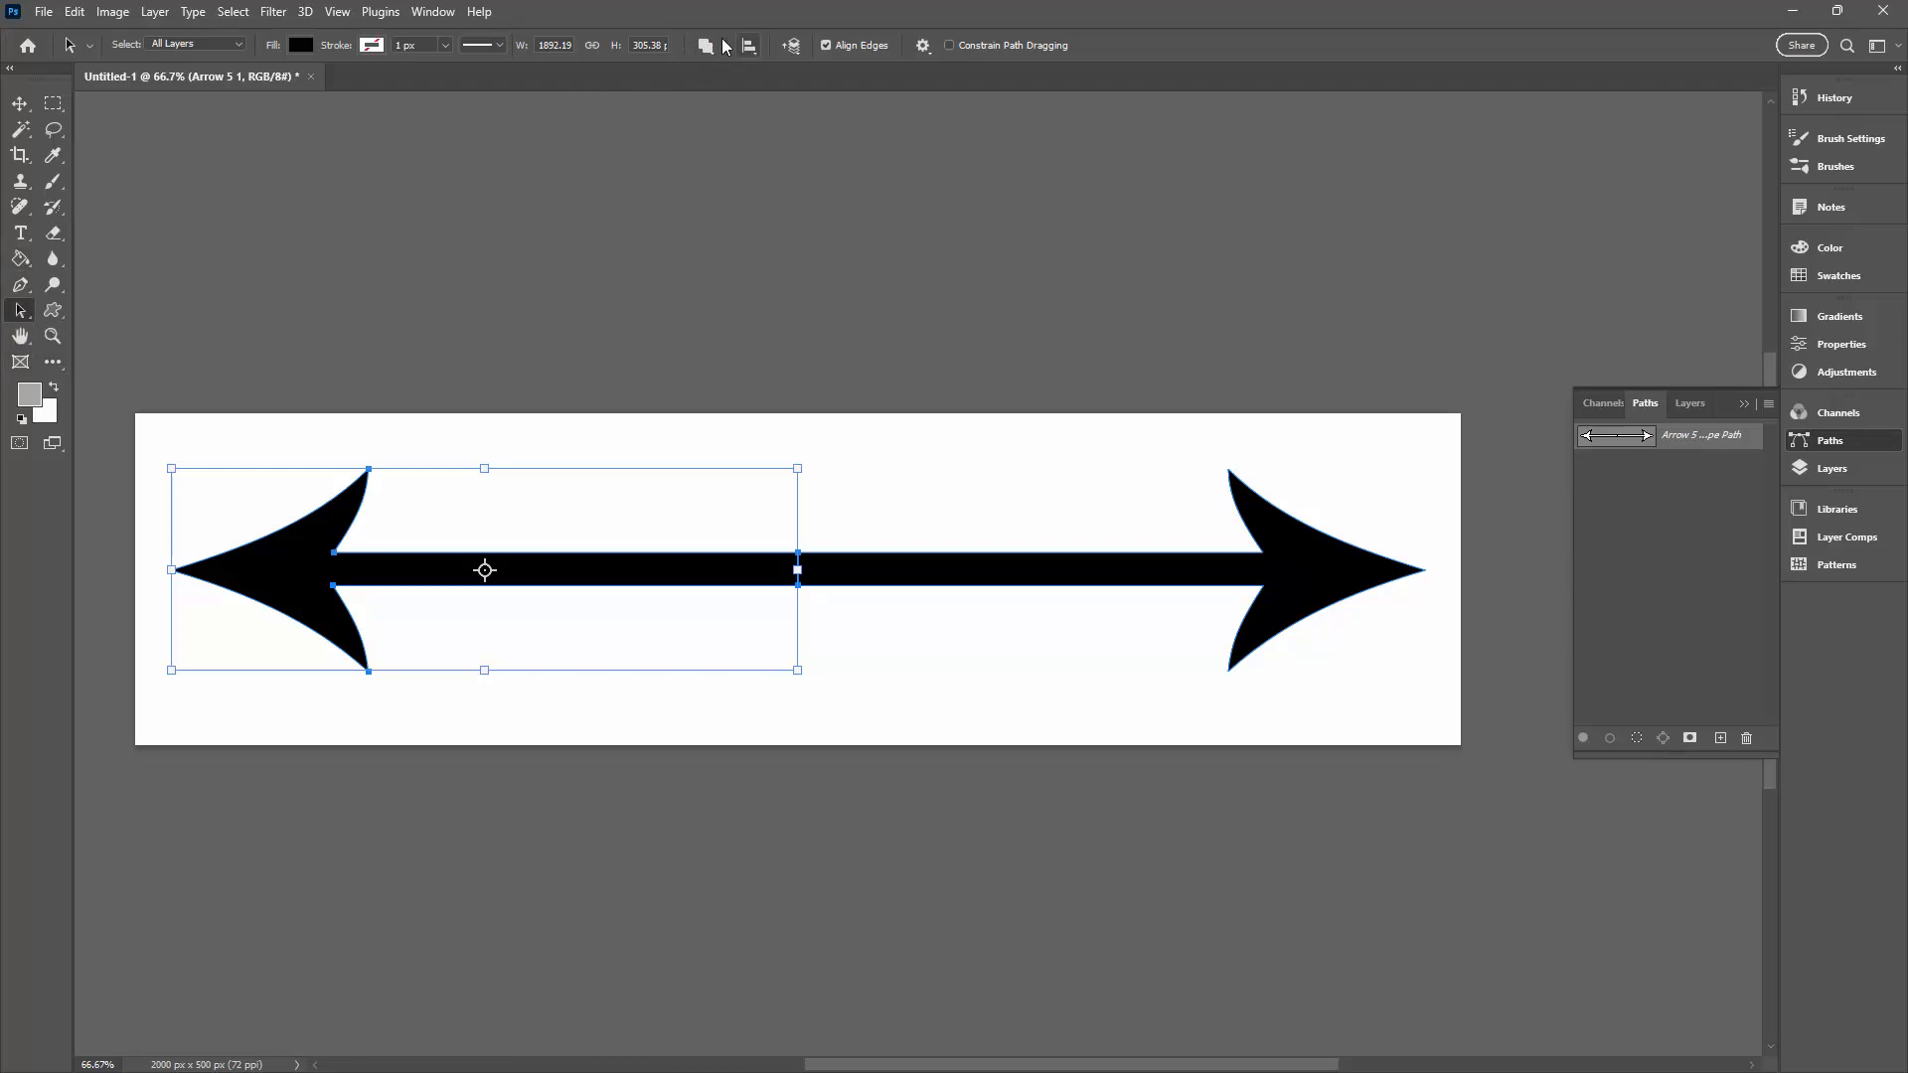
Merge the two arrow paths into one shape component, accepting conversion from live shape
click(706, 46)
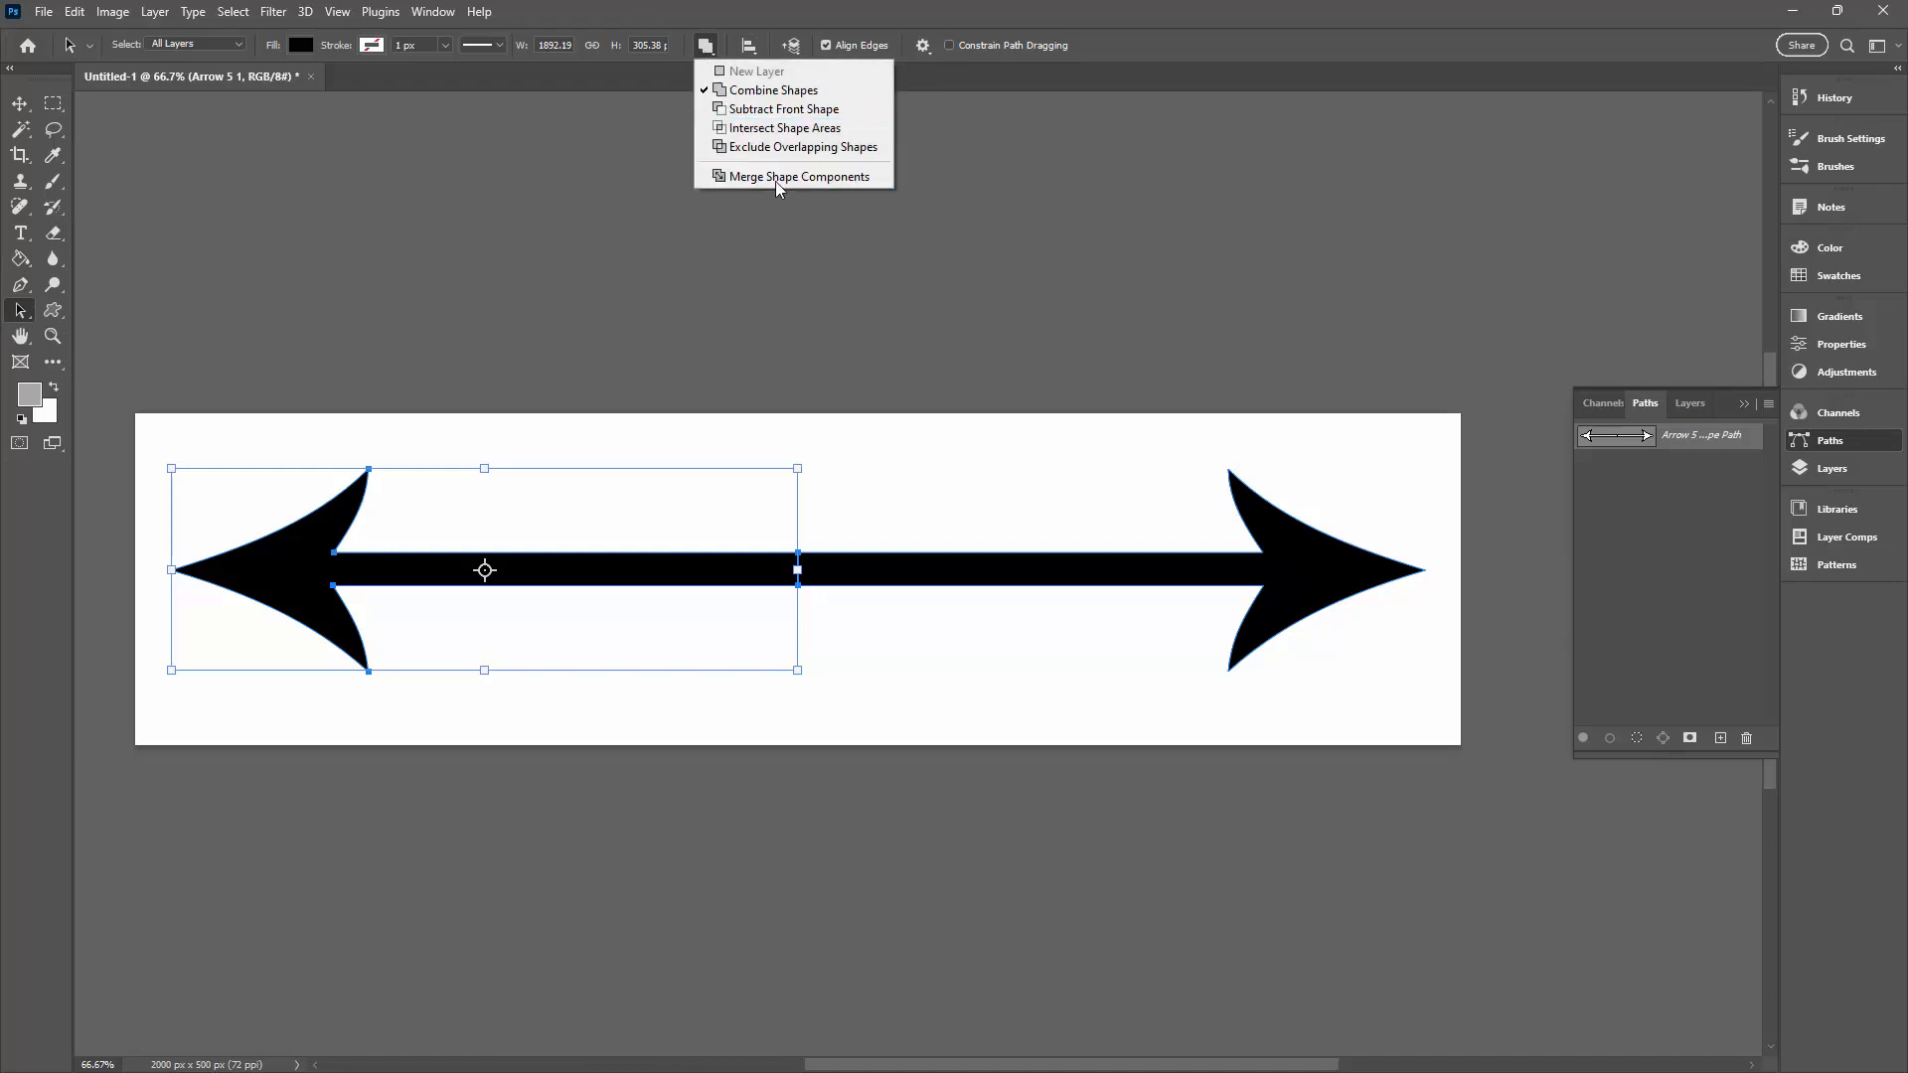
click(799, 175)
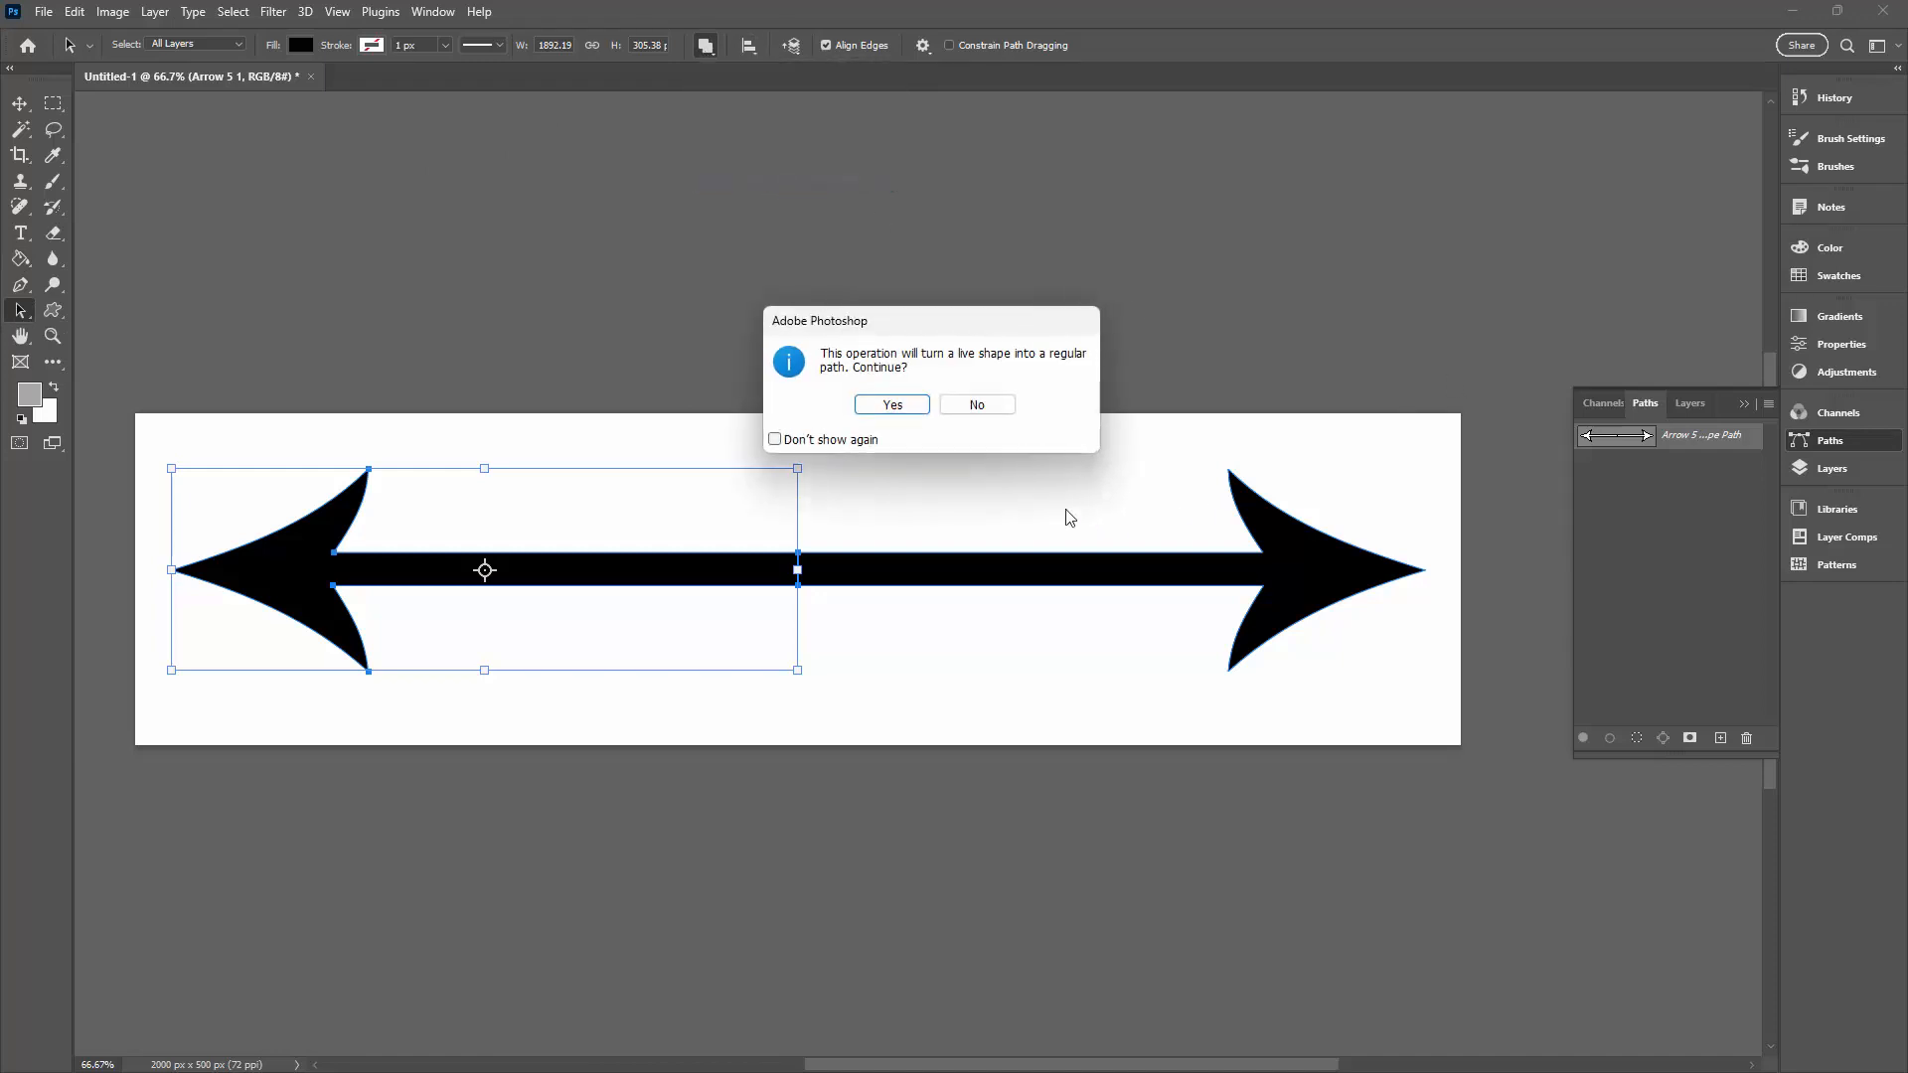
click(891, 404)
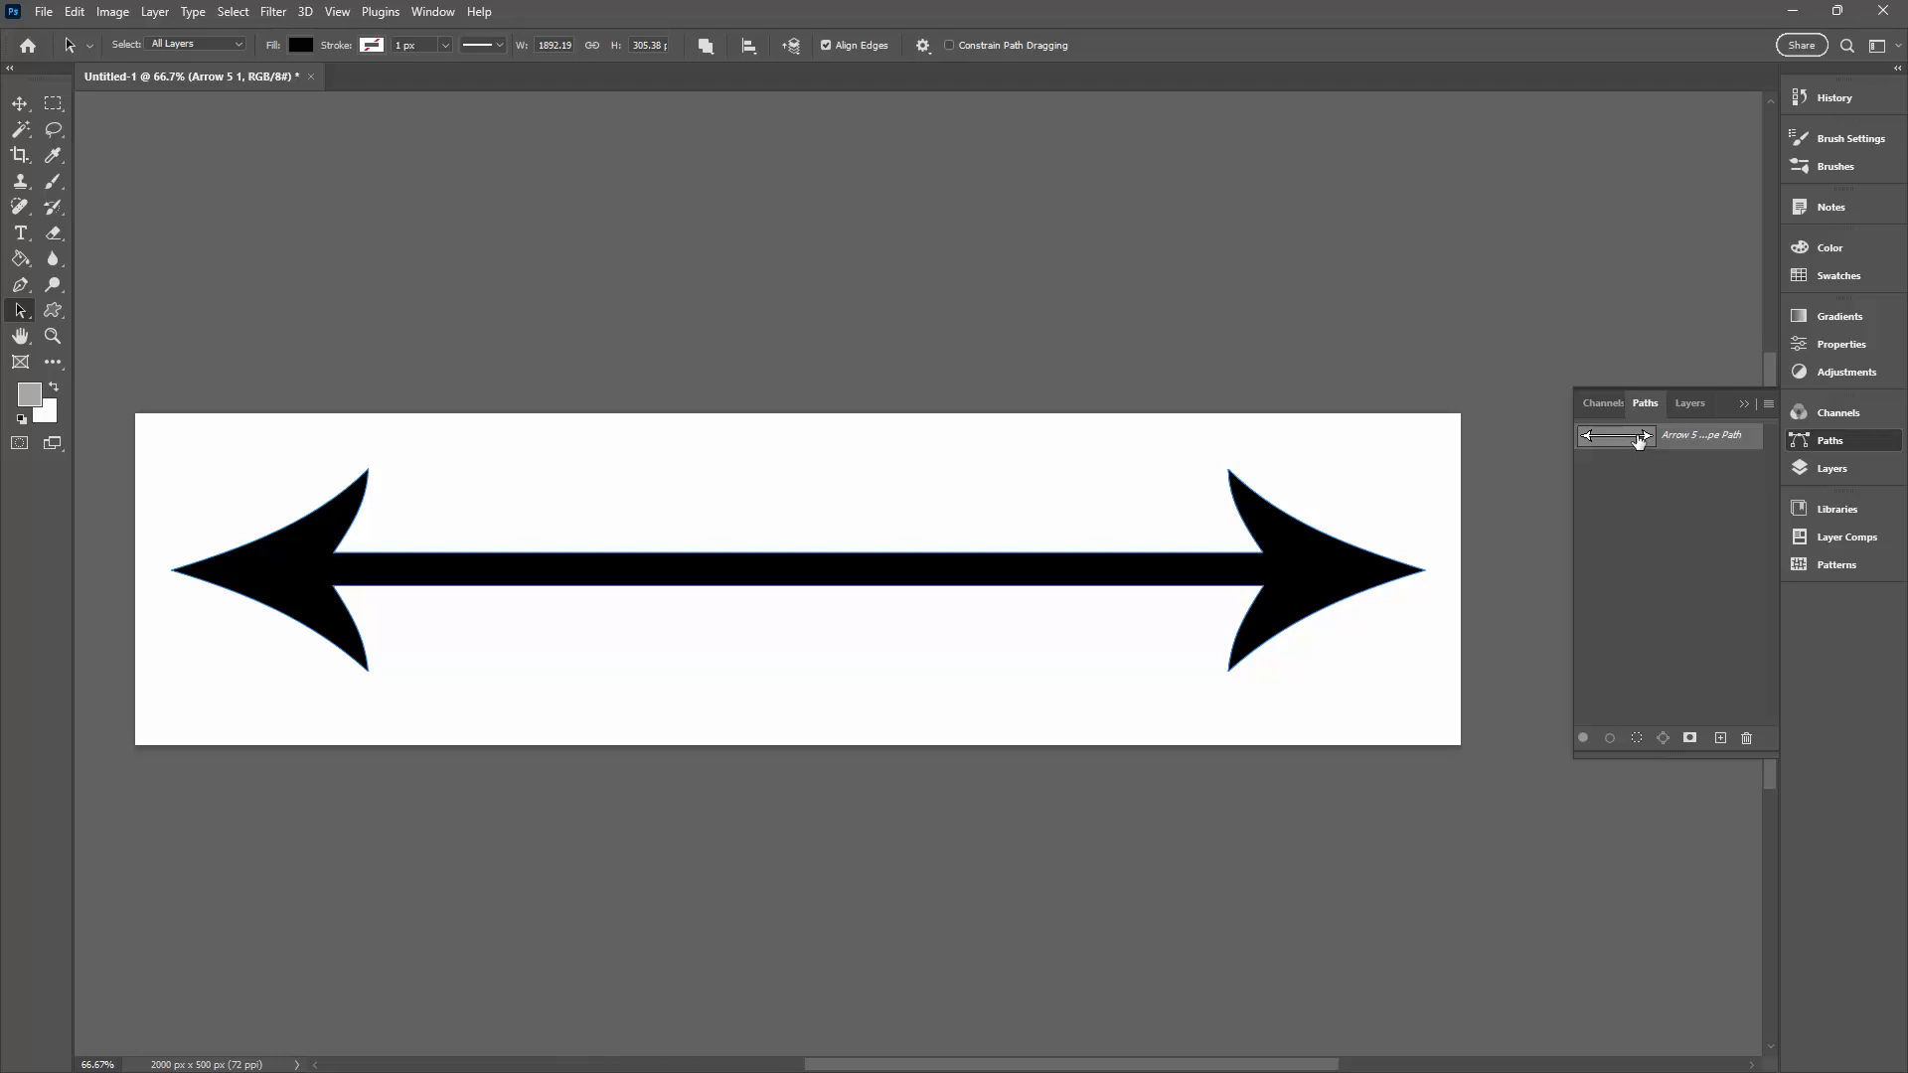
mouse_move(1524, 453)
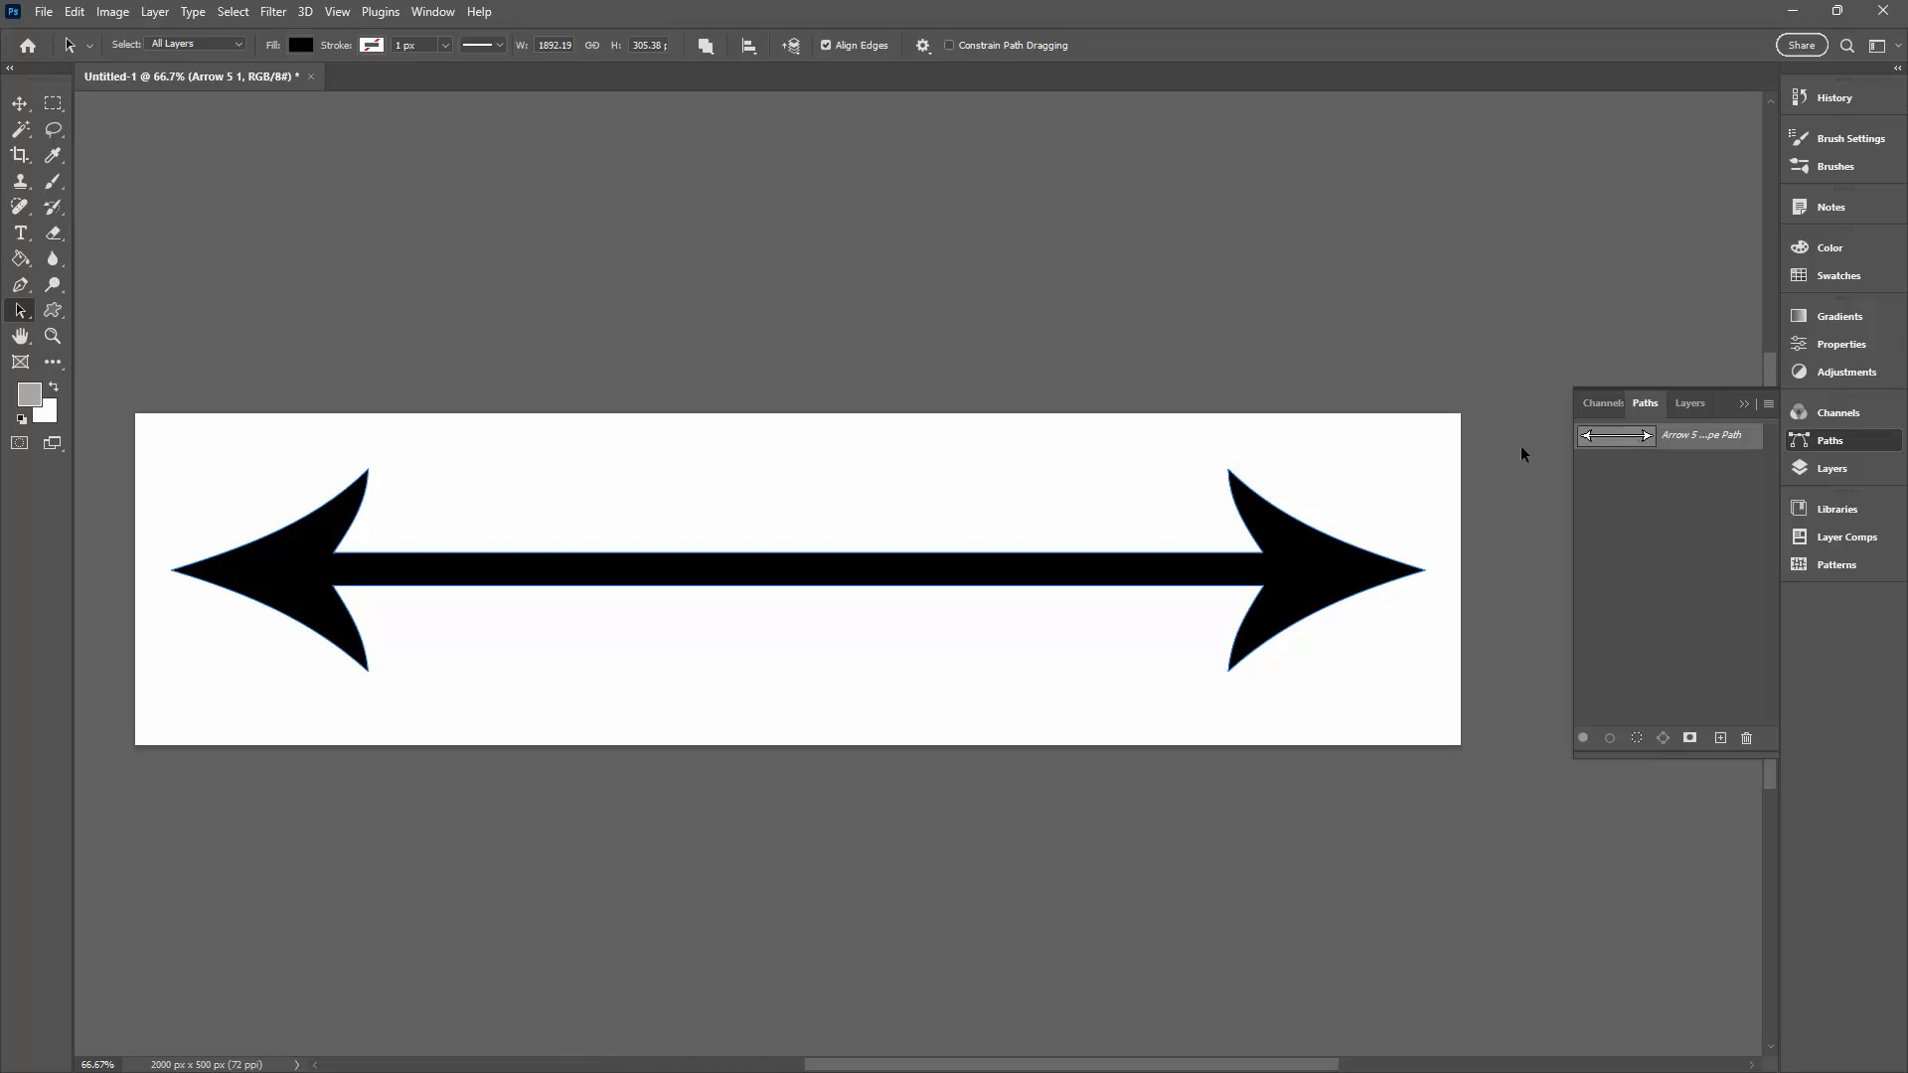
mouse_move(224, 489)
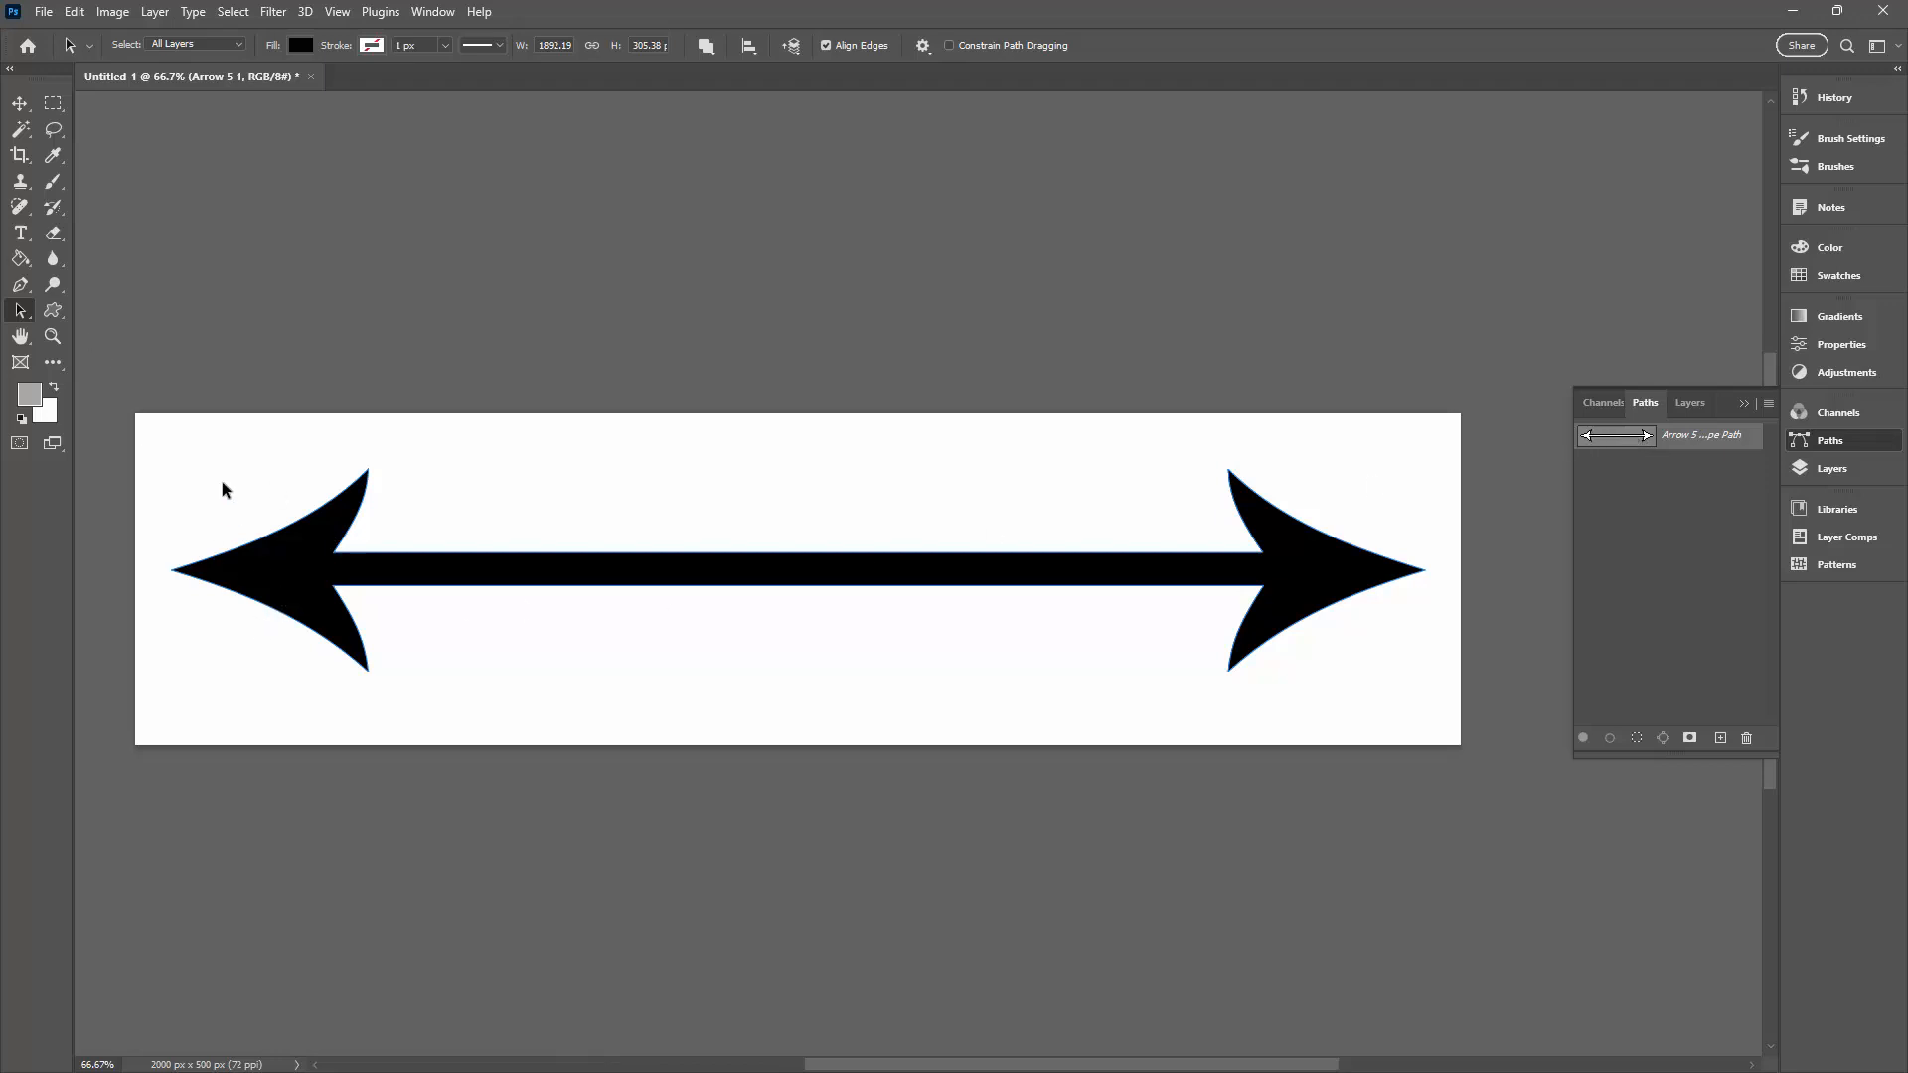
Define the double-headed arrow as a custom shape named 'long arr'
click(73, 12)
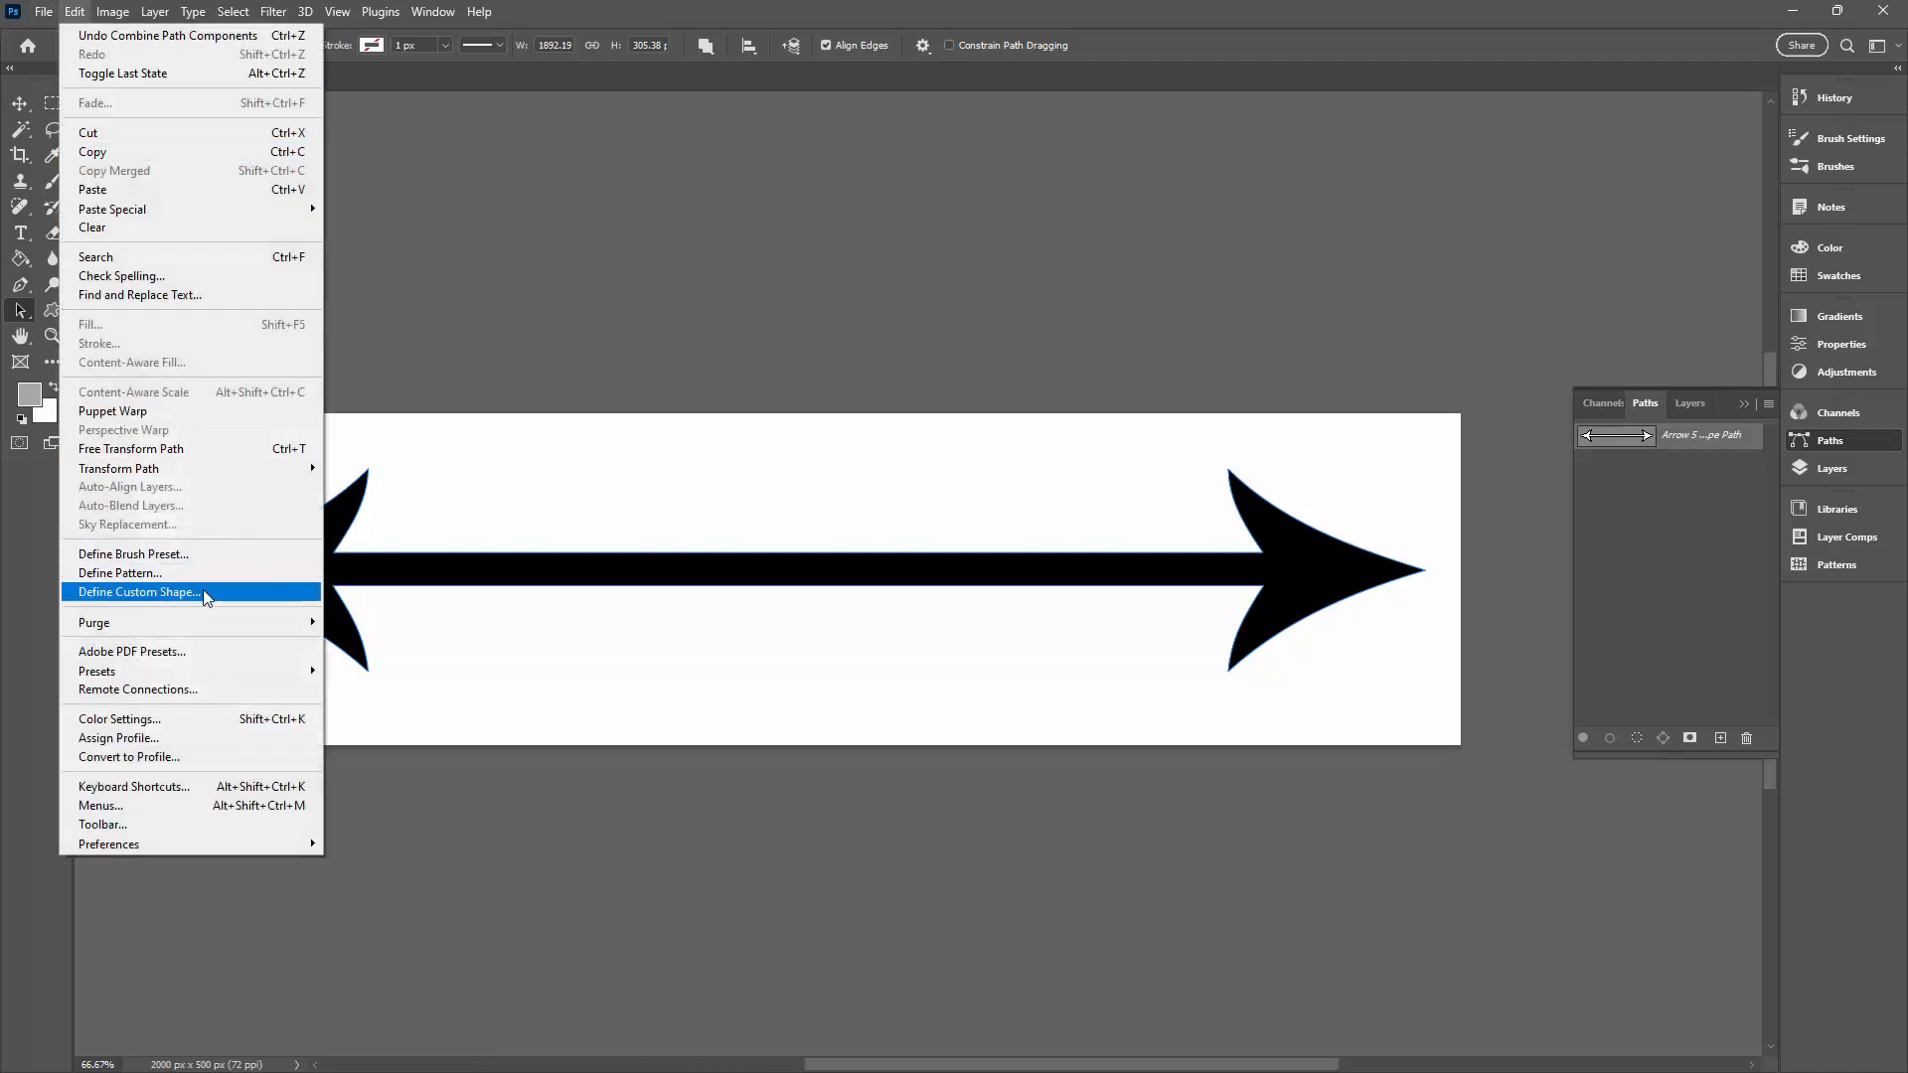
click(137, 593)
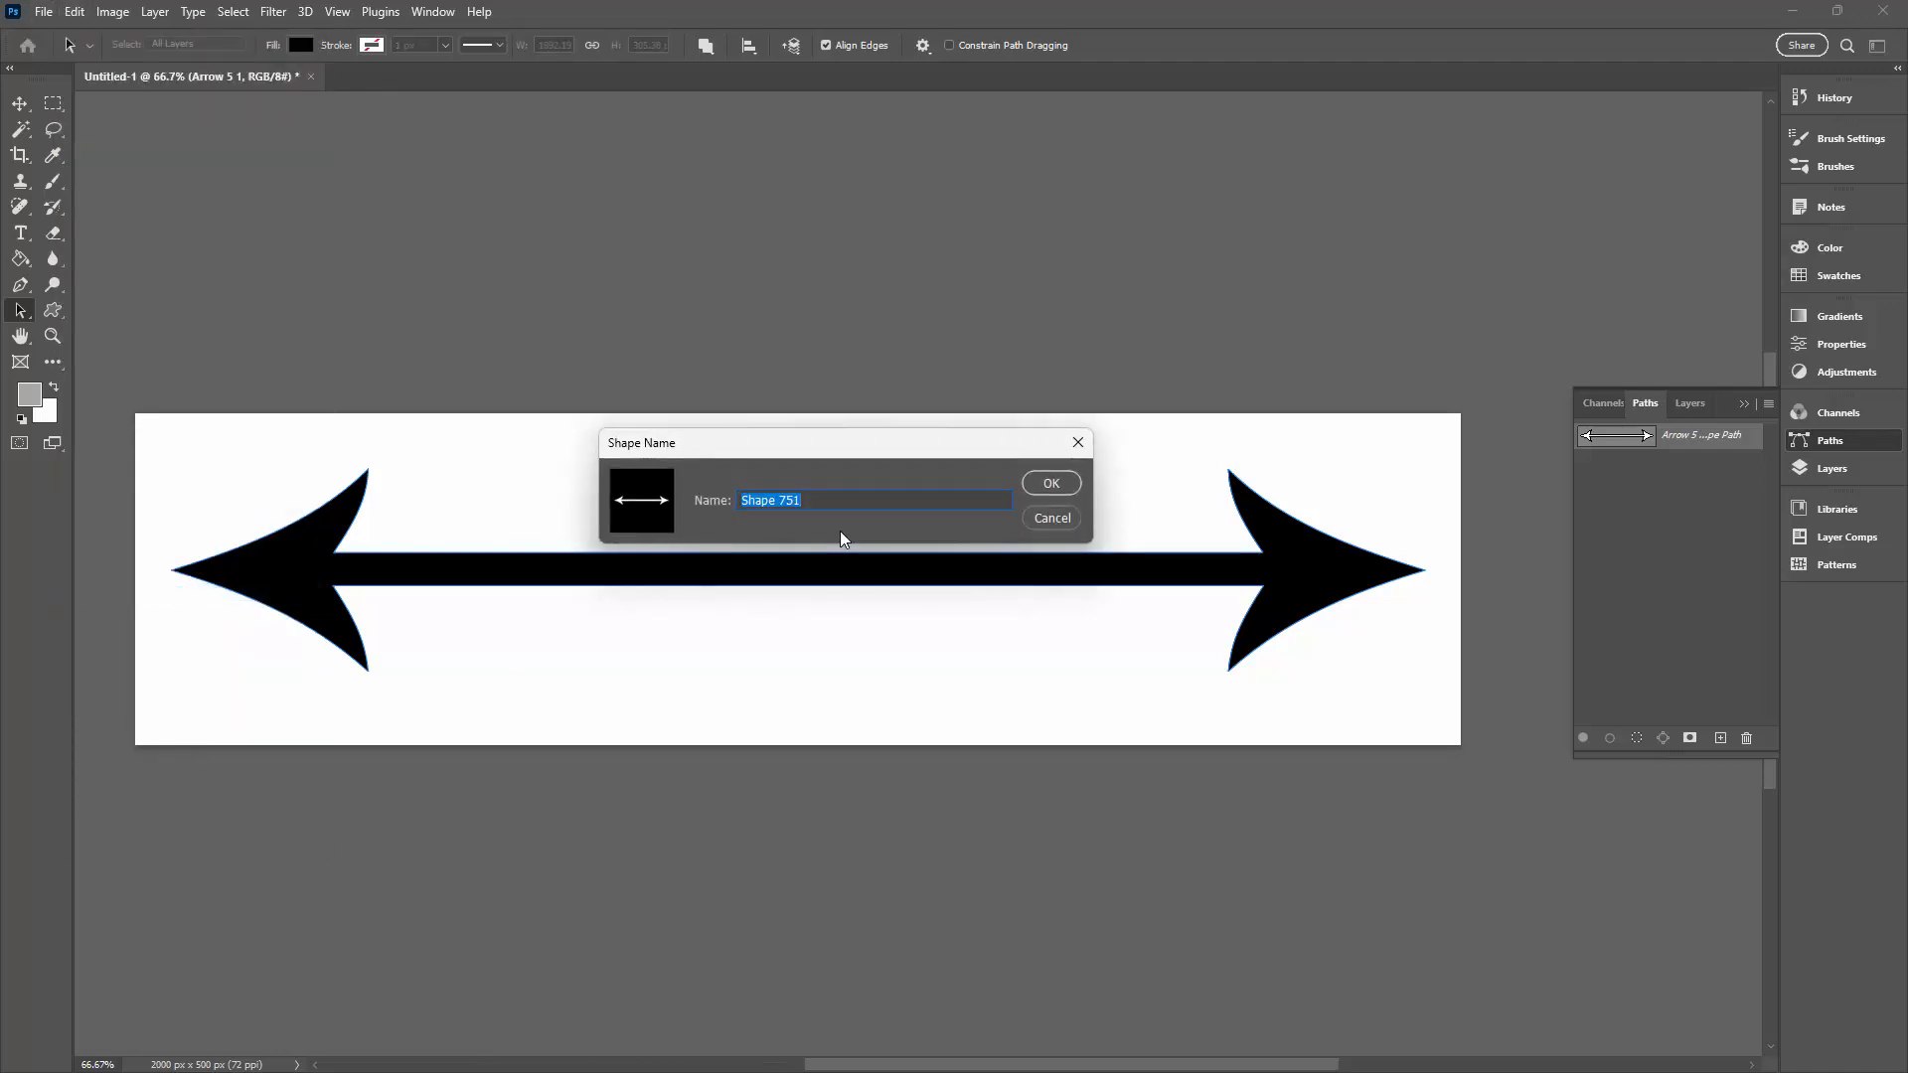
text(long arr)
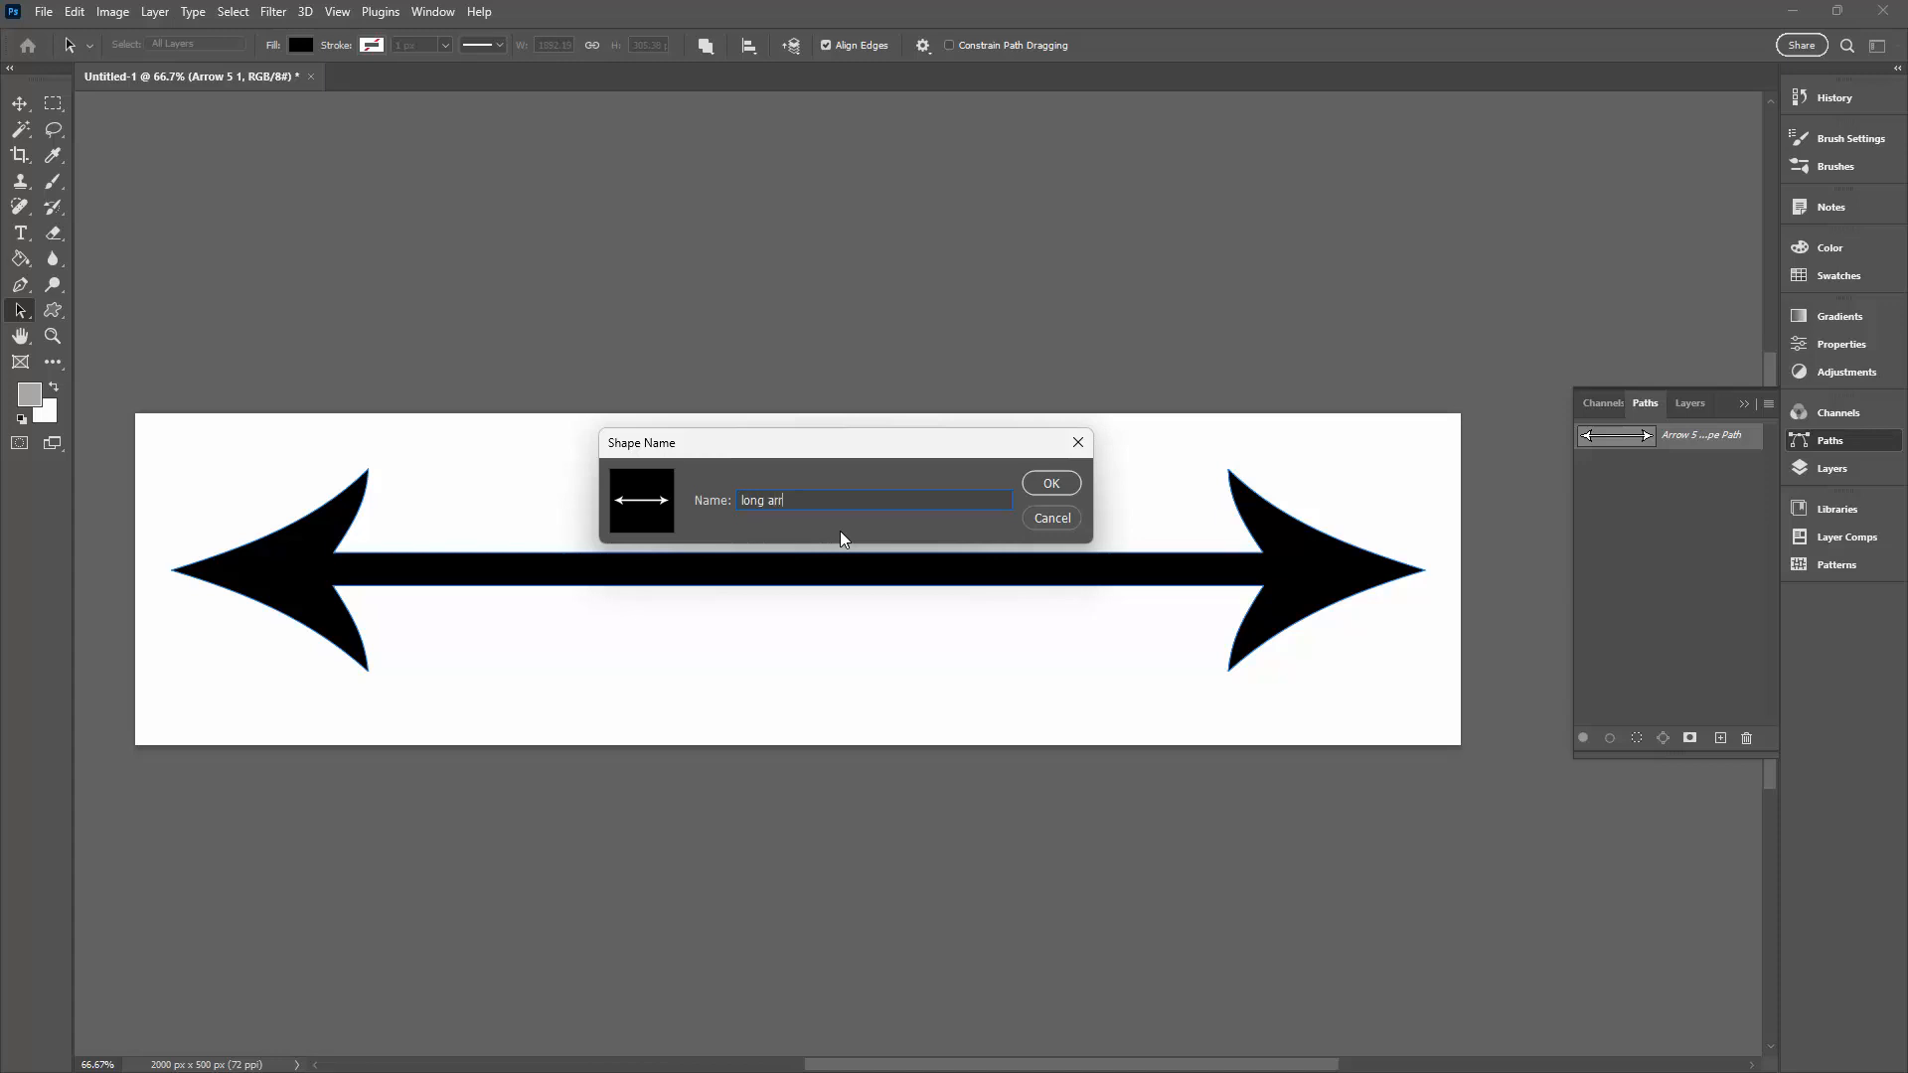
click(1049, 483)
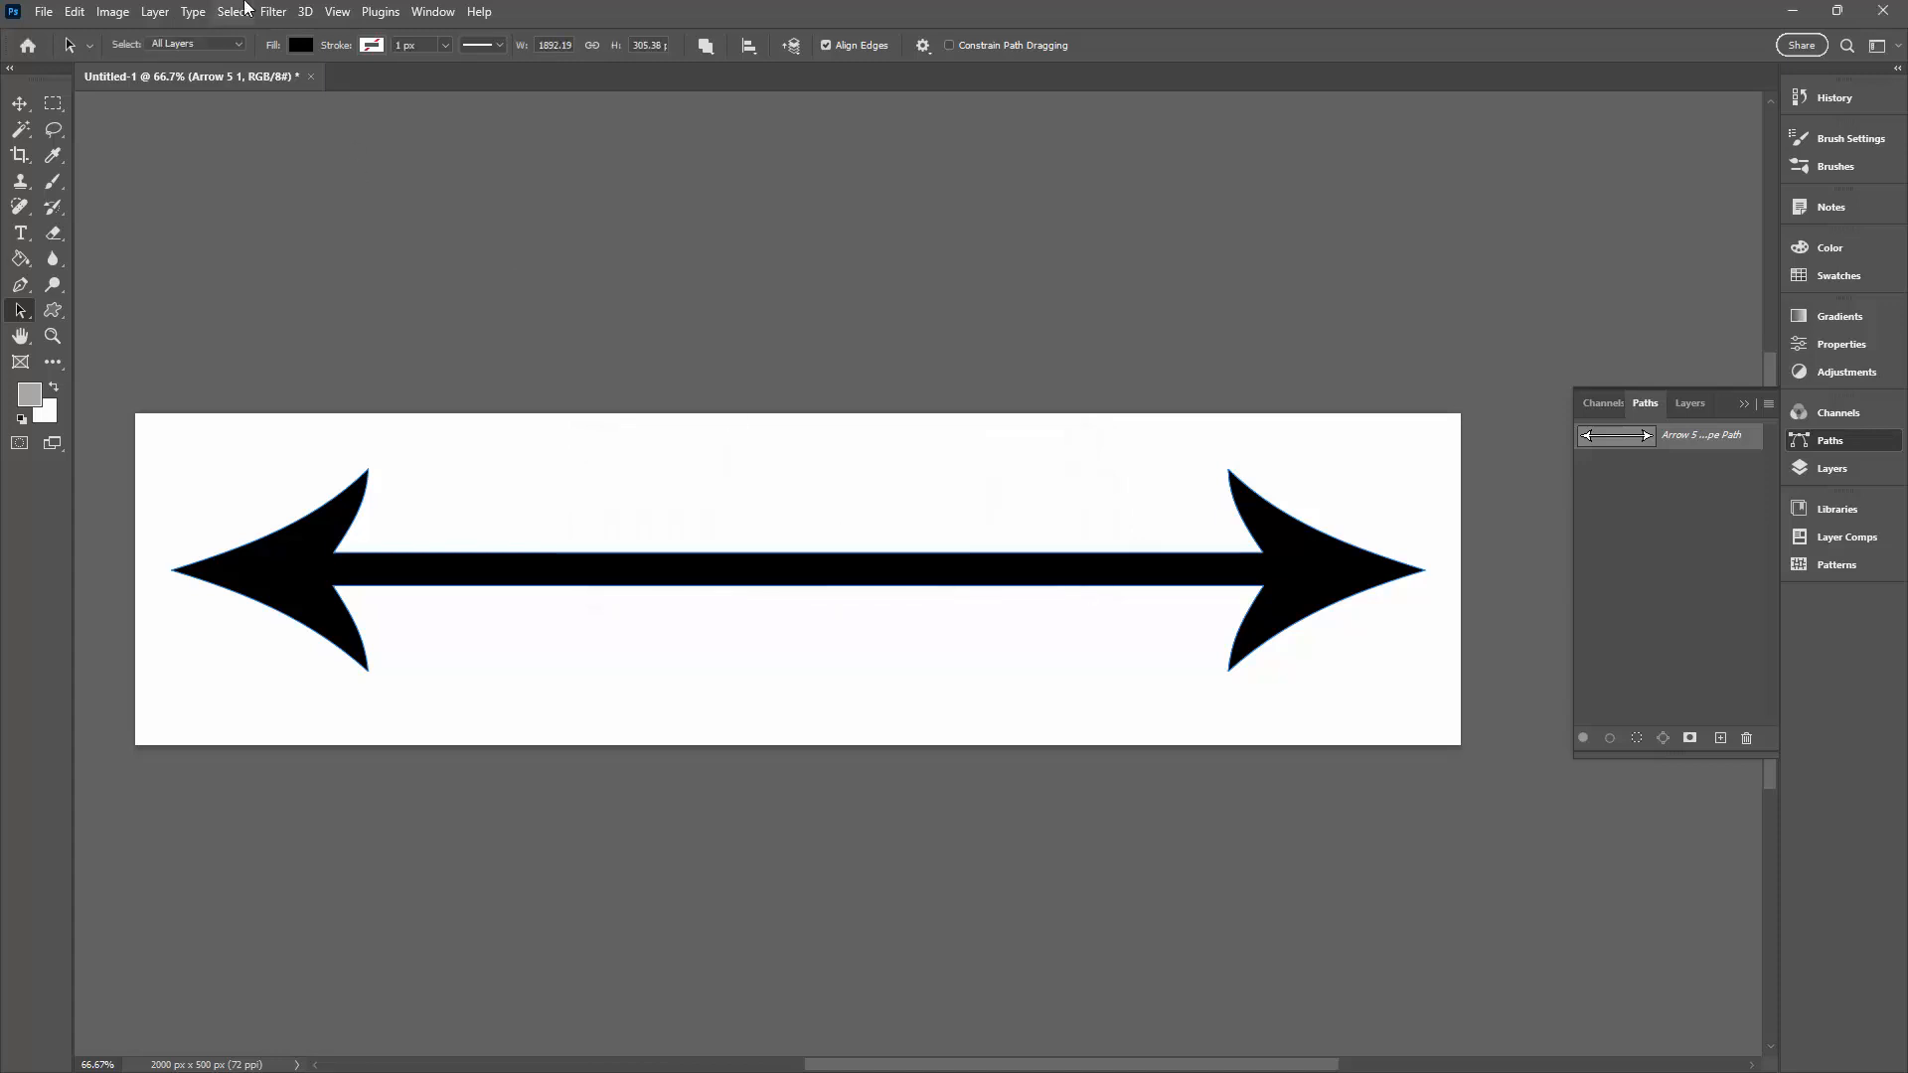
Create a second blank document, 1844 × 600 px, from the custom preset
click(41, 12)
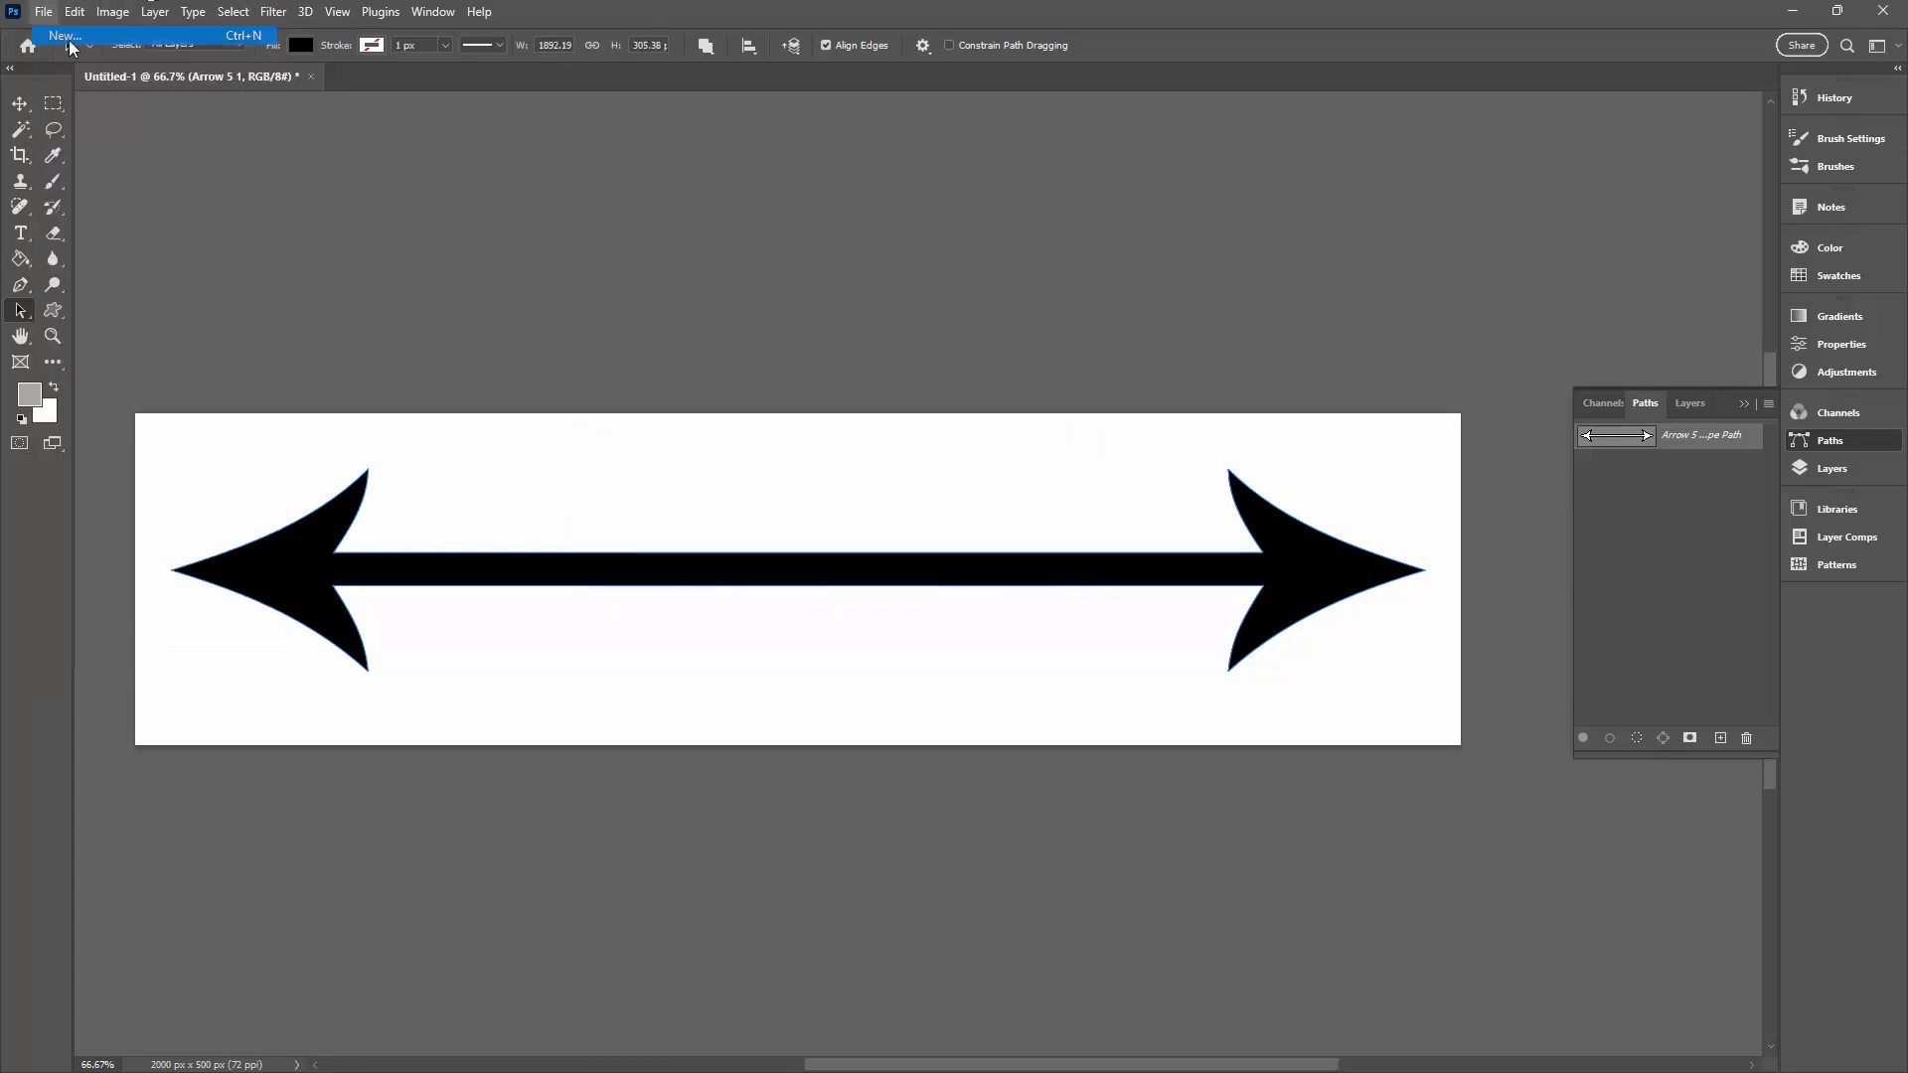
click(62, 35)
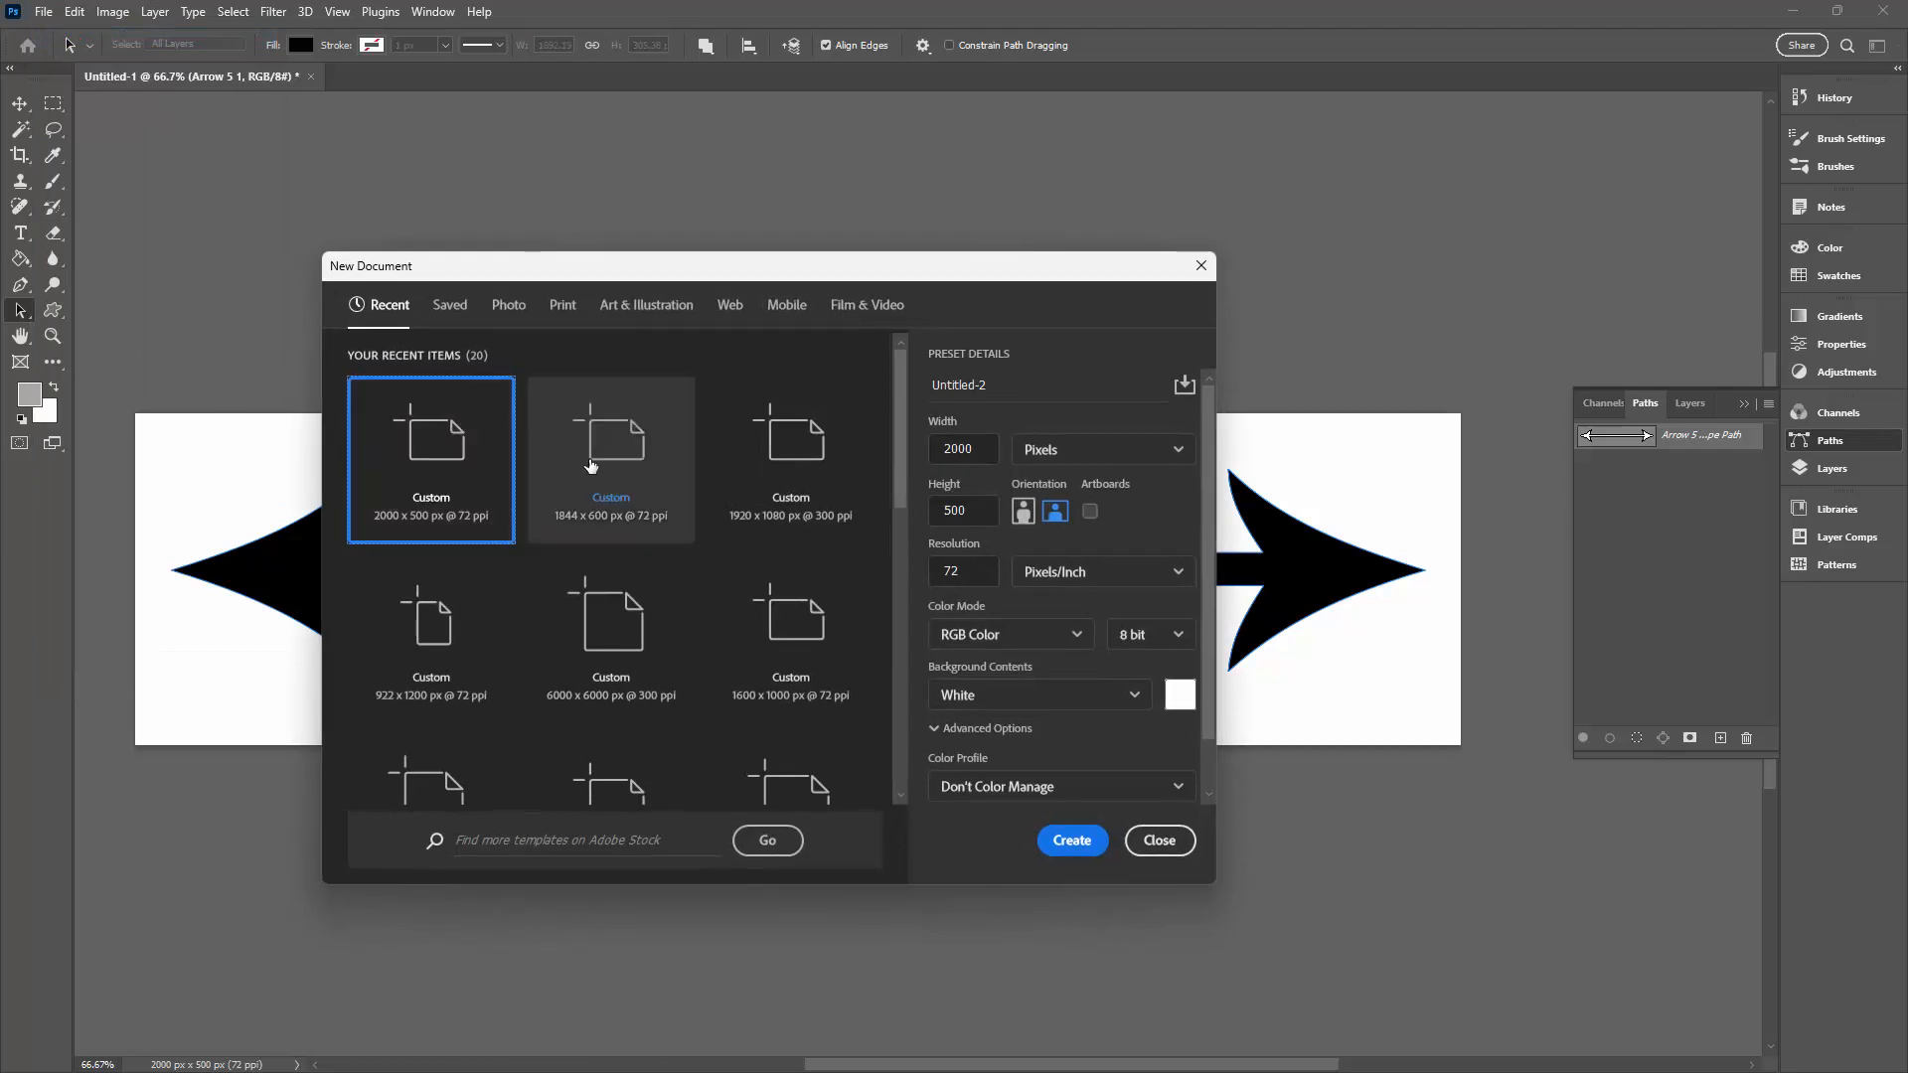
click(1069, 839)
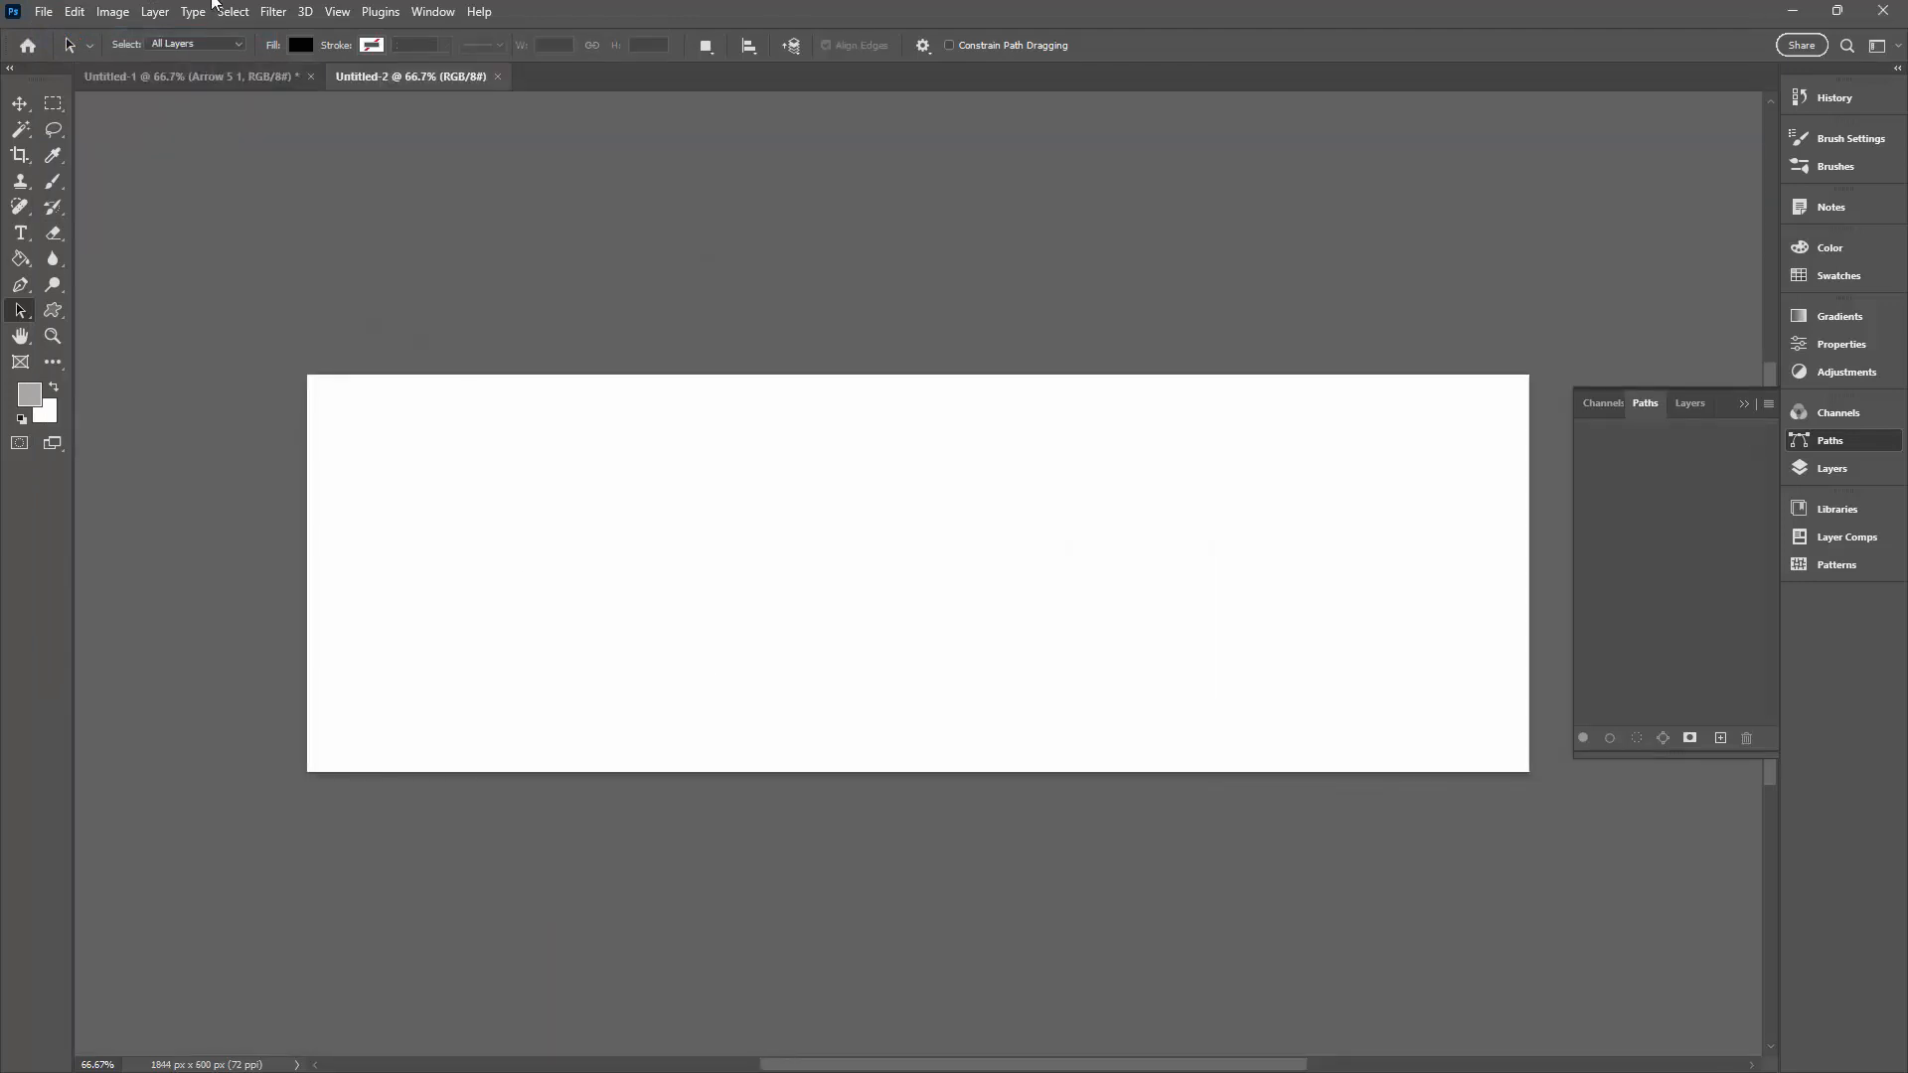
mouse_move(318, 366)
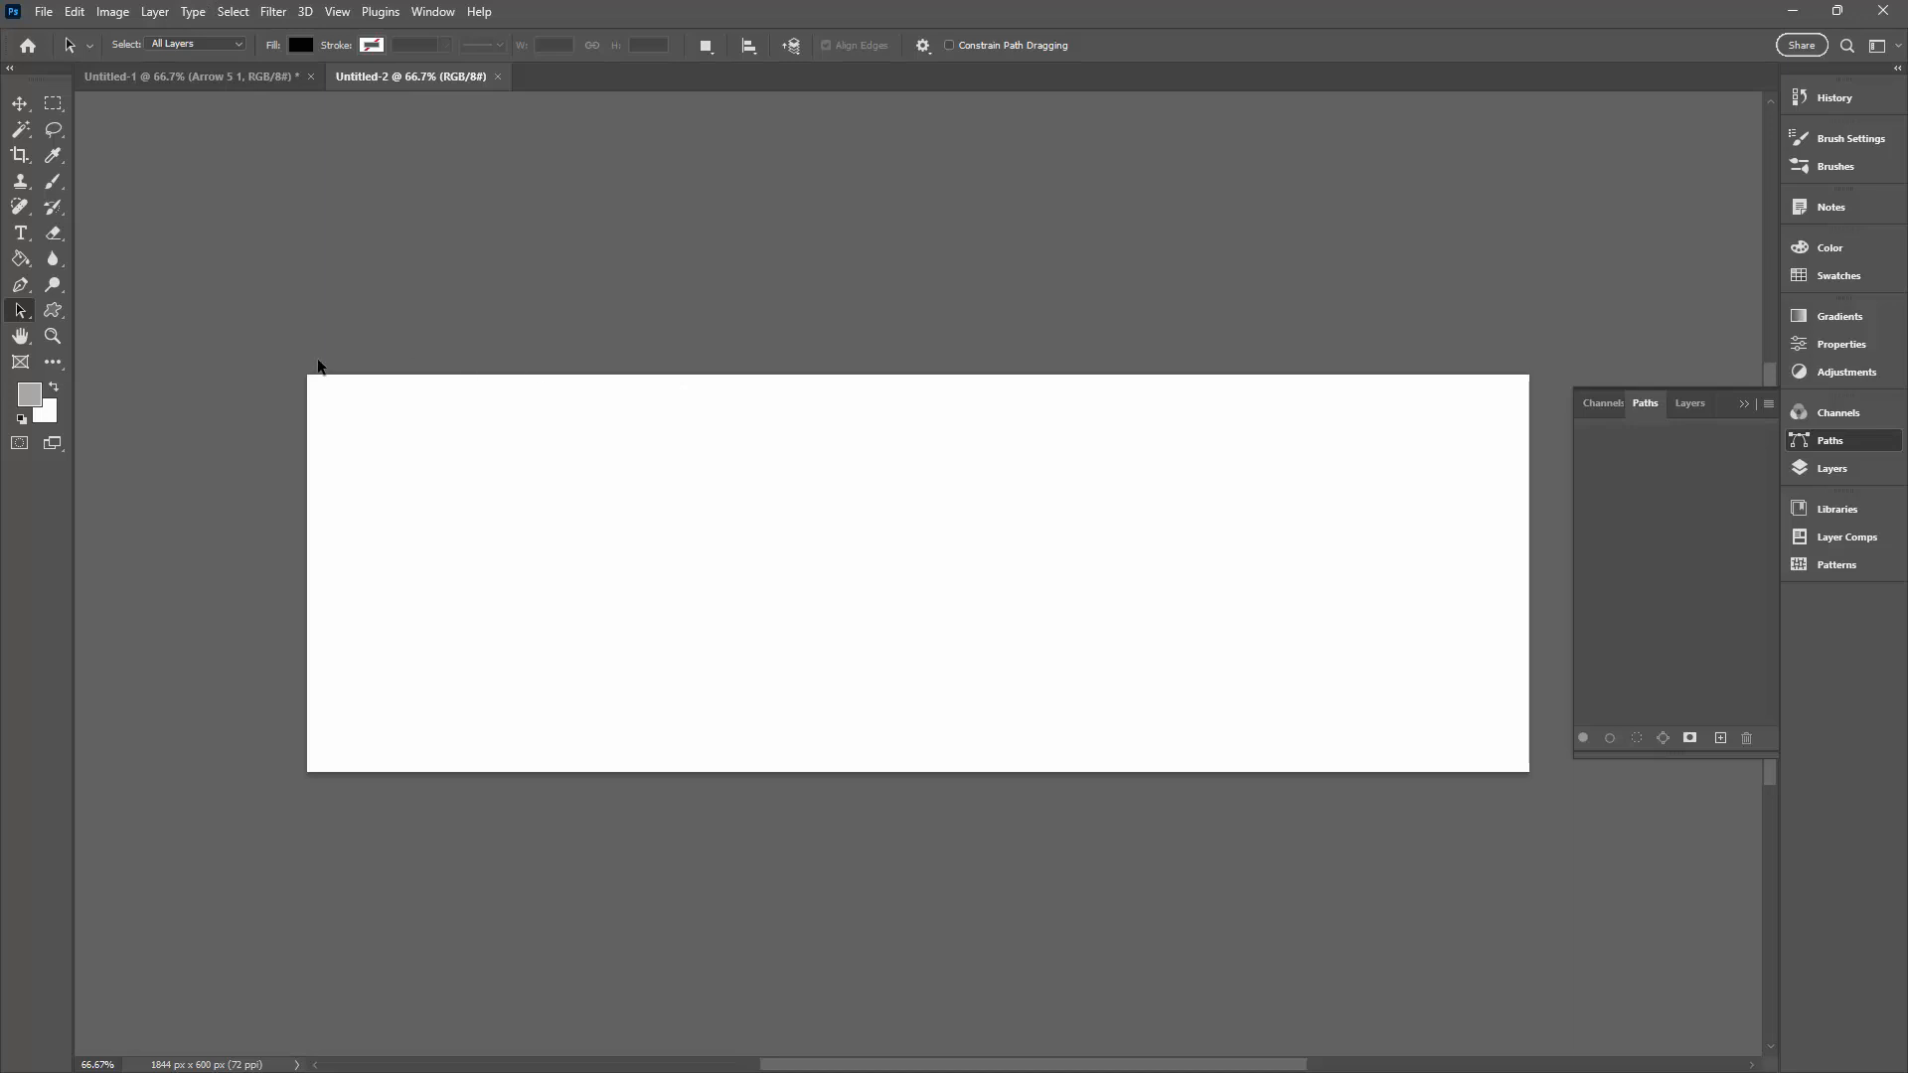
Select the saved 'long arrow' custom shape from the Shape picker, ready to draw it
click(52, 312)
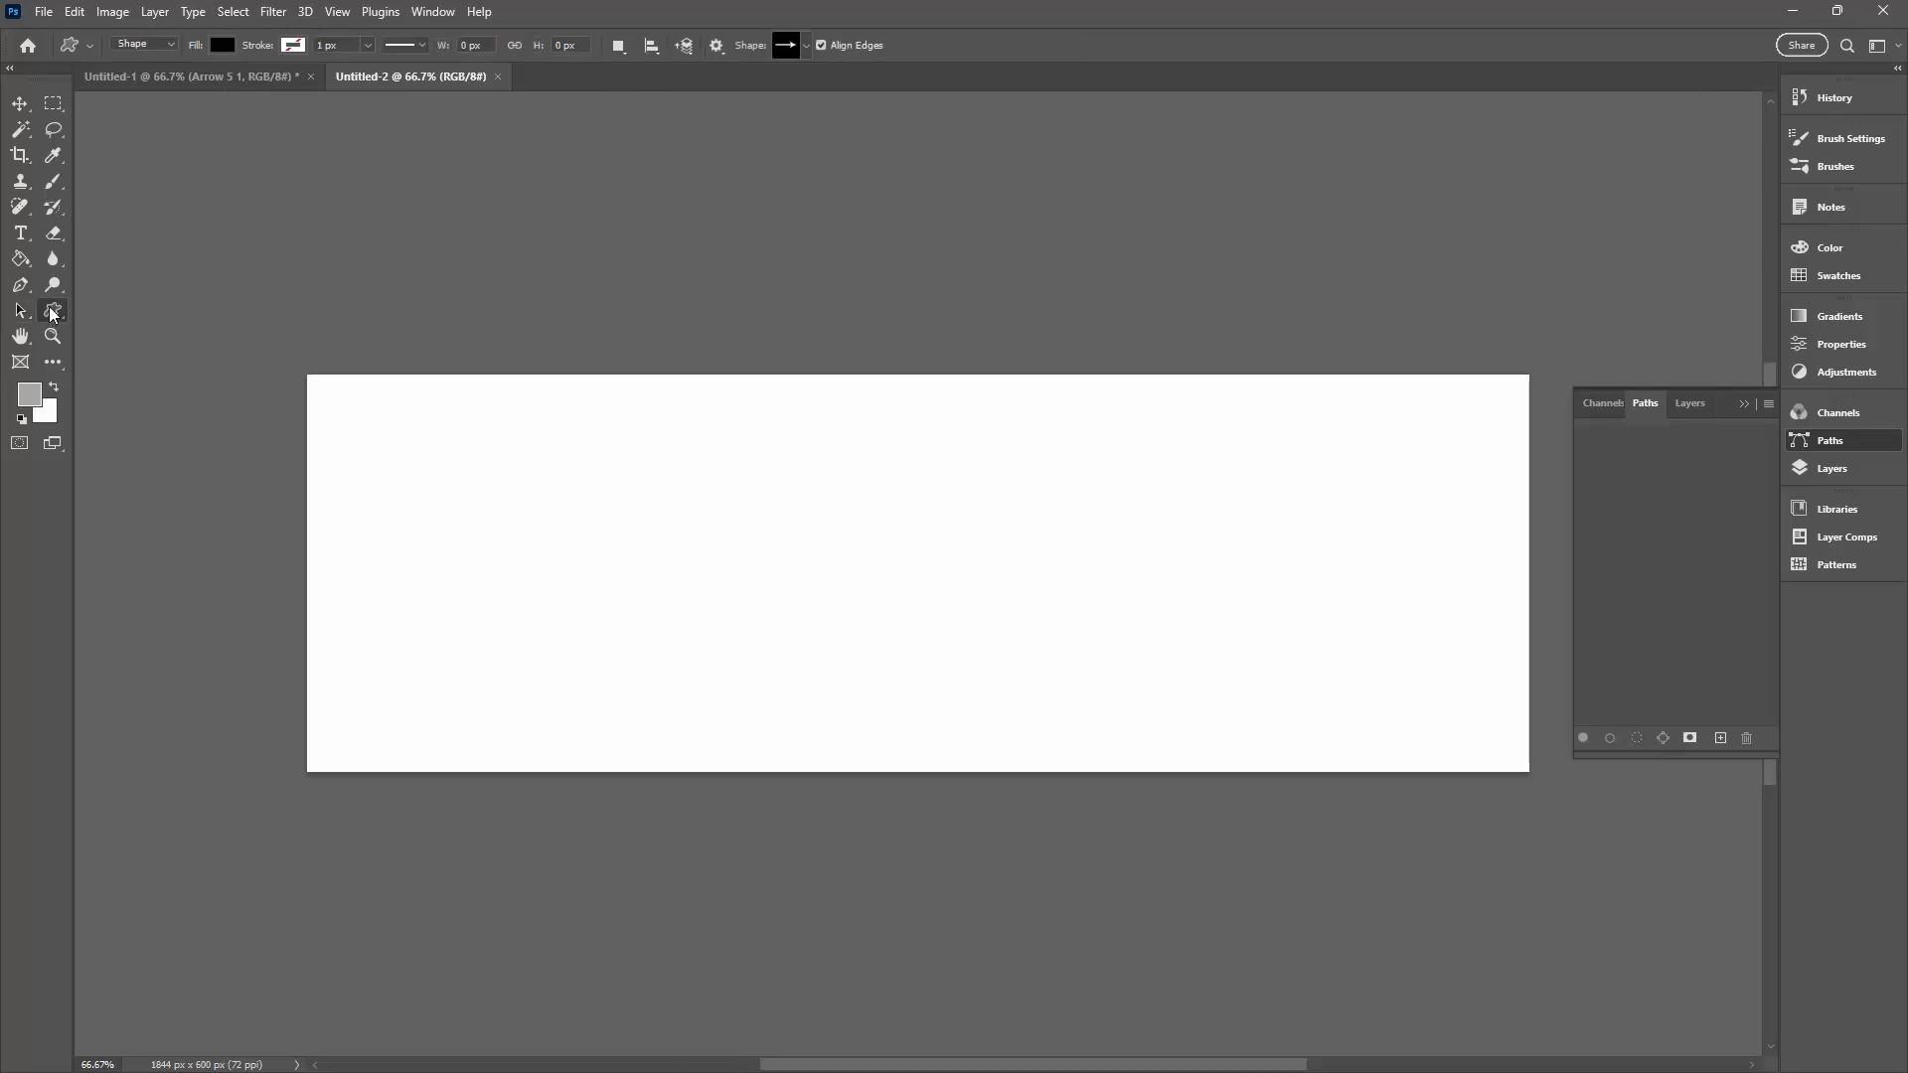
mouse_move(817, 58)
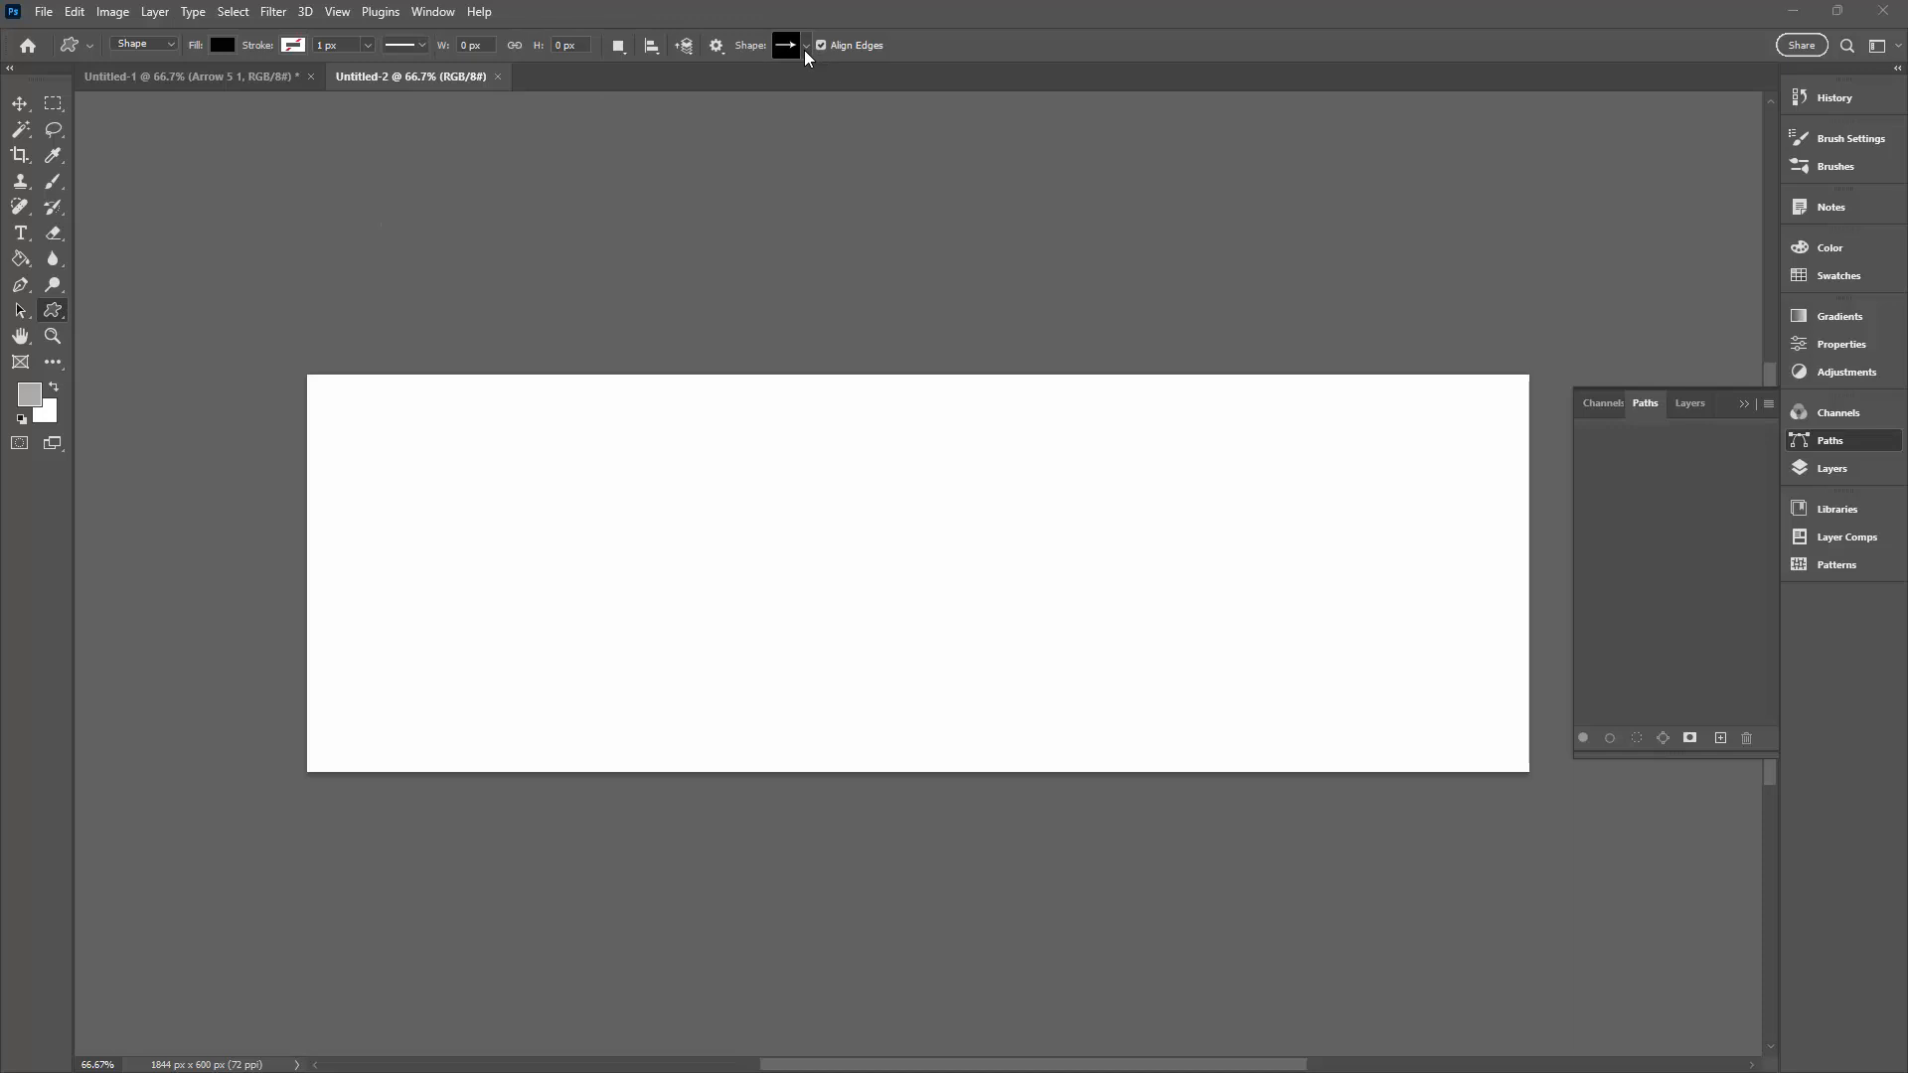
click(787, 46)
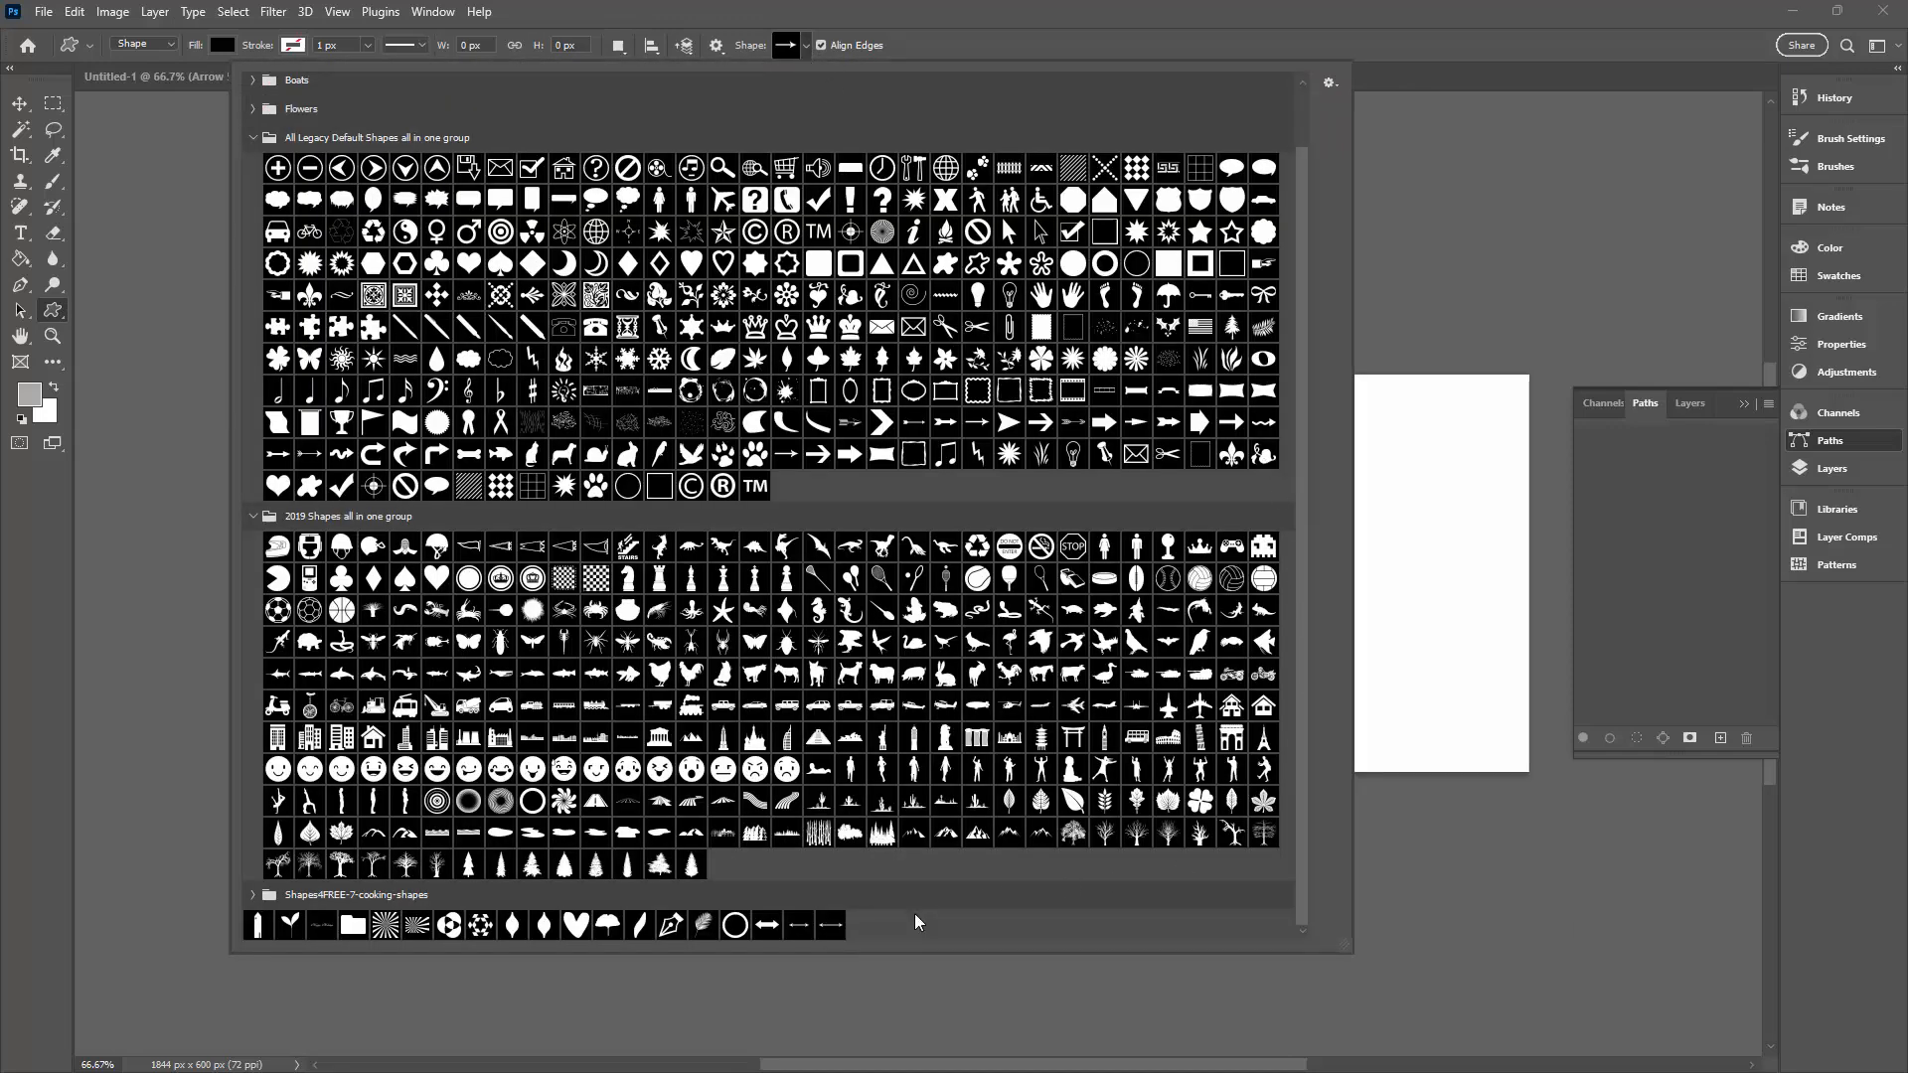
click(829, 924)
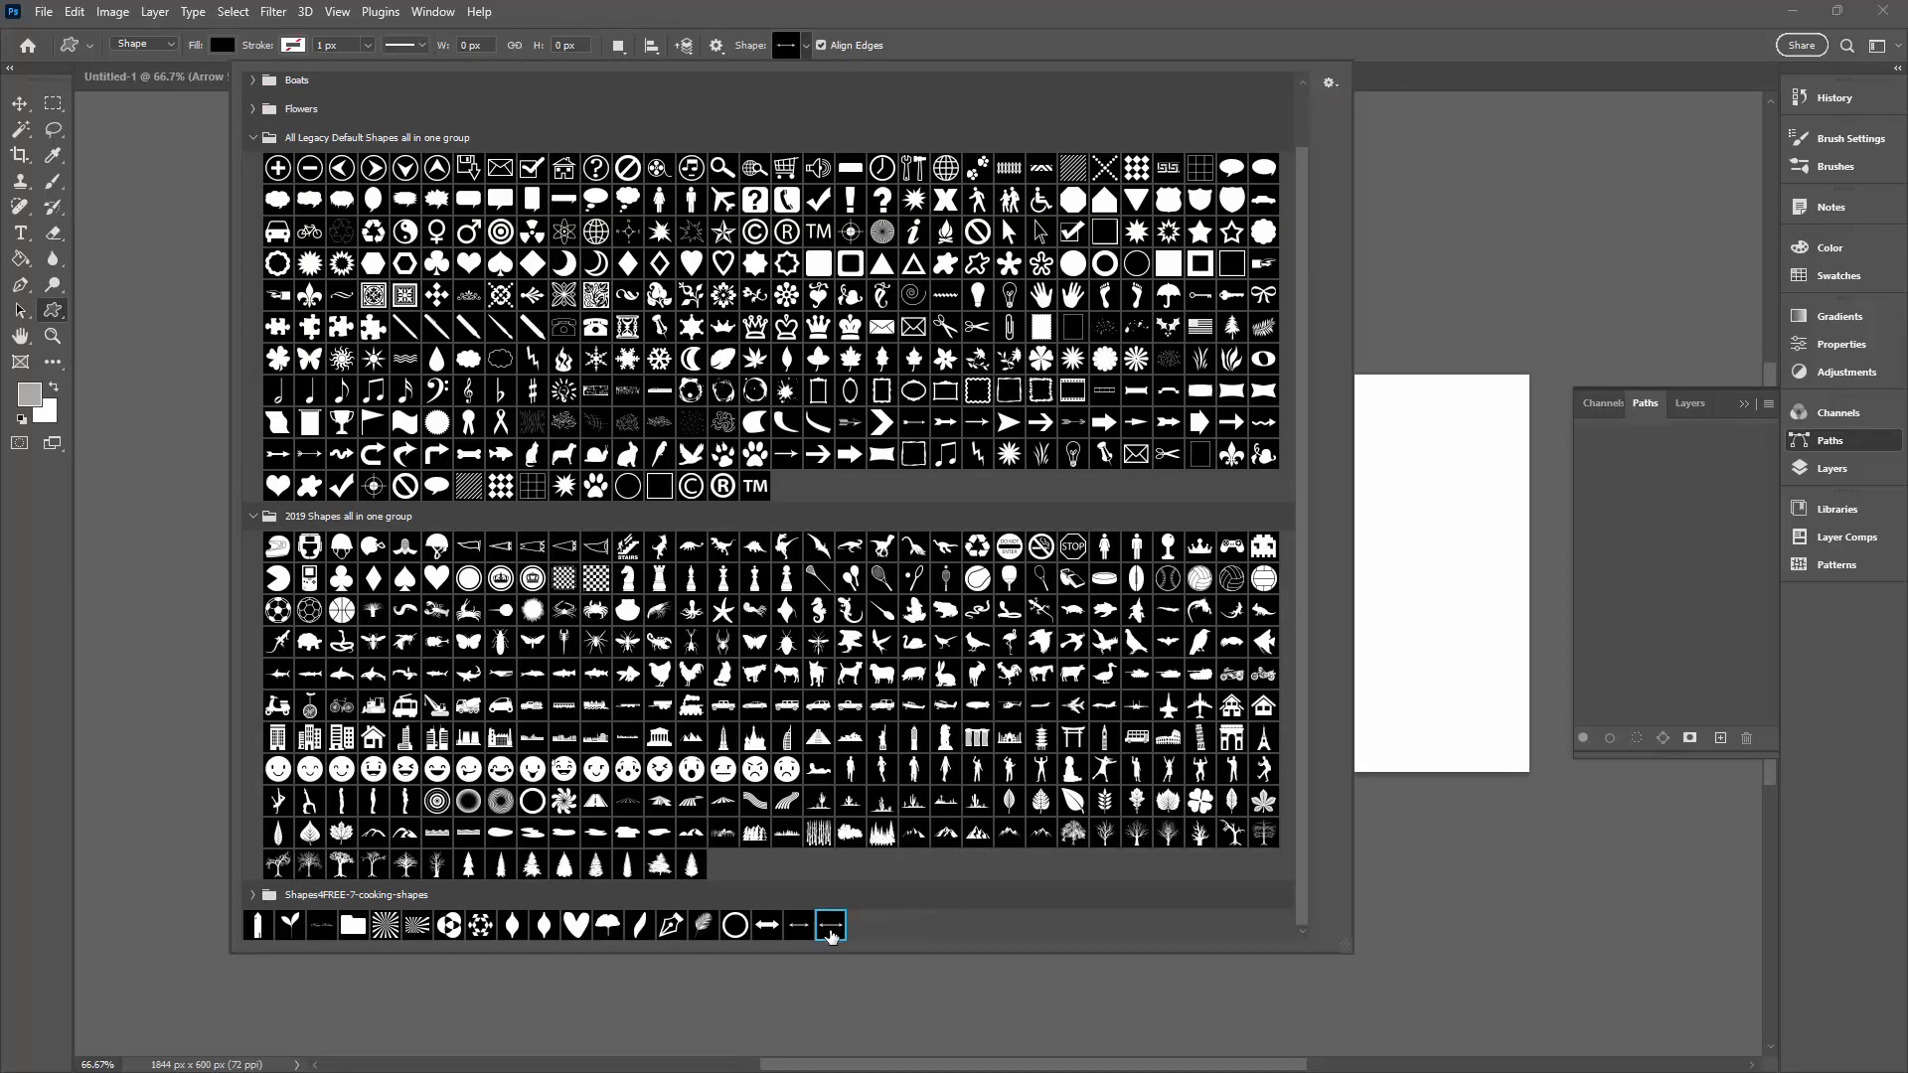
mouse_move(830, 926)
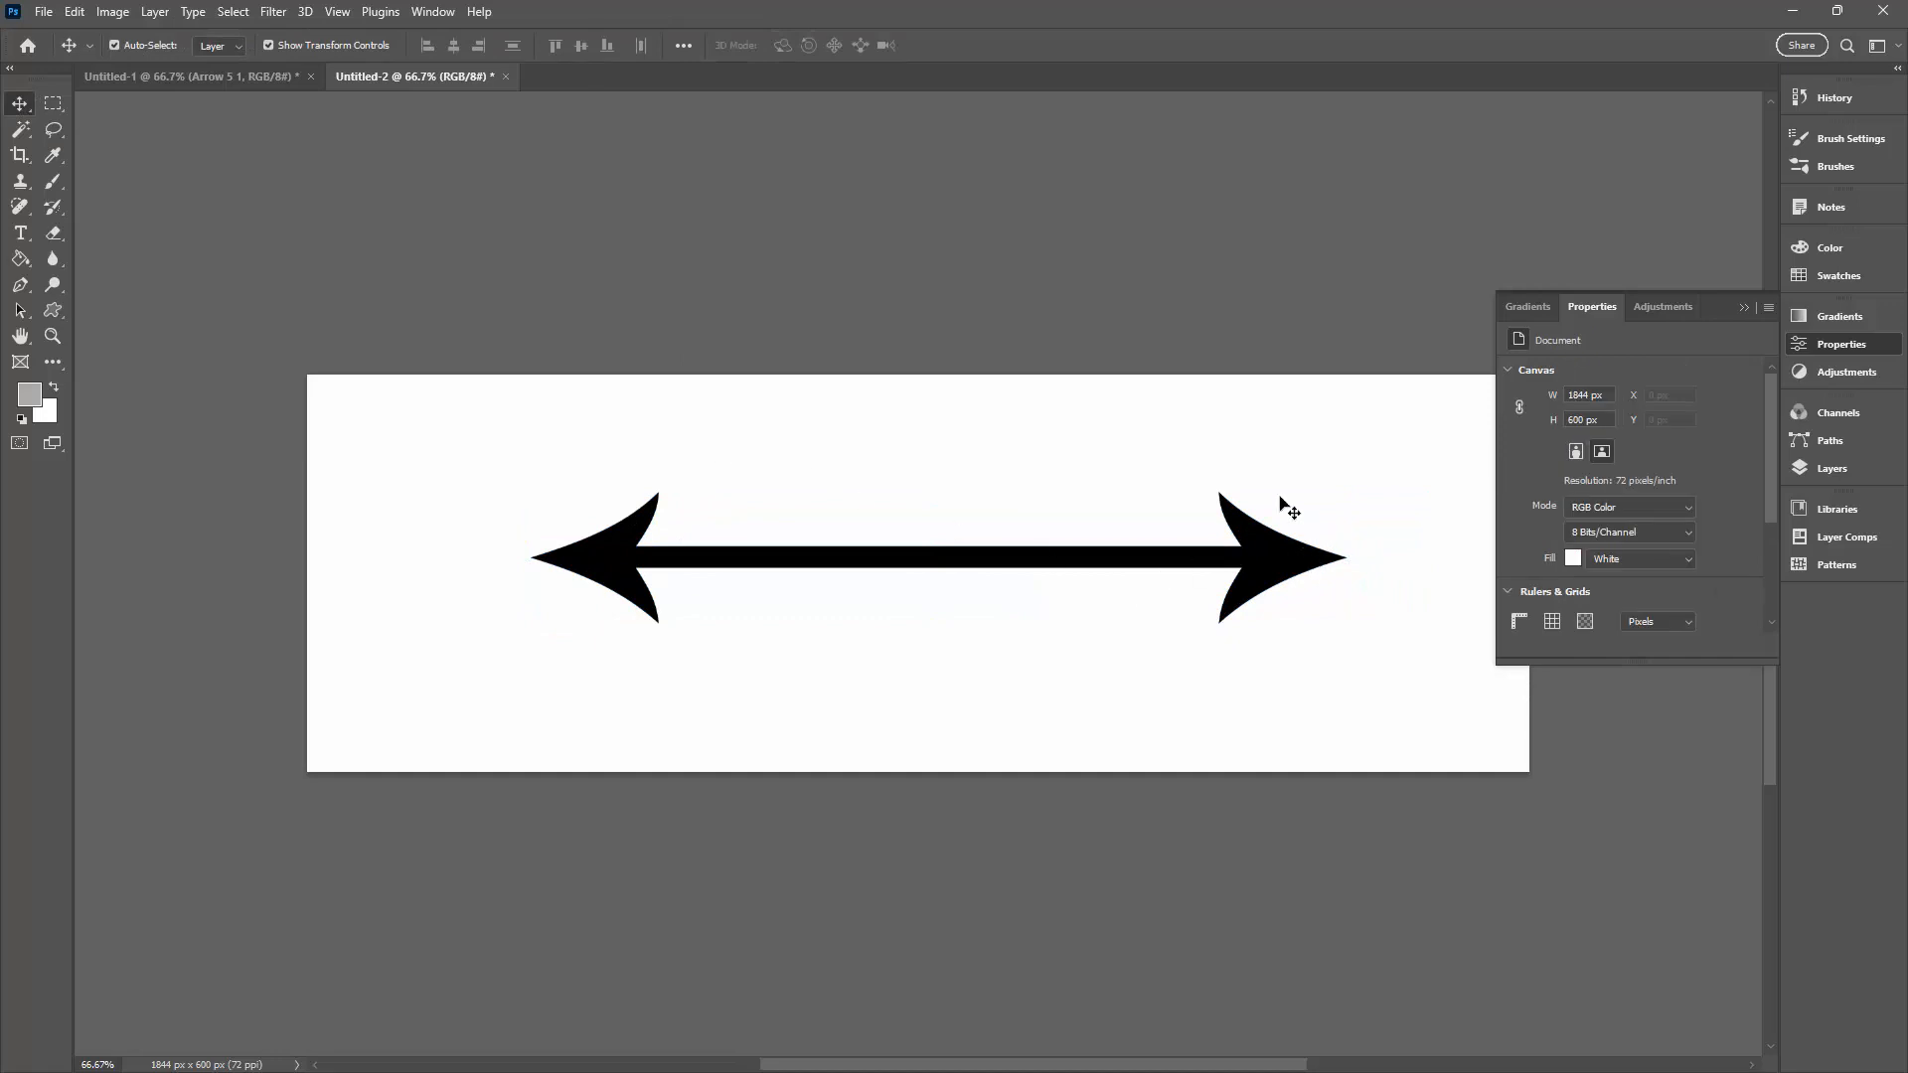
mouse_move(1179, 457)
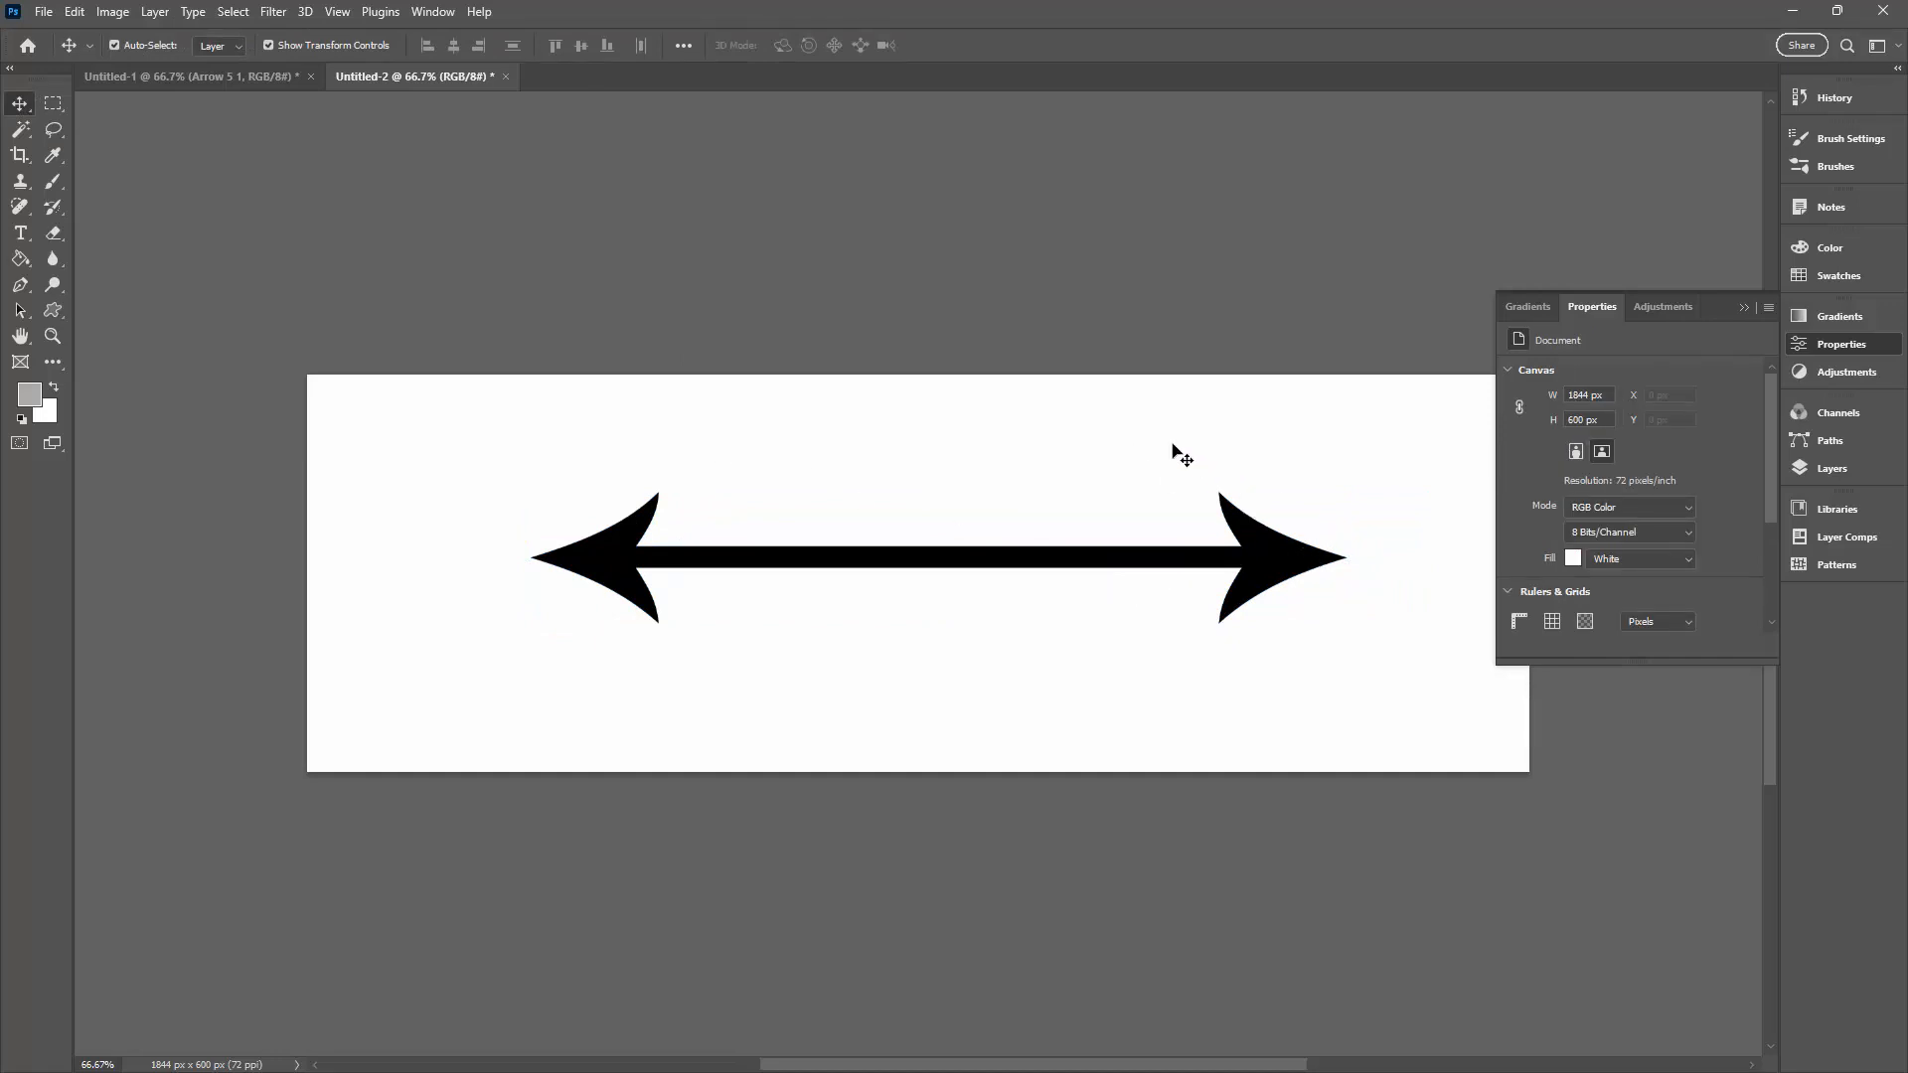